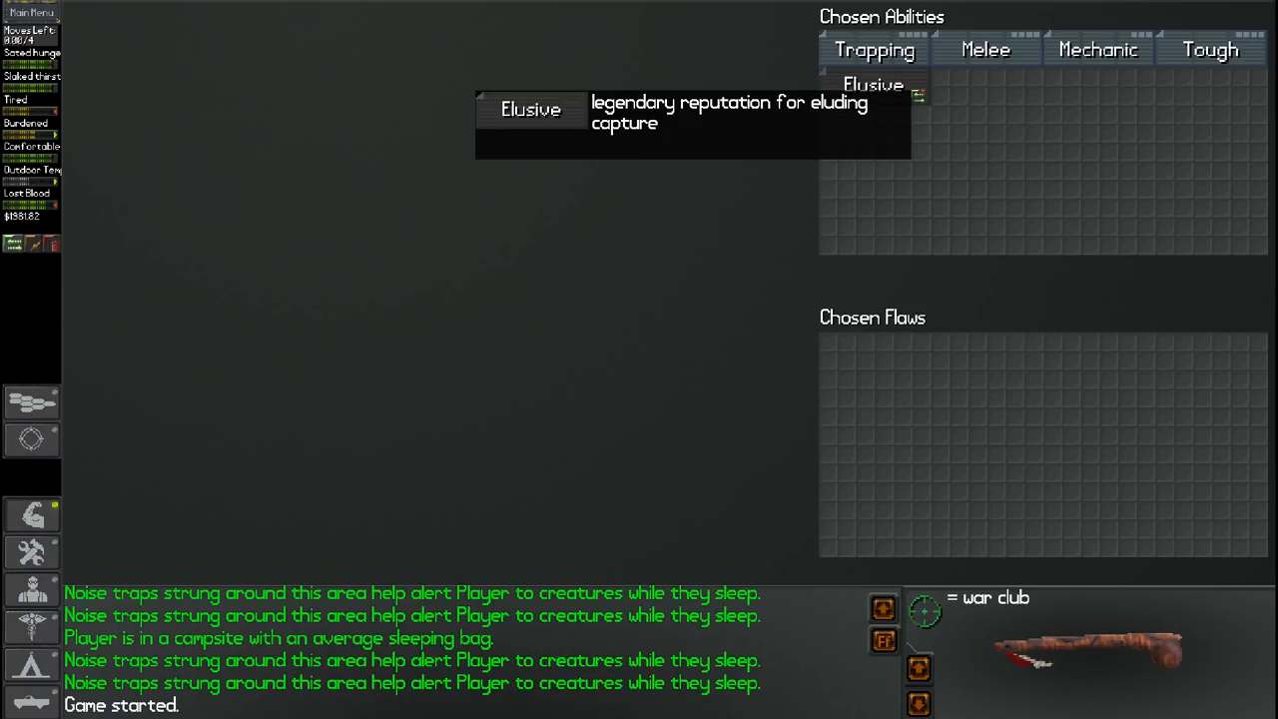
{"action": "mouse_move", "coordinate": [228, 536]}
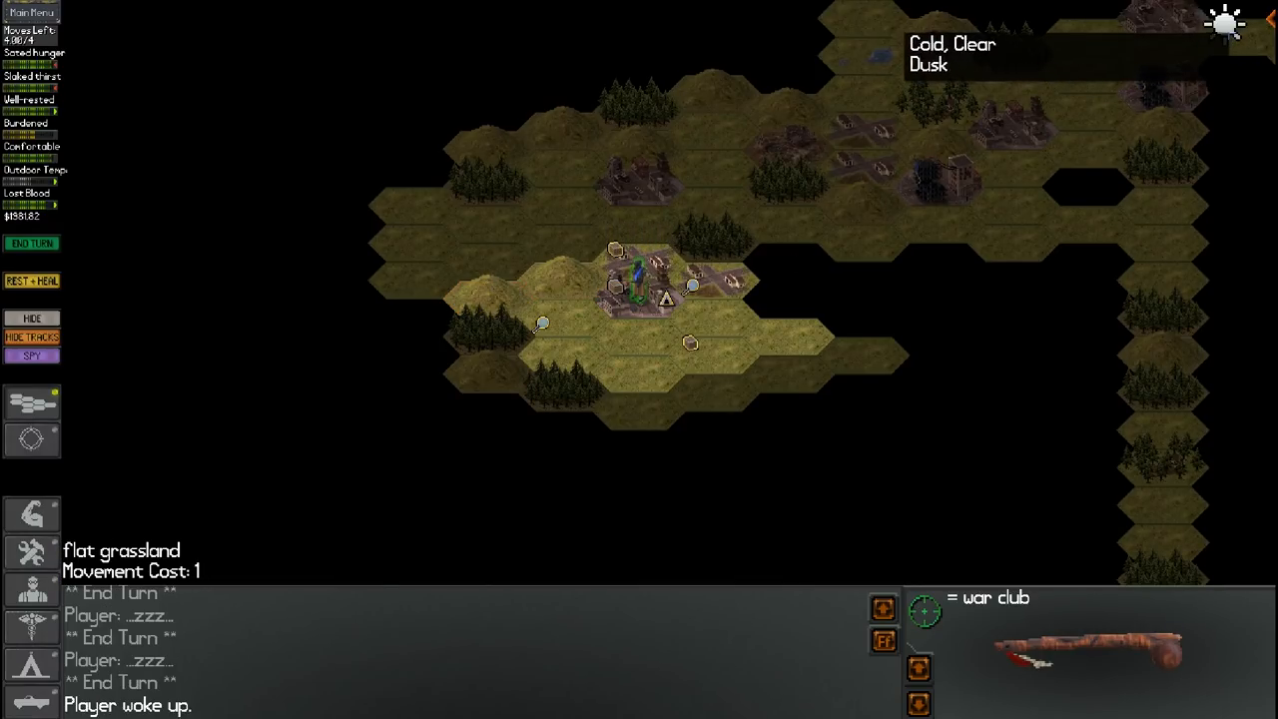
Walk to the abandoned houses hex, stow the children's backpack on the sled, and scavenge
{"action": "left_click", "coordinate": [639, 337]}
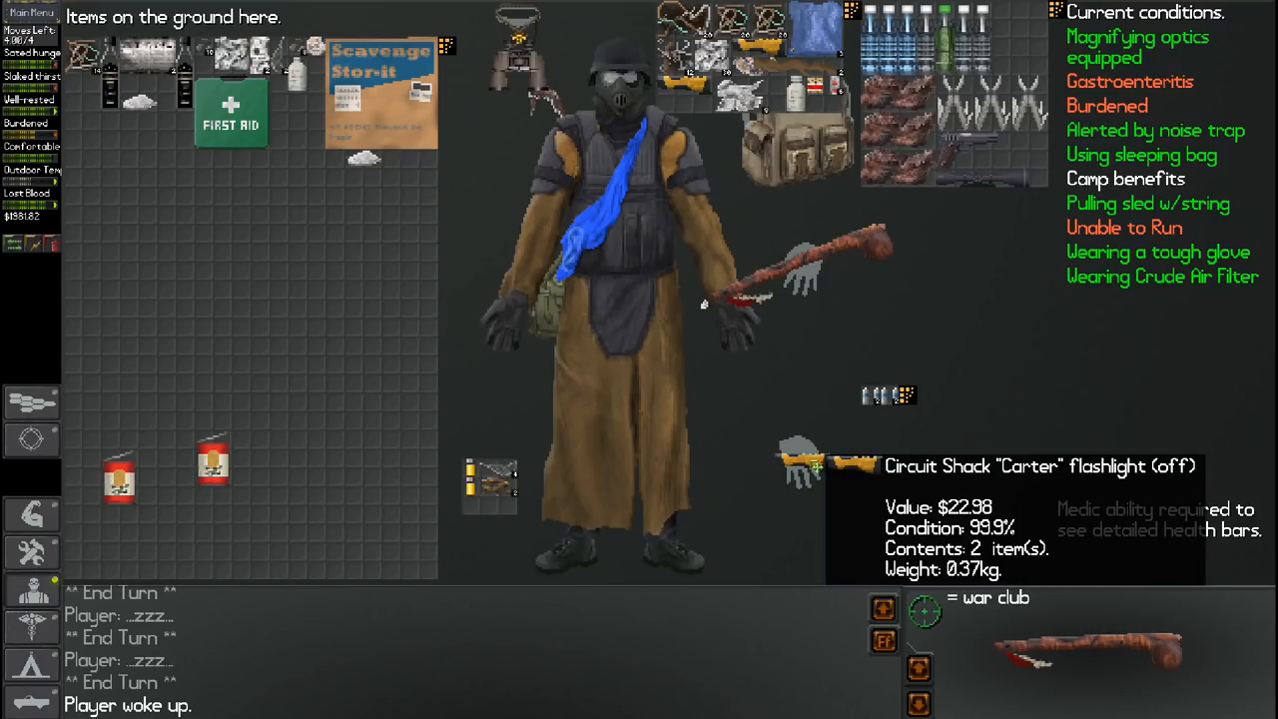
{"action": "mouse_move", "coordinate": [804, 465]}
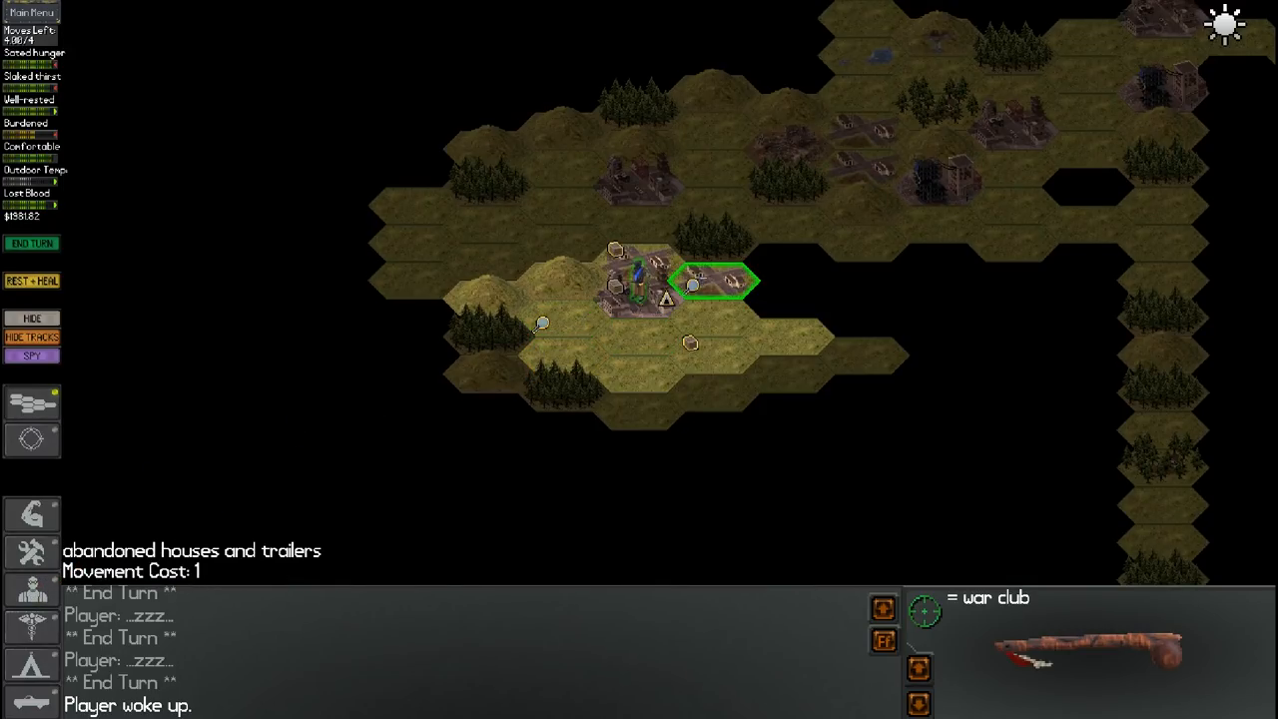
{"action": "left_click", "coordinate": [713, 281]}
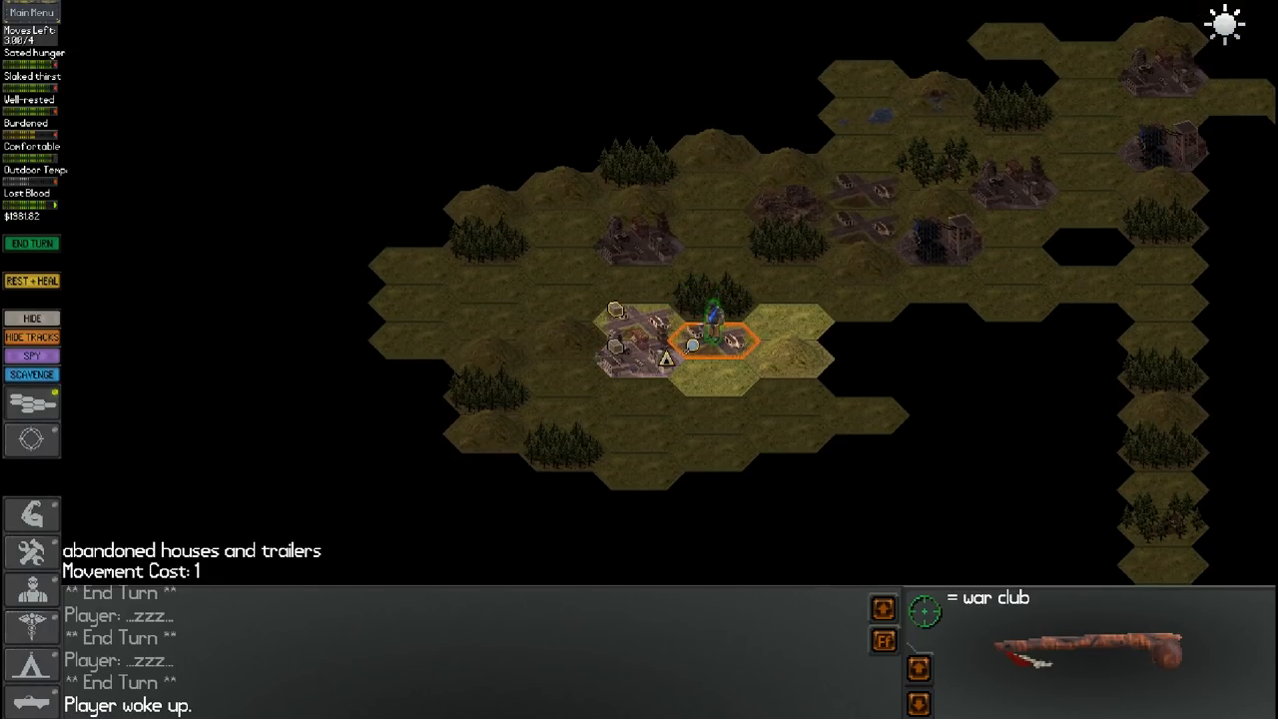
{"action": "mouse_move", "coordinate": [637, 359]}
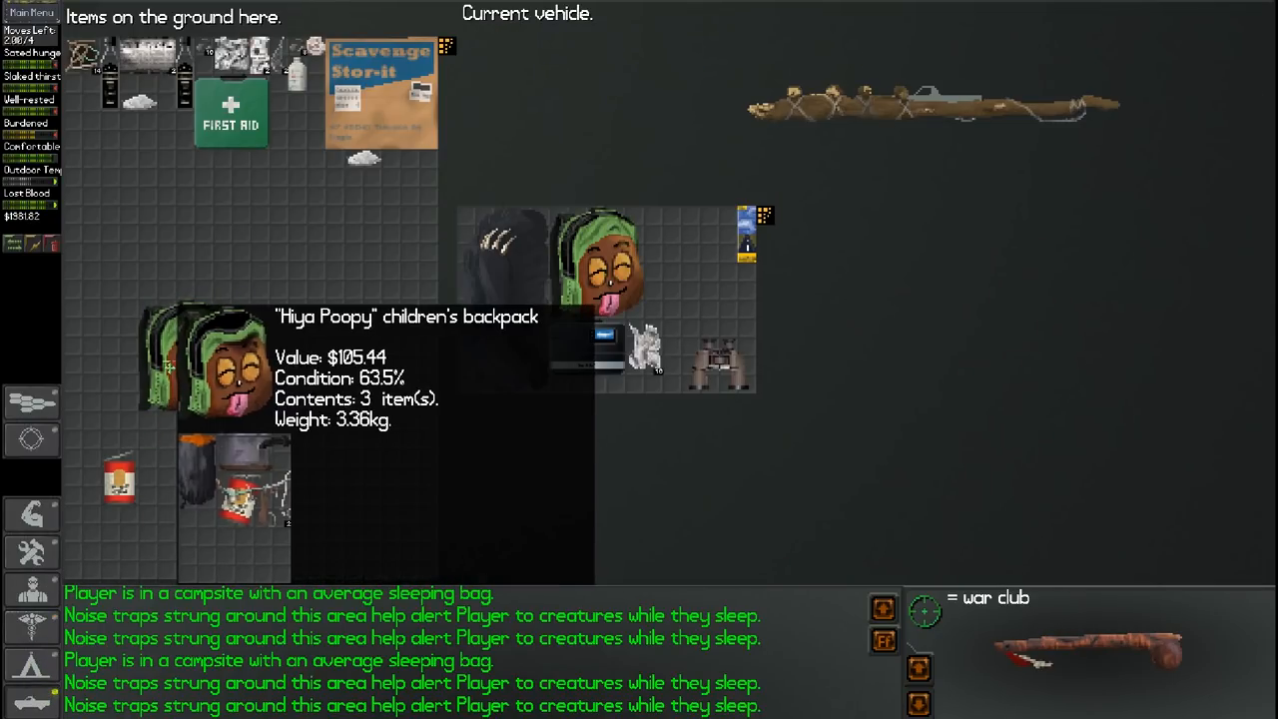
{"action": "left_click_drag", "start_coordinate": [214, 364], "coordinate": [689, 260]}
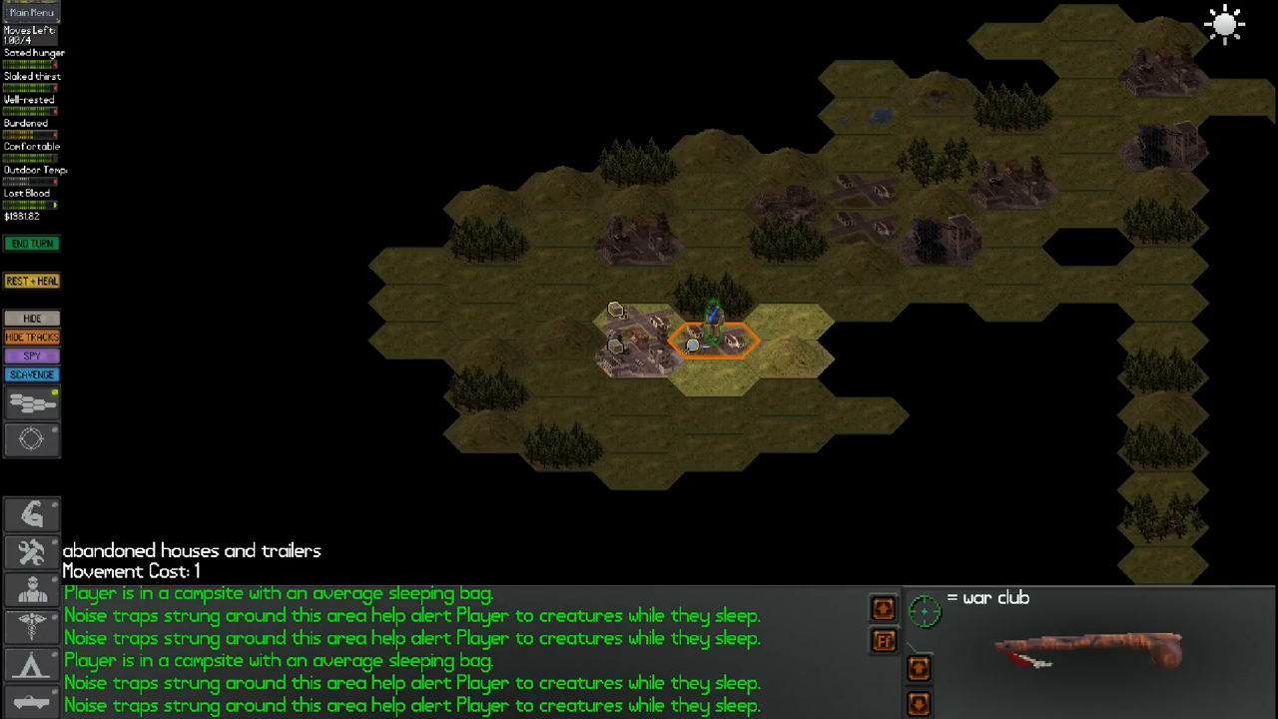
{"action": "mouse_move", "coordinate": [264, 377]}
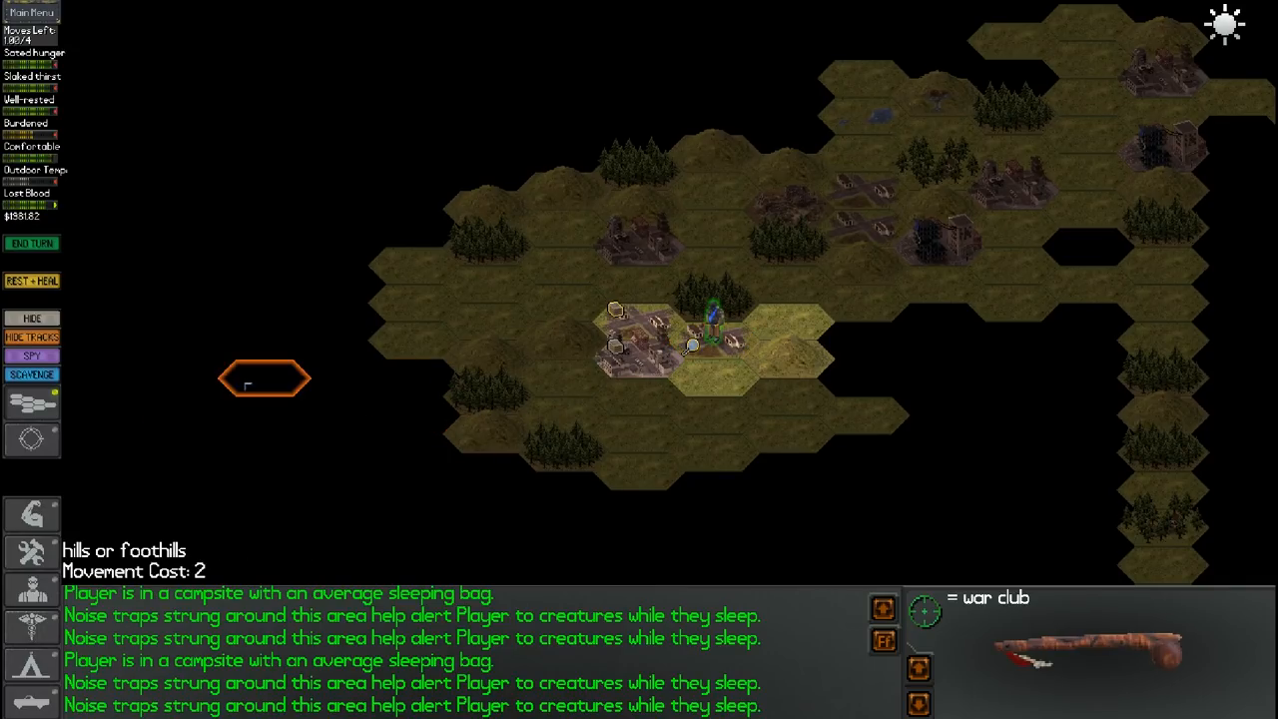
{"action": "left_click", "coordinate": [31, 373]}
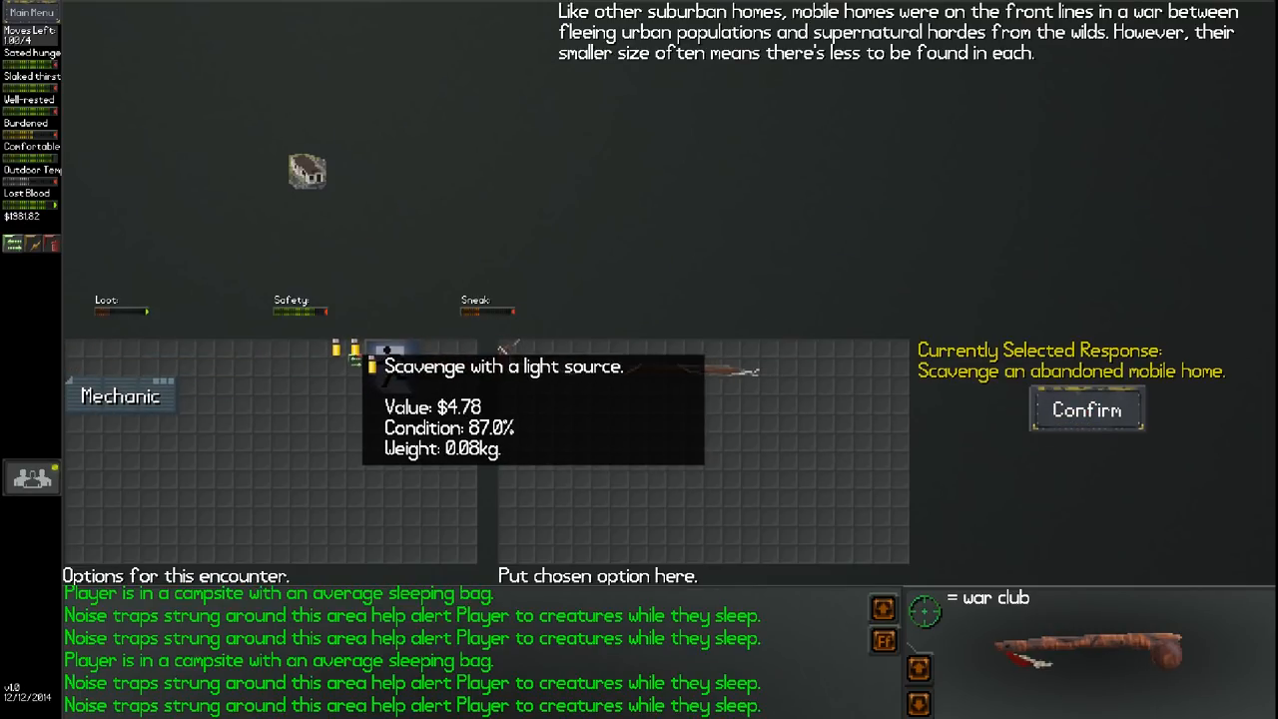
Scavenge the abandoned mobile home, view the found item, and sneak towards the stranger
{"action": "left_click", "coordinate": [1086, 409]}
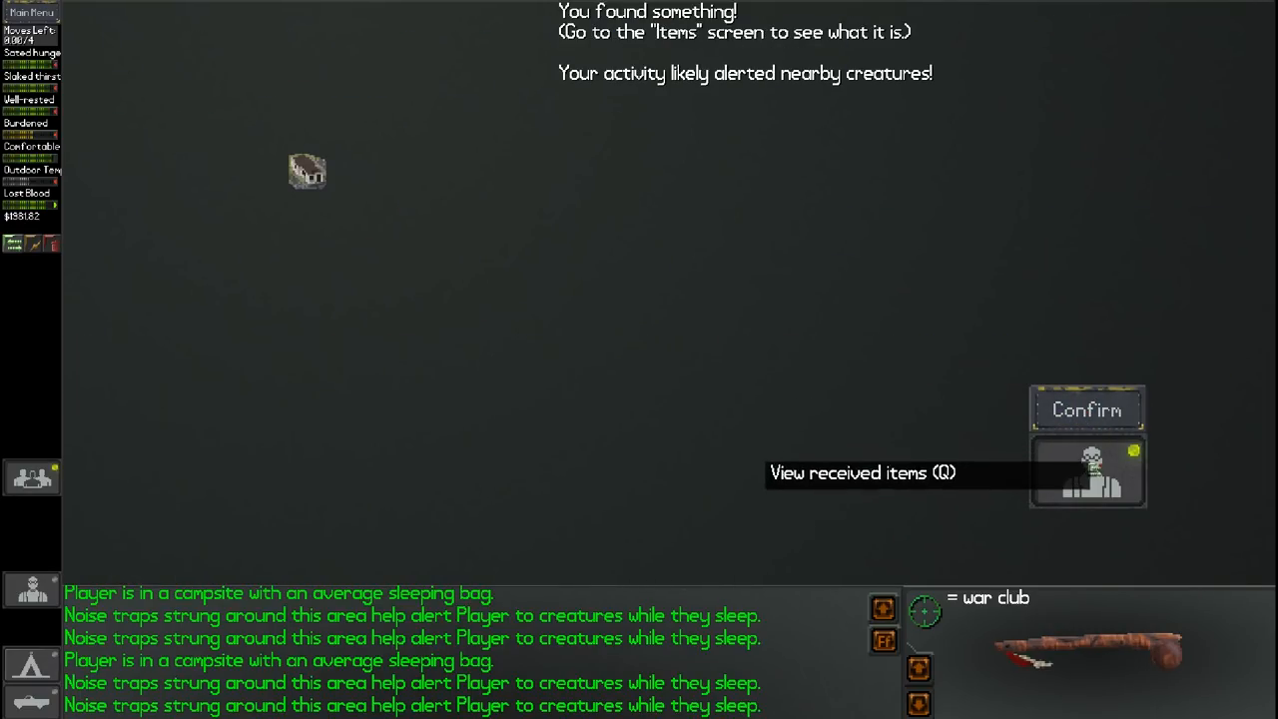
{"action": "left_click", "coordinate": [1086, 472]}
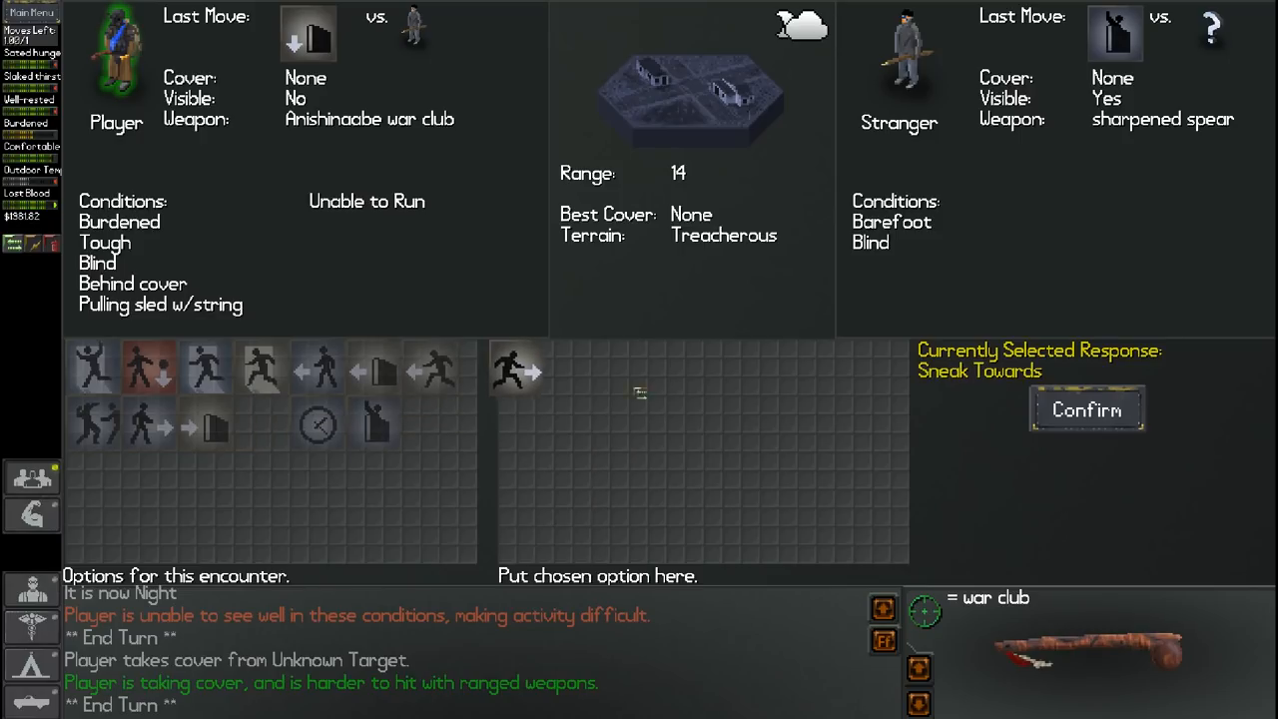
{"action": "left_click", "coordinate": [1085, 410]}
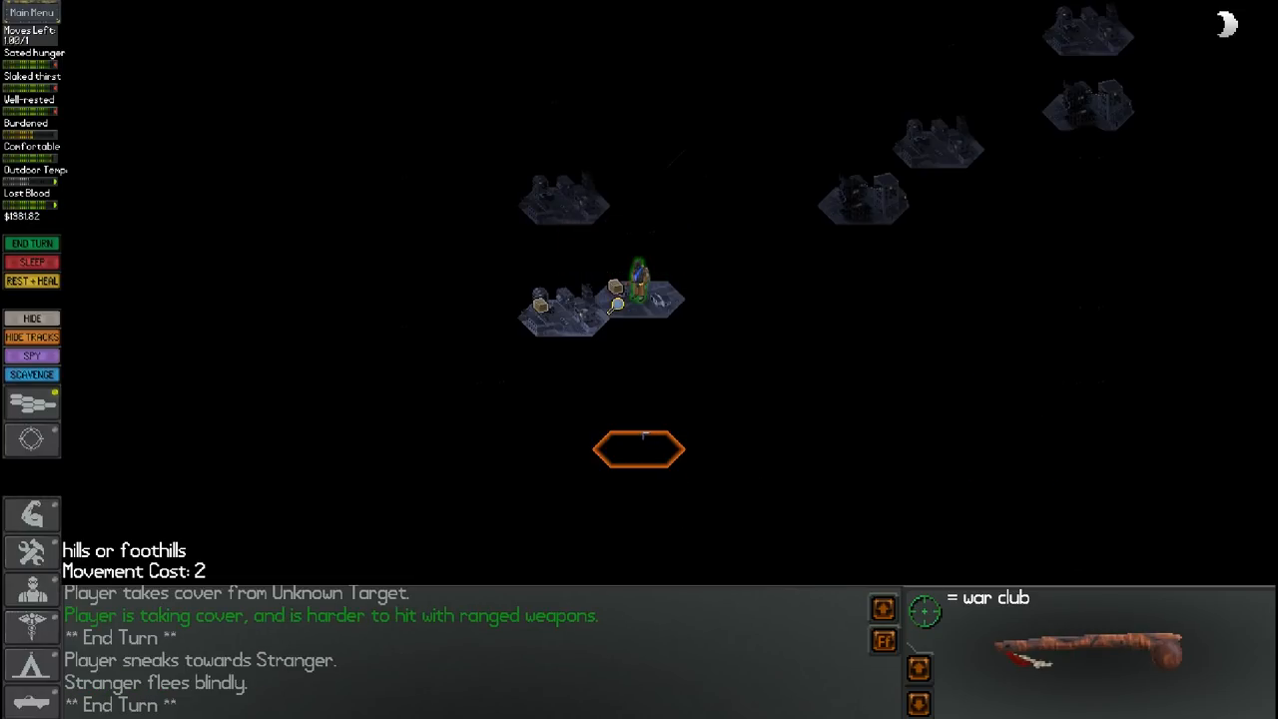
Scavenge again, force past the locked shed, and dismiss the empty result
{"action": "left_click", "coordinate": [31, 374]}
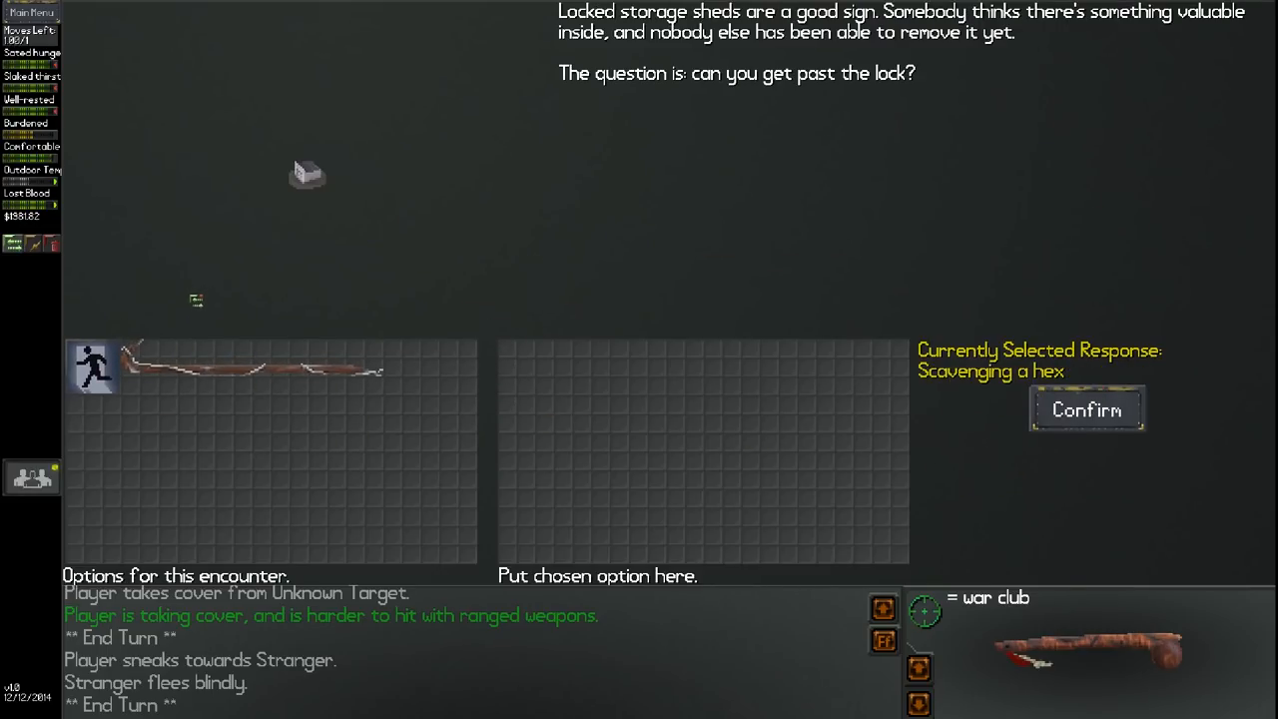
{"action": "left_click", "coordinate": [1087, 409]}
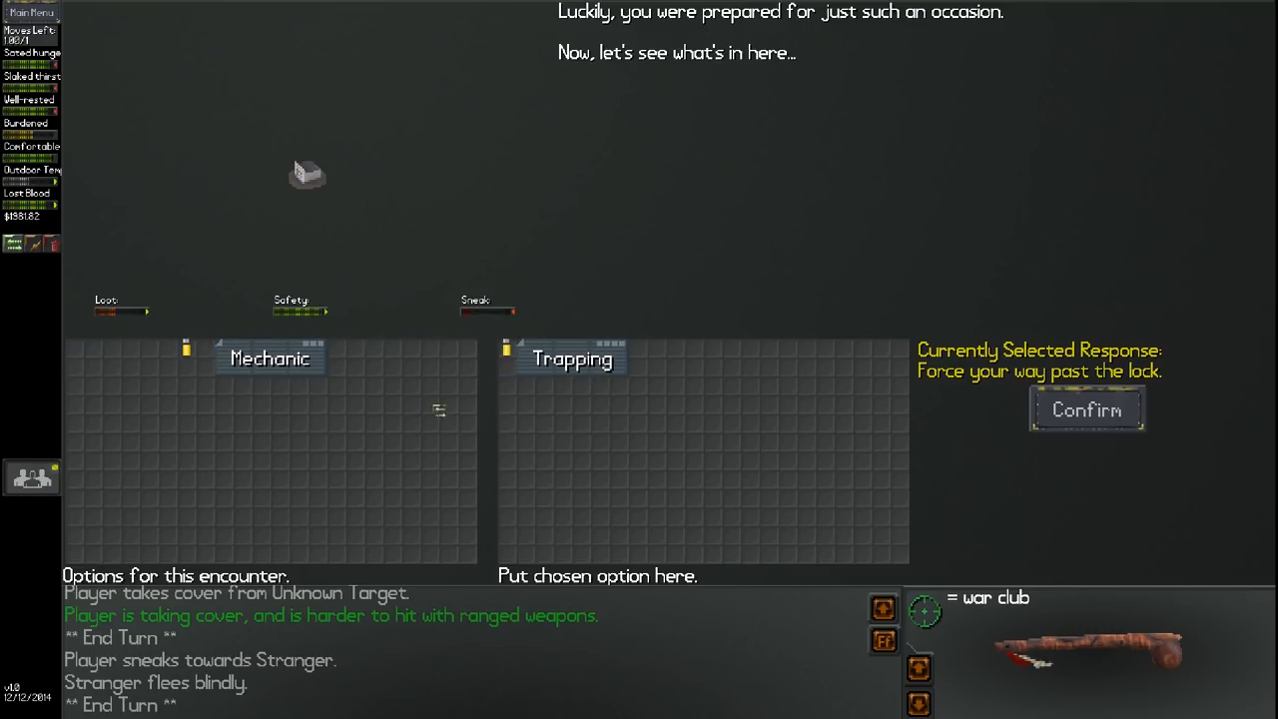
{"action": "left_click", "coordinate": [1086, 409]}
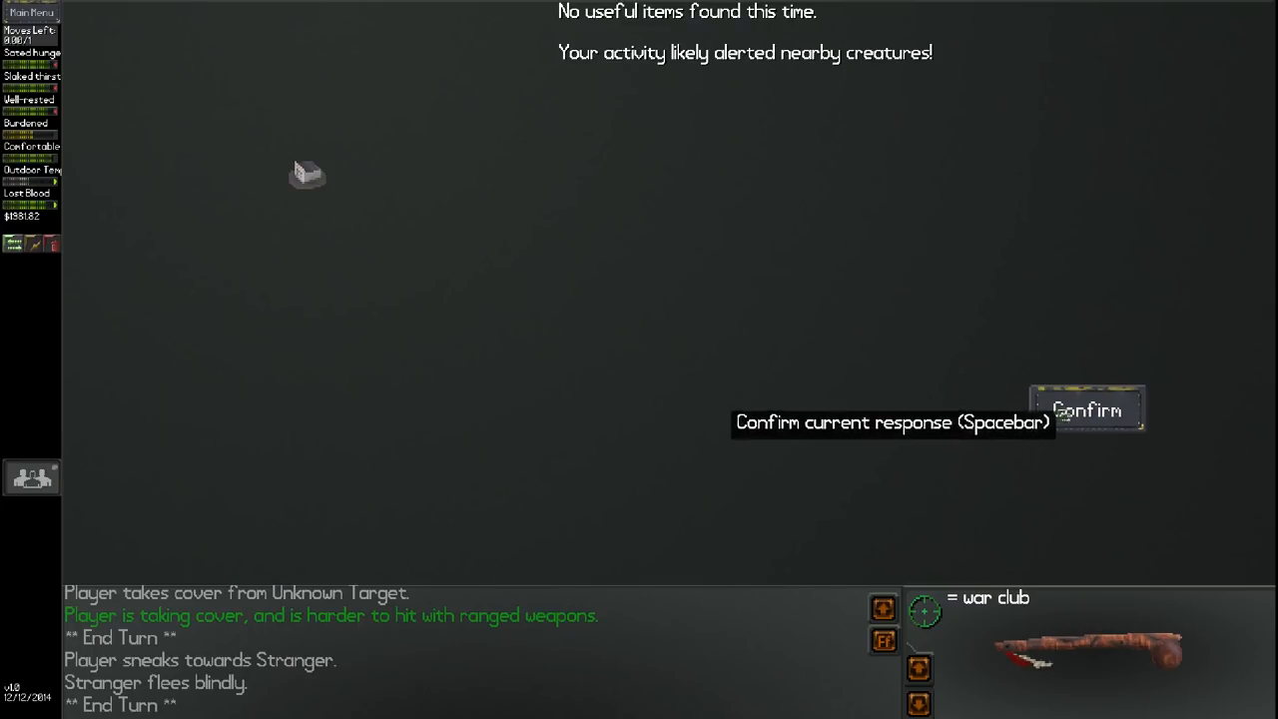
{"action": "left_click", "coordinate": [1086, 409]}
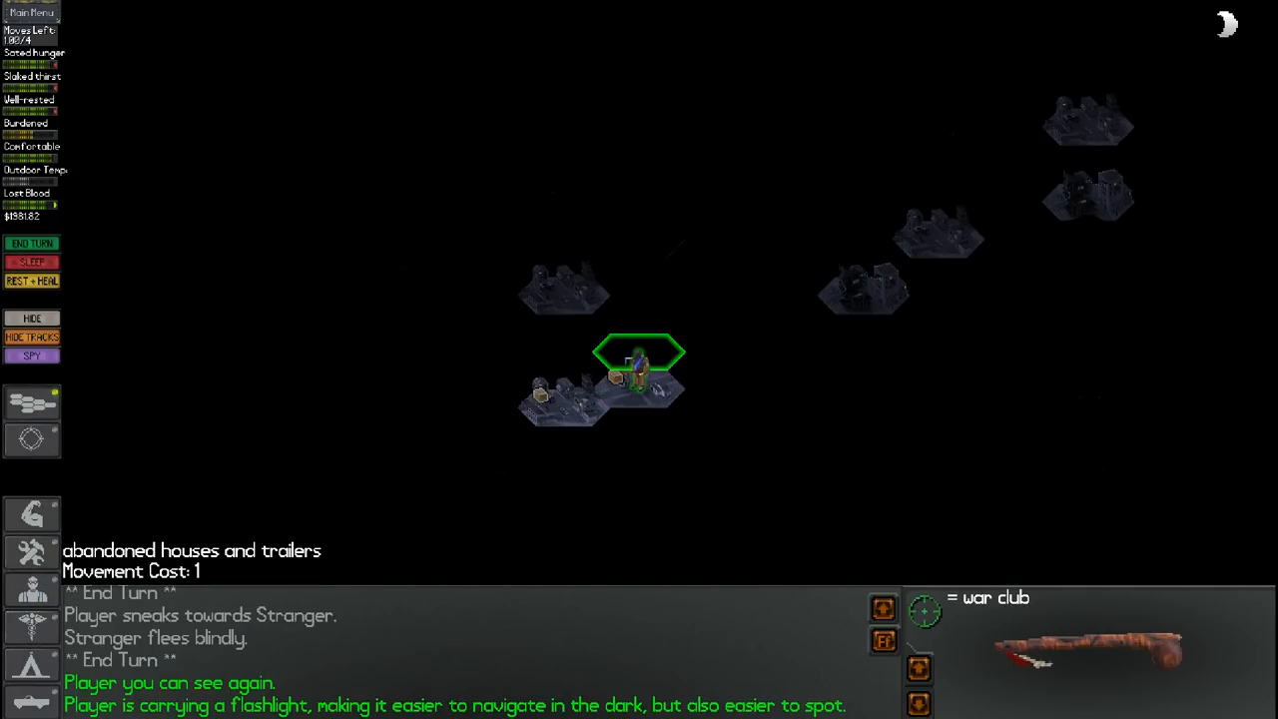
Check inventory, walk over rainy grassland into the forest, and view ground and sled items
{"action": "left_click", "coordinate": [639, 354]}
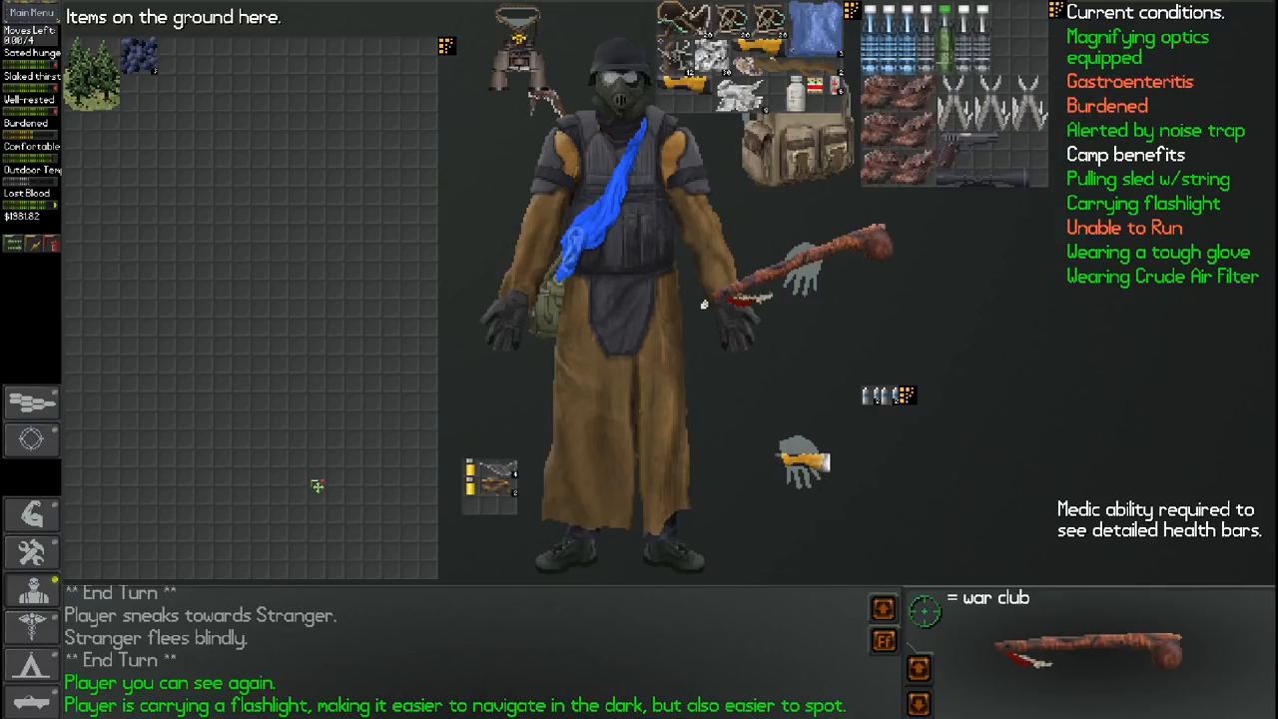
{"action": "mouse_move", "coordinate": [145, 60]}
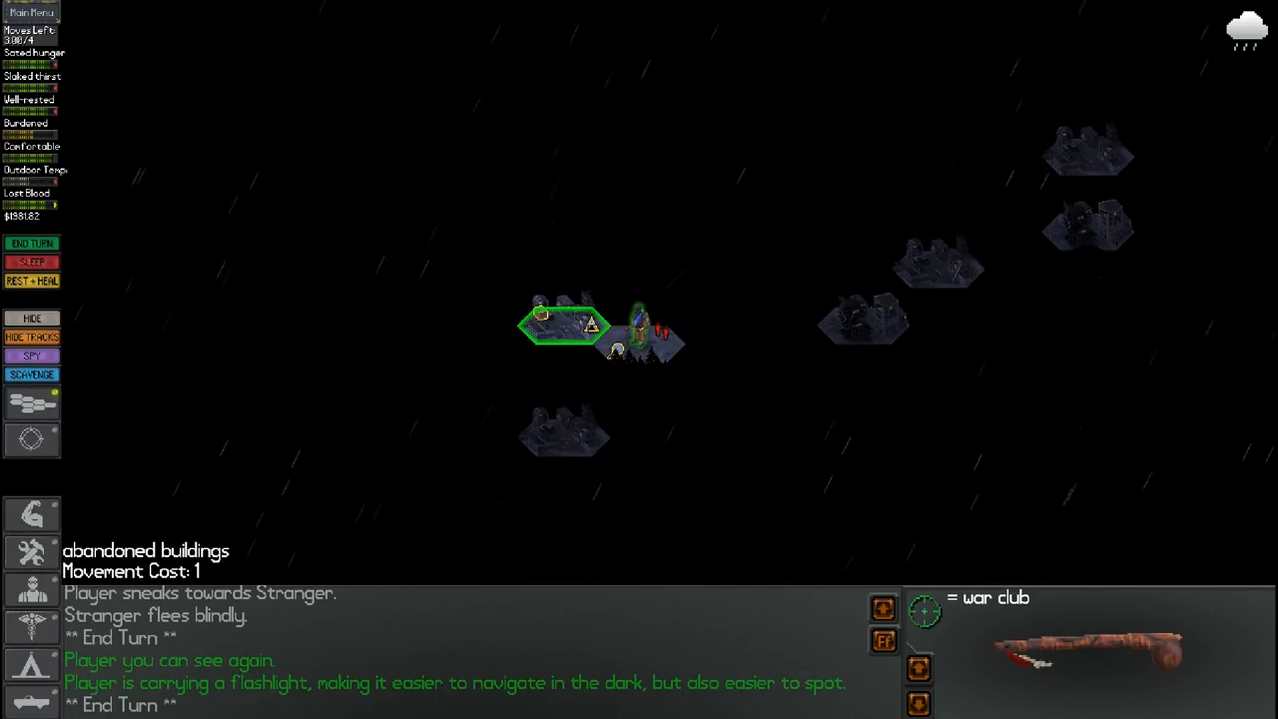
{"action": "left_click", "coordinate": [639, 250]}
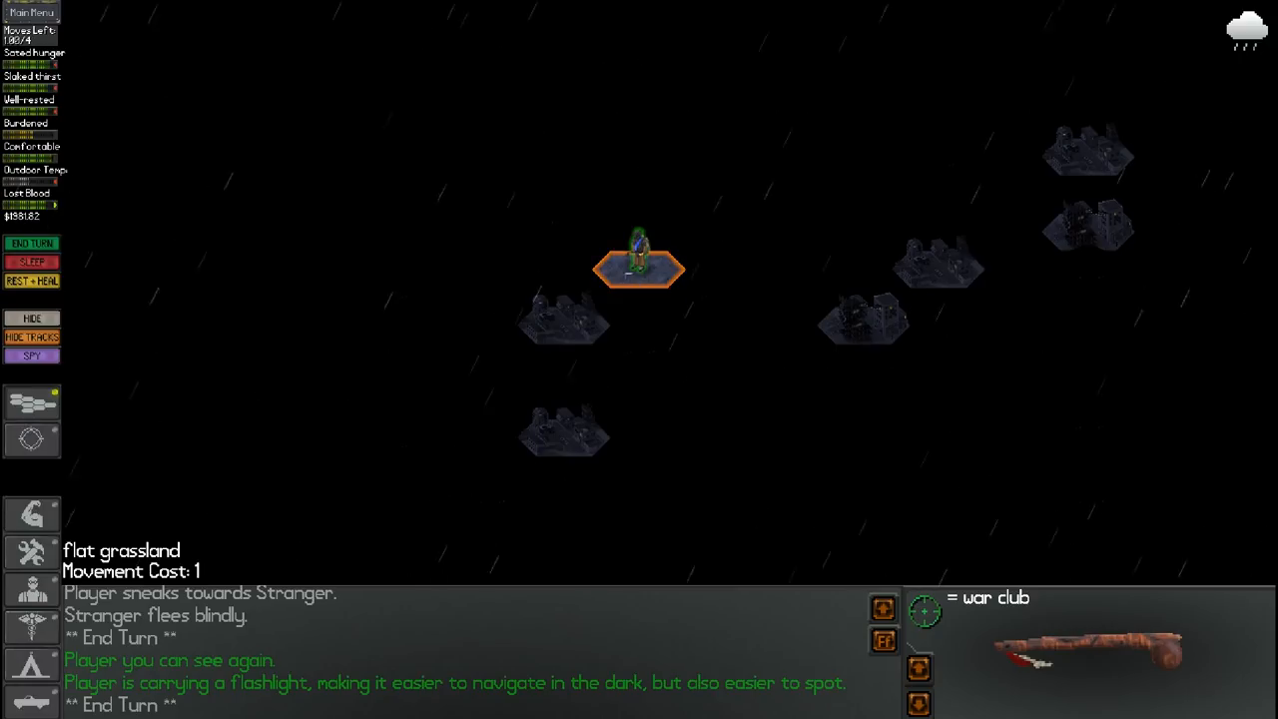
{"action": "left_click", "coordinate": [564, 280]}
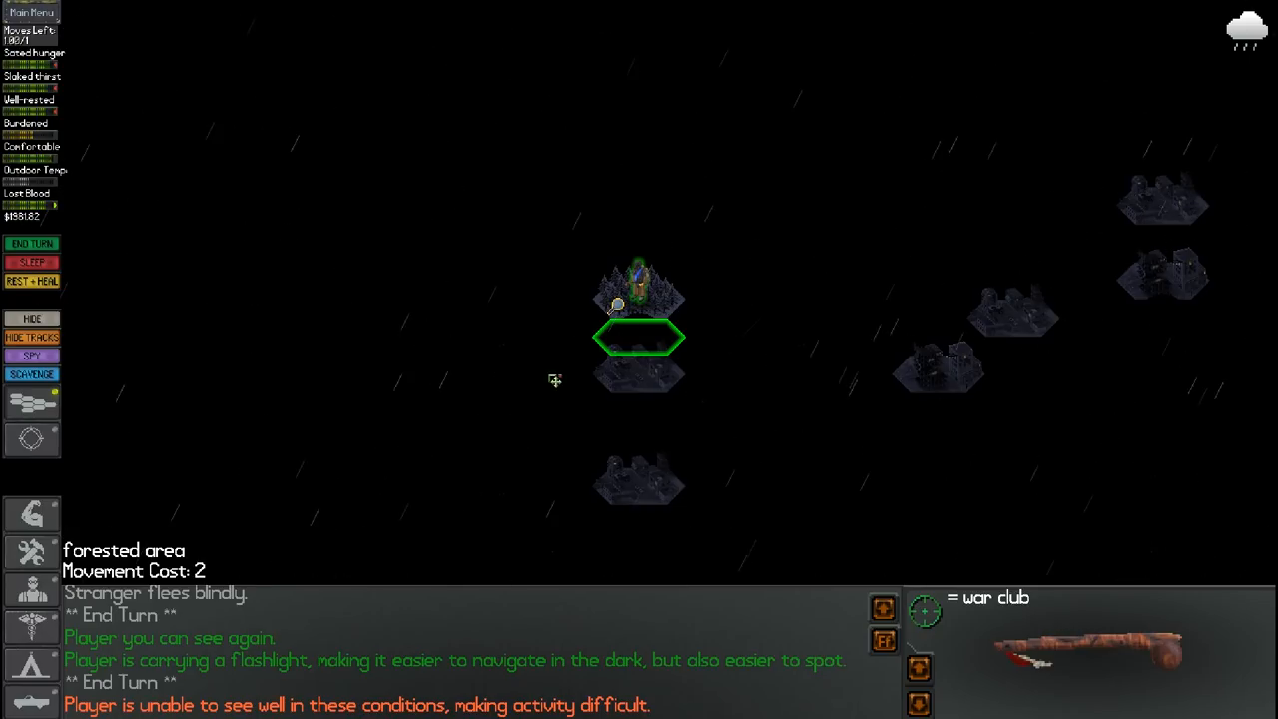
{"action": "left_click", "coordinate": [32, 374]}
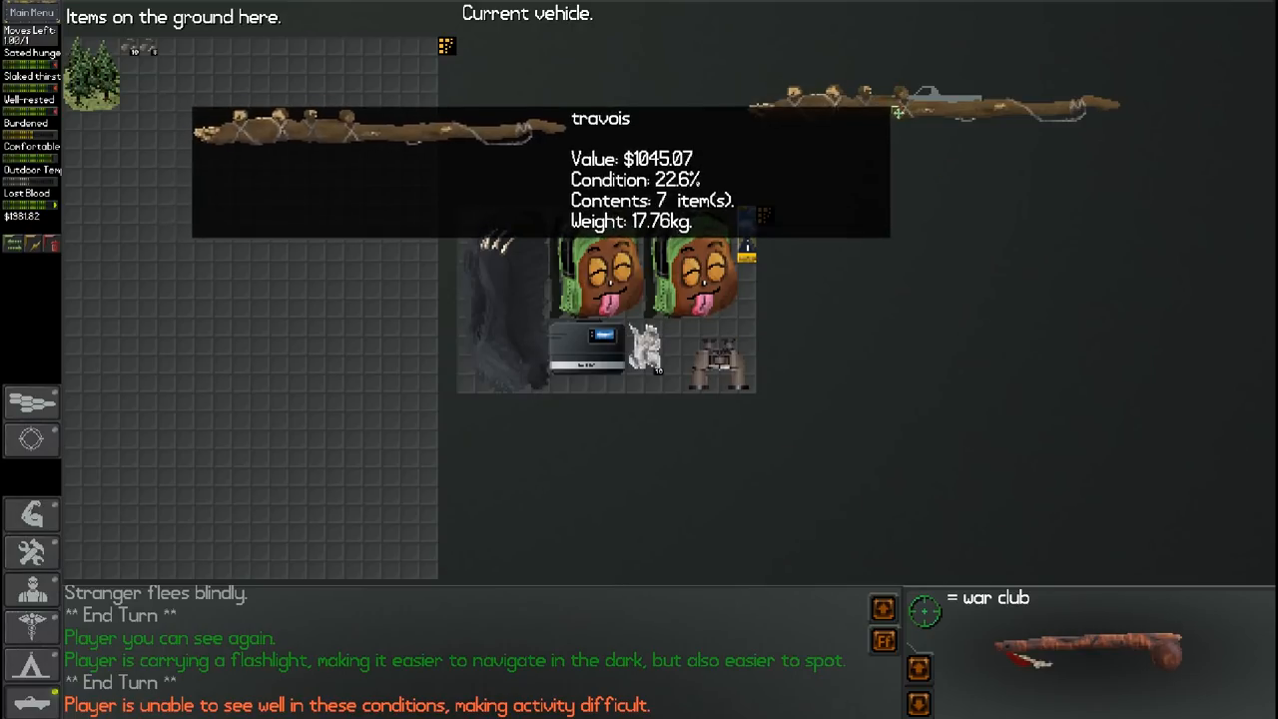
Try switching on the flashlight from the survivor's gear, which lacks charge
{"action": "key", "text": "q"}
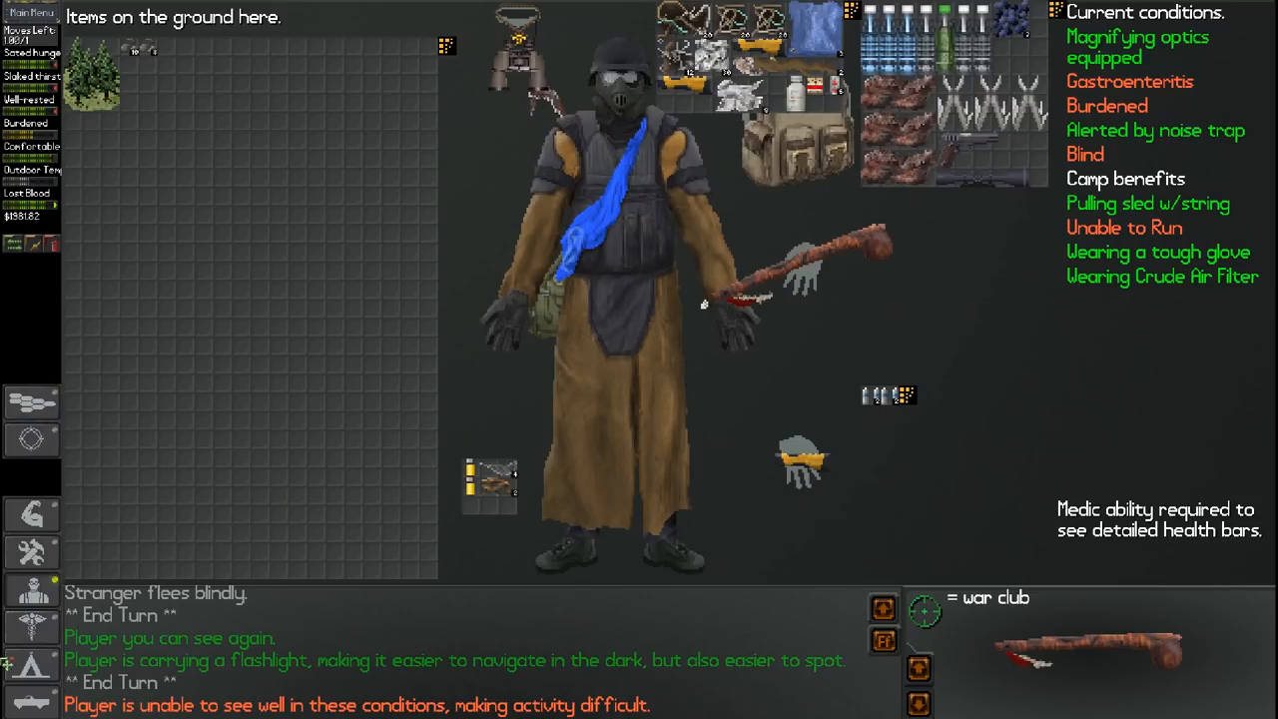
{"action": "mouse_move", "coordinate": [32, 590]}
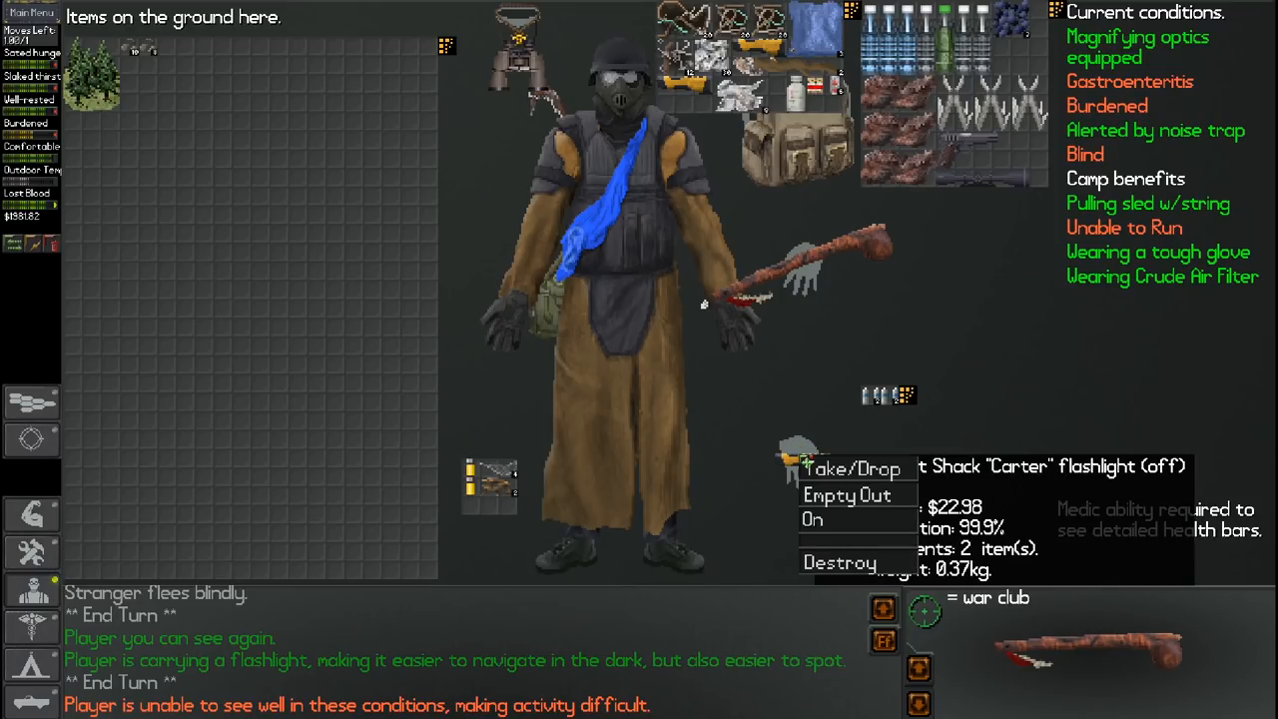
{"action": "left_click", "coordinate": [813, 519]}
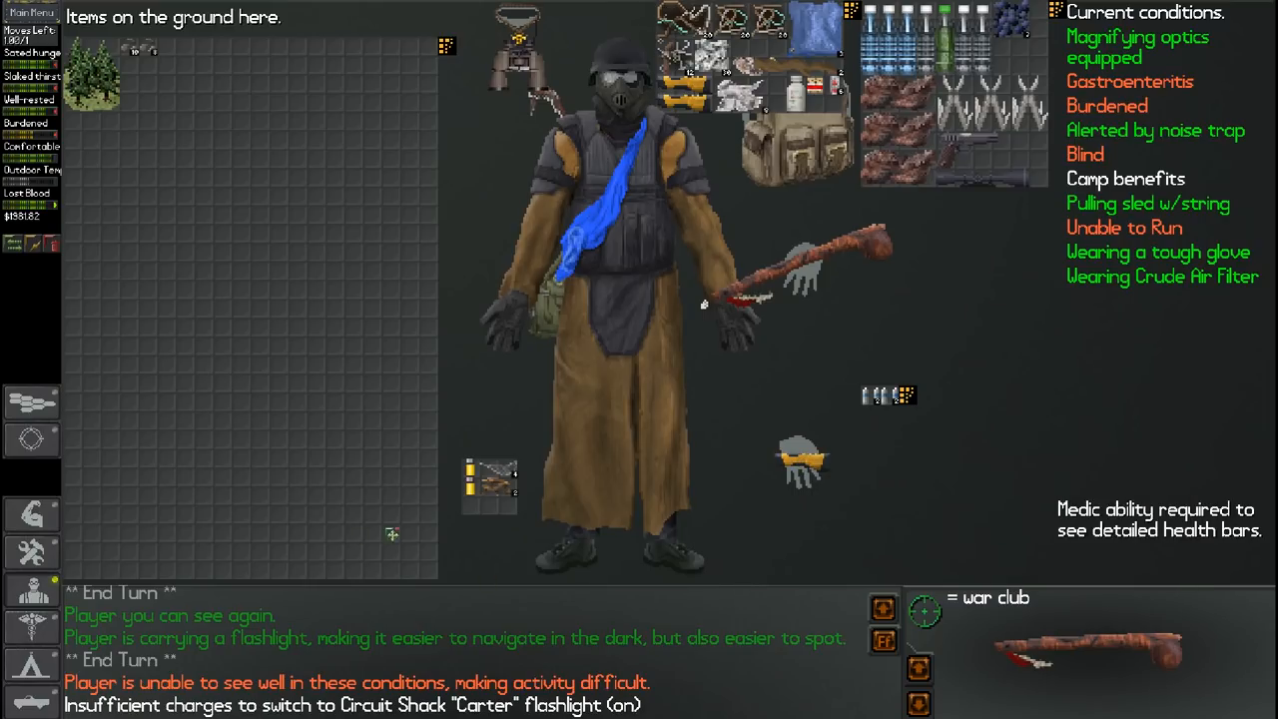
{"action": "right_click", "coordinate": [798, 464]}
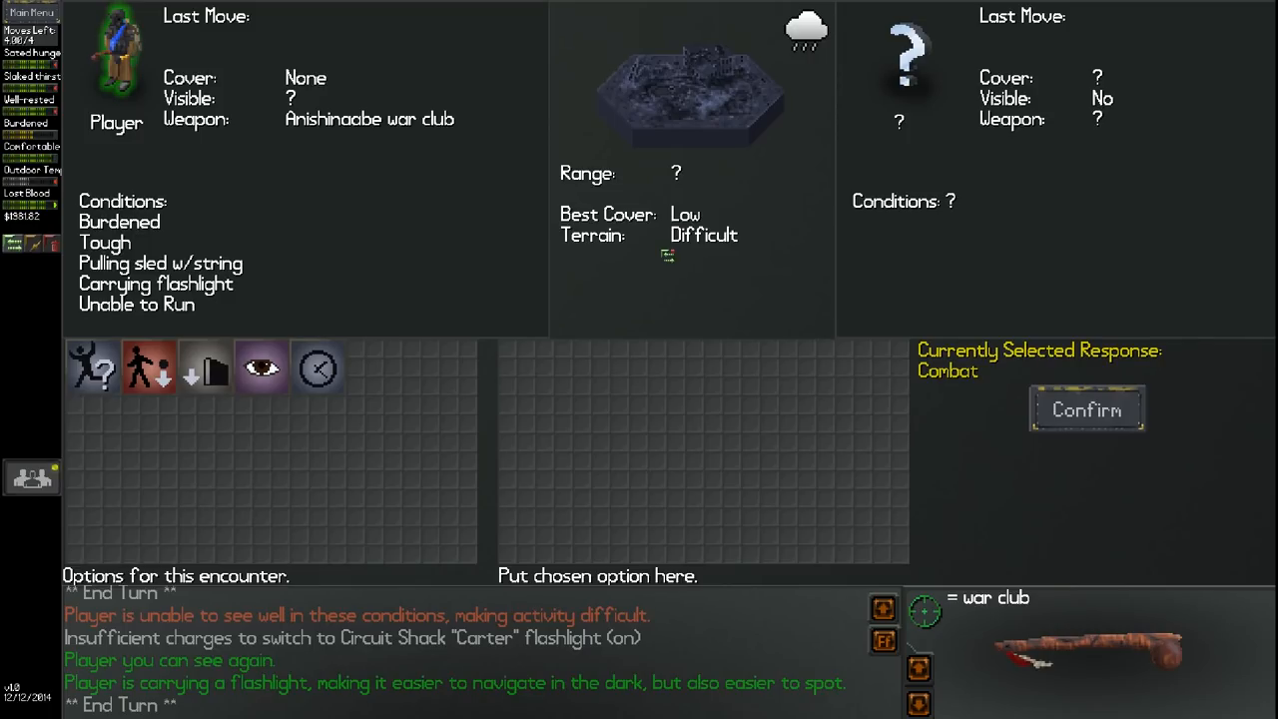
Search for the unseen target, then start scavenging the ruins with Mechanic
{"action": "left_click", "coordinate": [261, 368]}
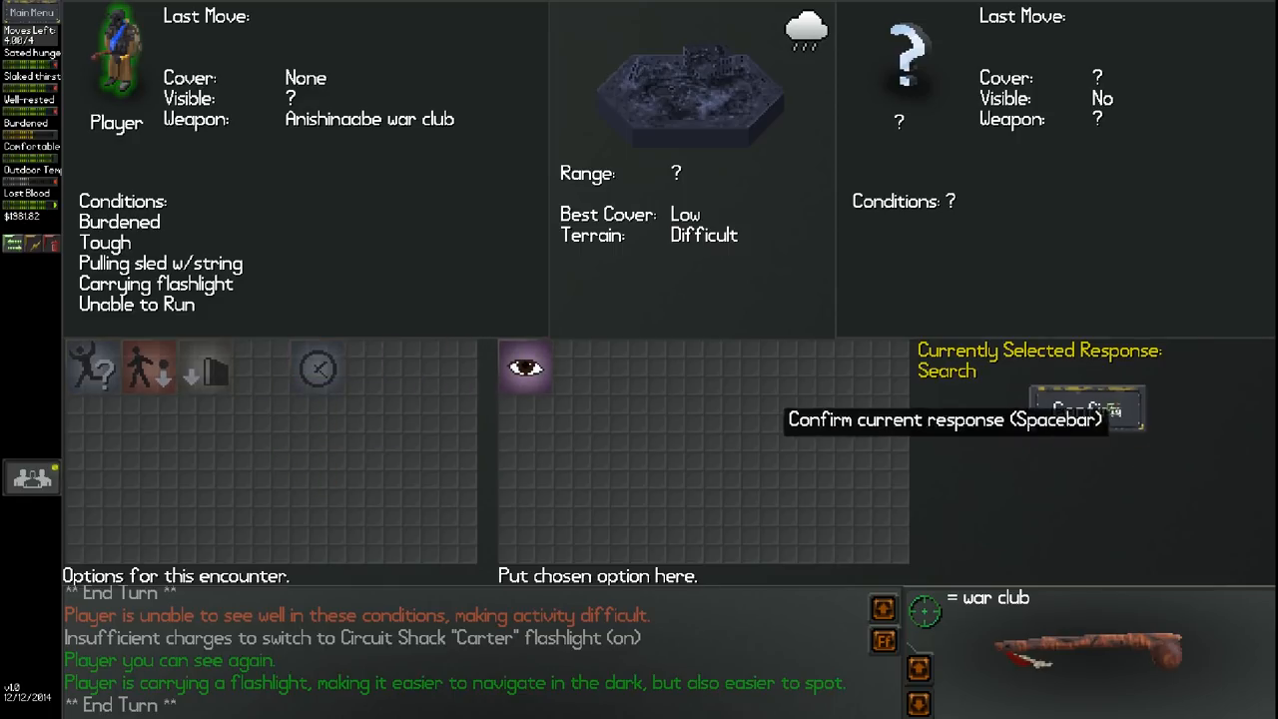
{"action": "key", "text": "space"}
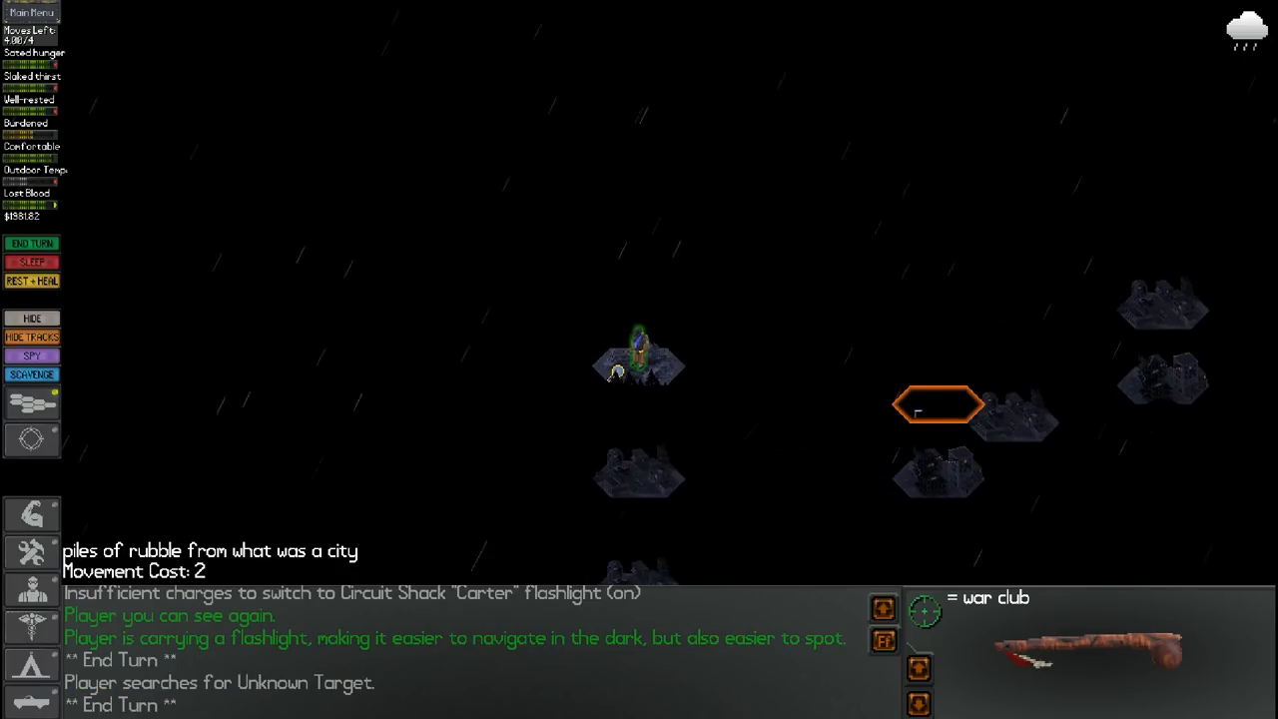
{"action": "mouse_move", "coordinate": [32, 402]}
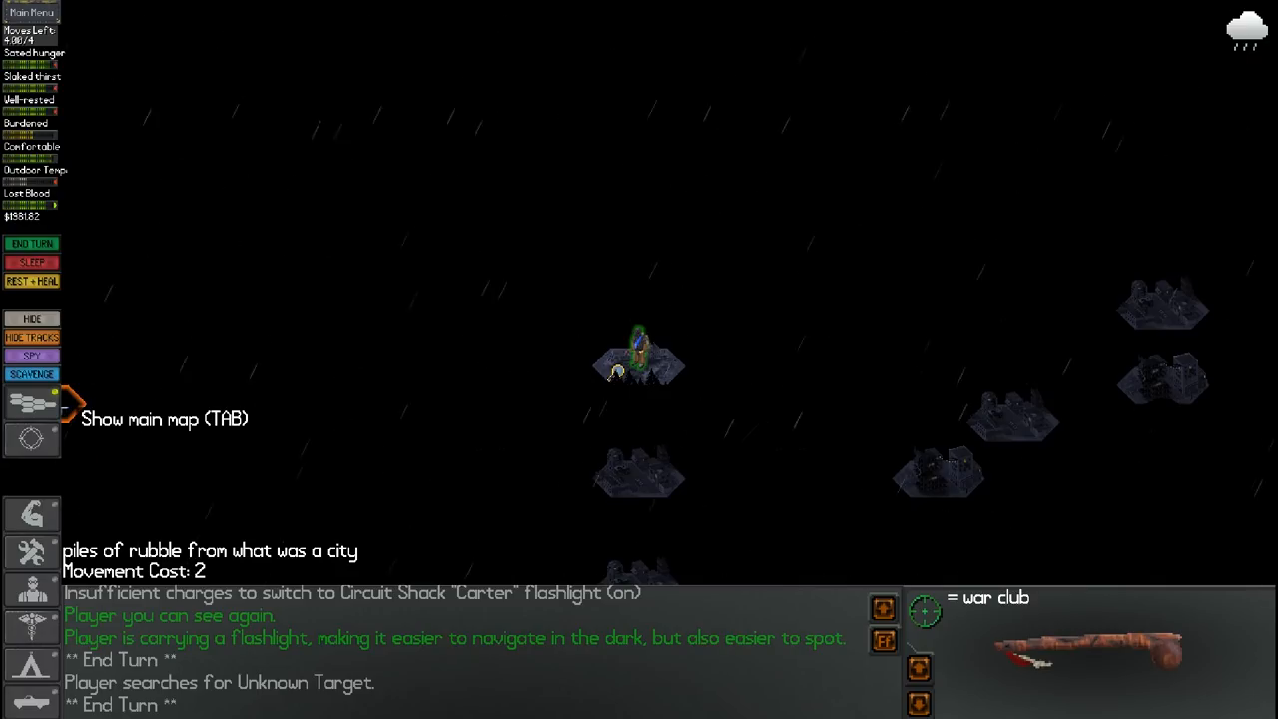
{"action": "left_click", "coordinate": [32, 373]}
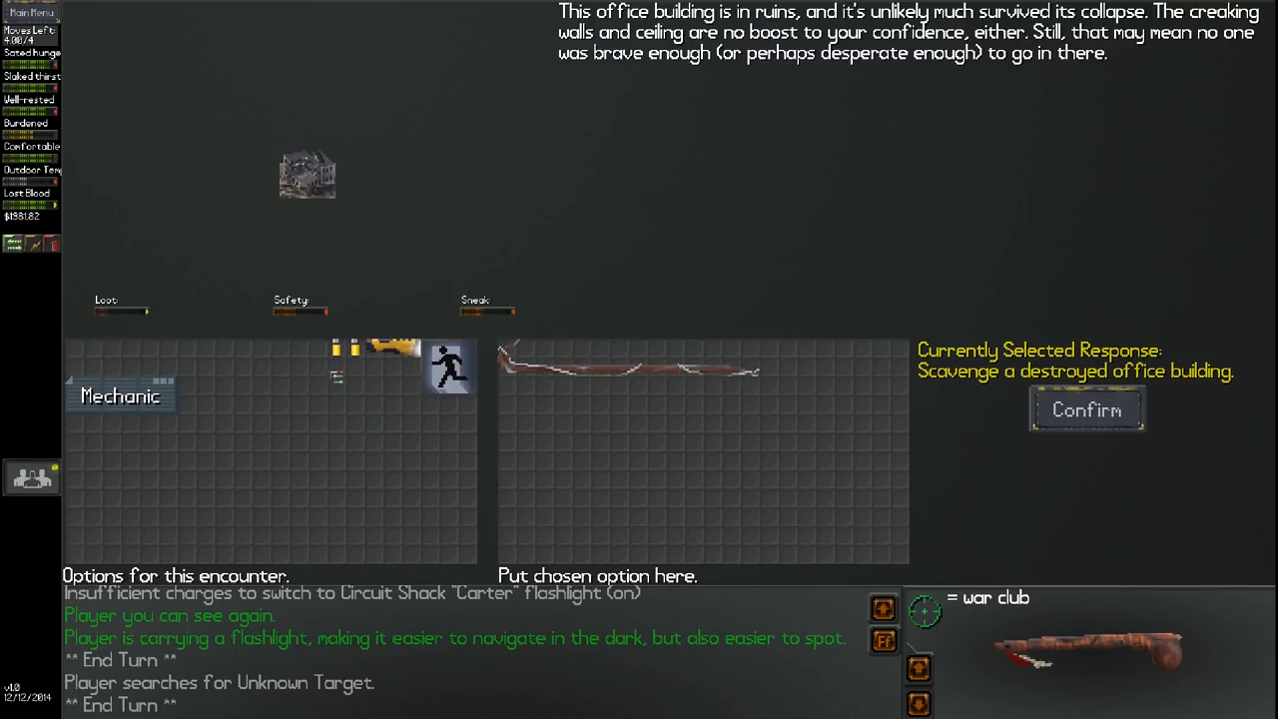
{"action": "left_click_drag", "start_coordinate": [120, 380], "coordinate": [814, 357]}
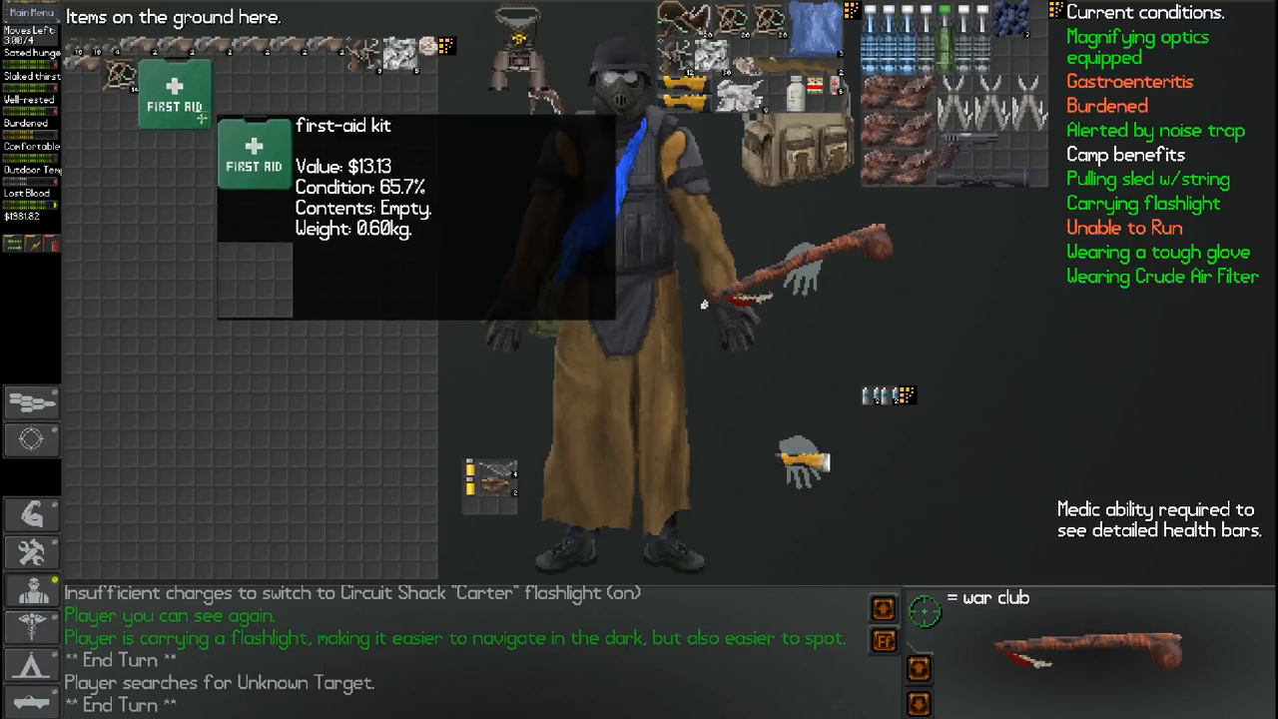
{"action": "mouse_move", "coordinate": [345, 164]}
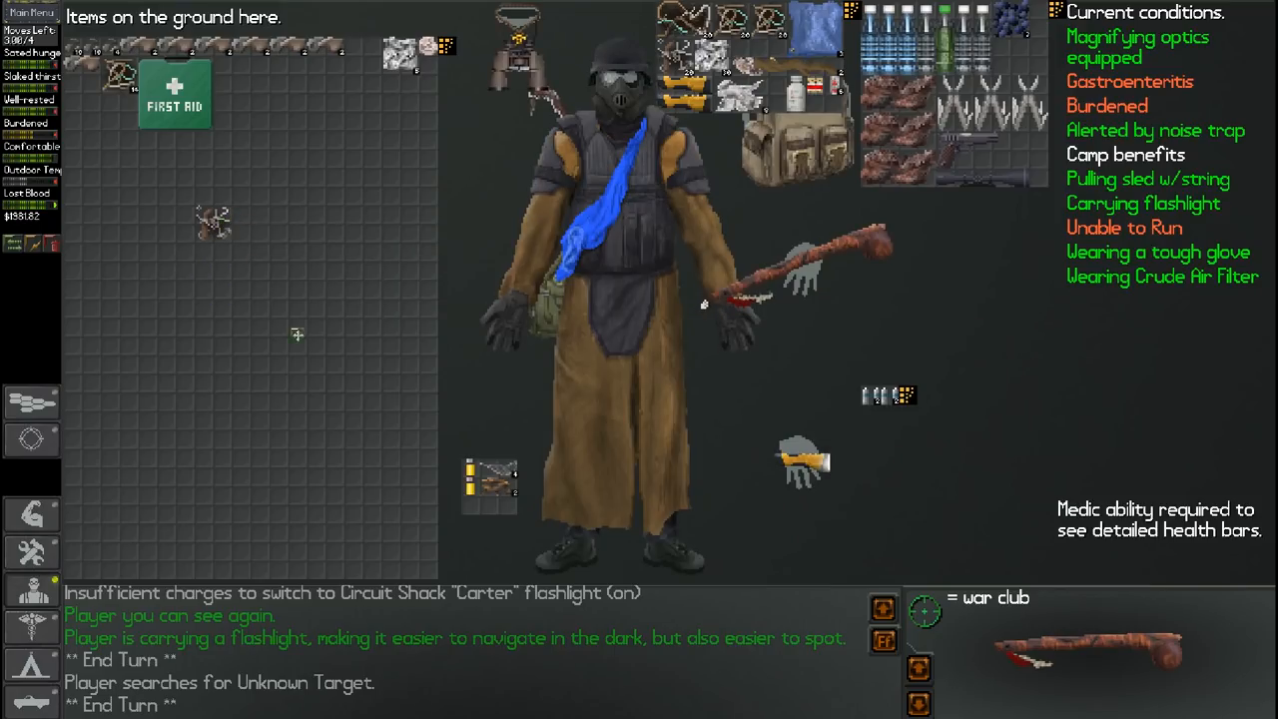
{"action": "mouse_move", "coordinate": [225, 328]}
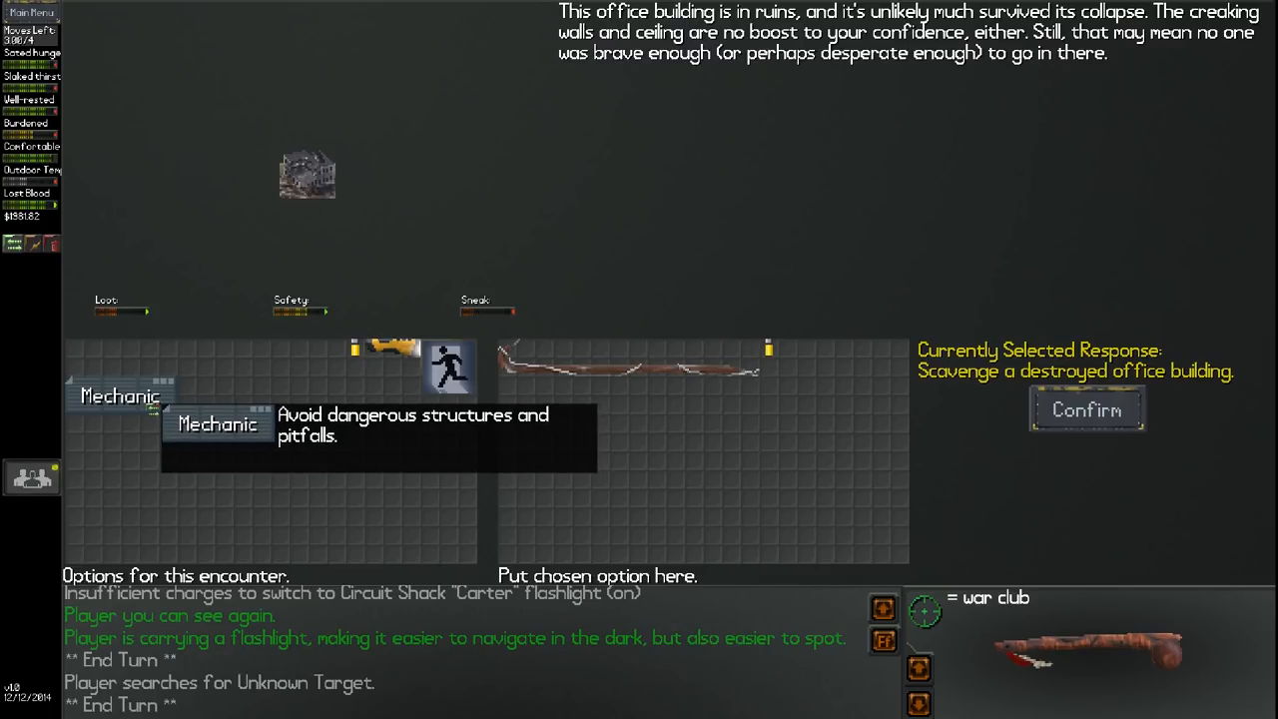
Search the destroyed office building, find nothing useful, and search it again
{"action": "left_click", "coordinate": [1087, 409]}
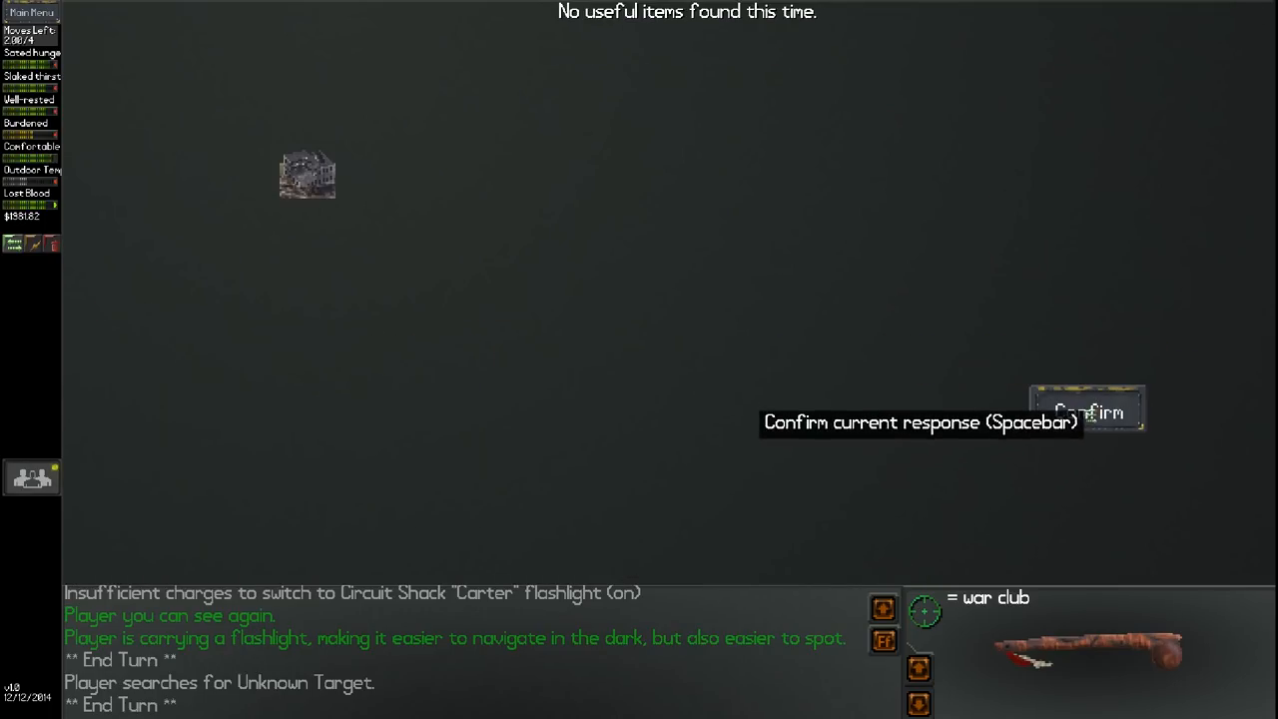
{"action": "left_click", "coordinate": [1087, 410]}
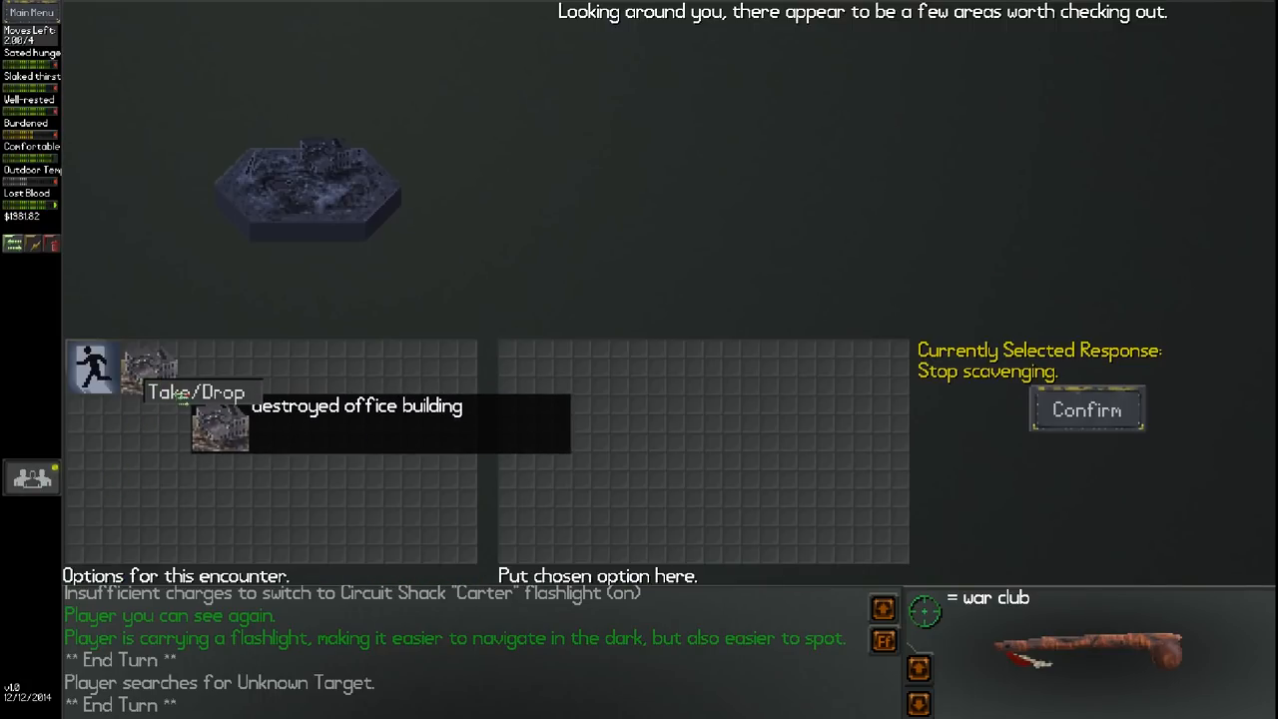
{"action": "left_click_drag", "start_coordinate": [219, 429], "coordinate": [524, 370]}
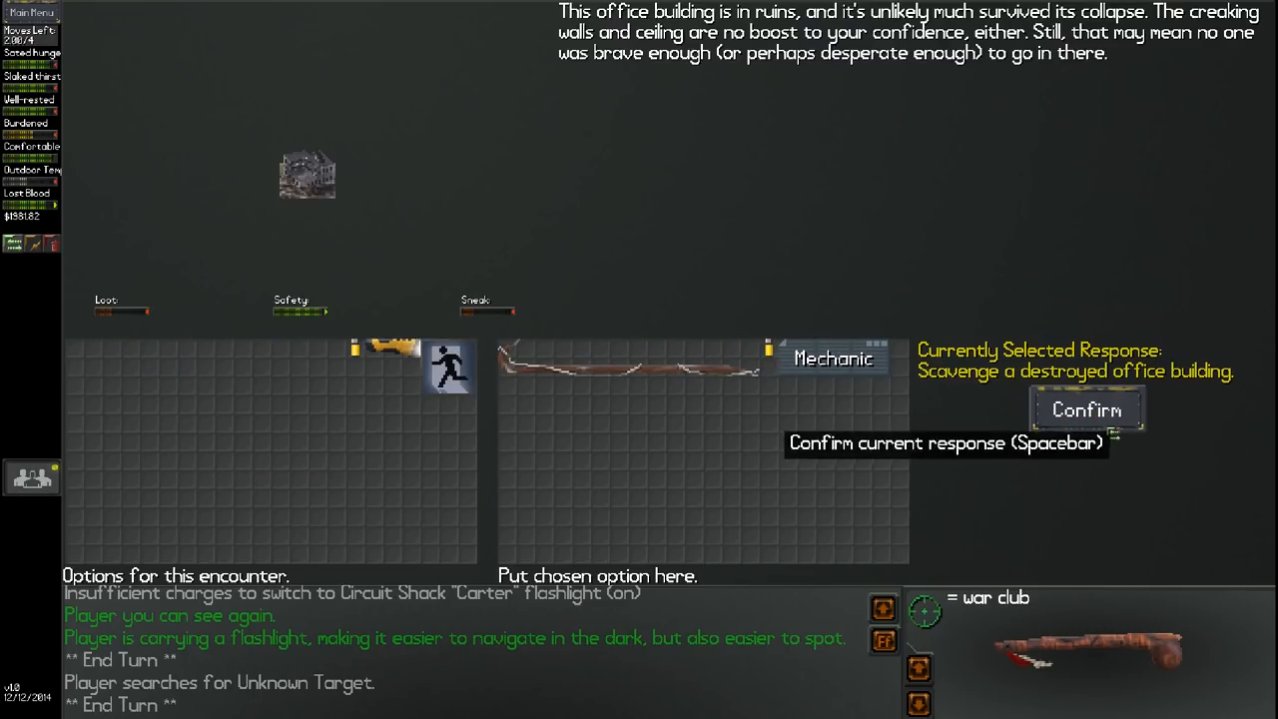
{"action": "left_click", "coordinate": [1086, 409]}
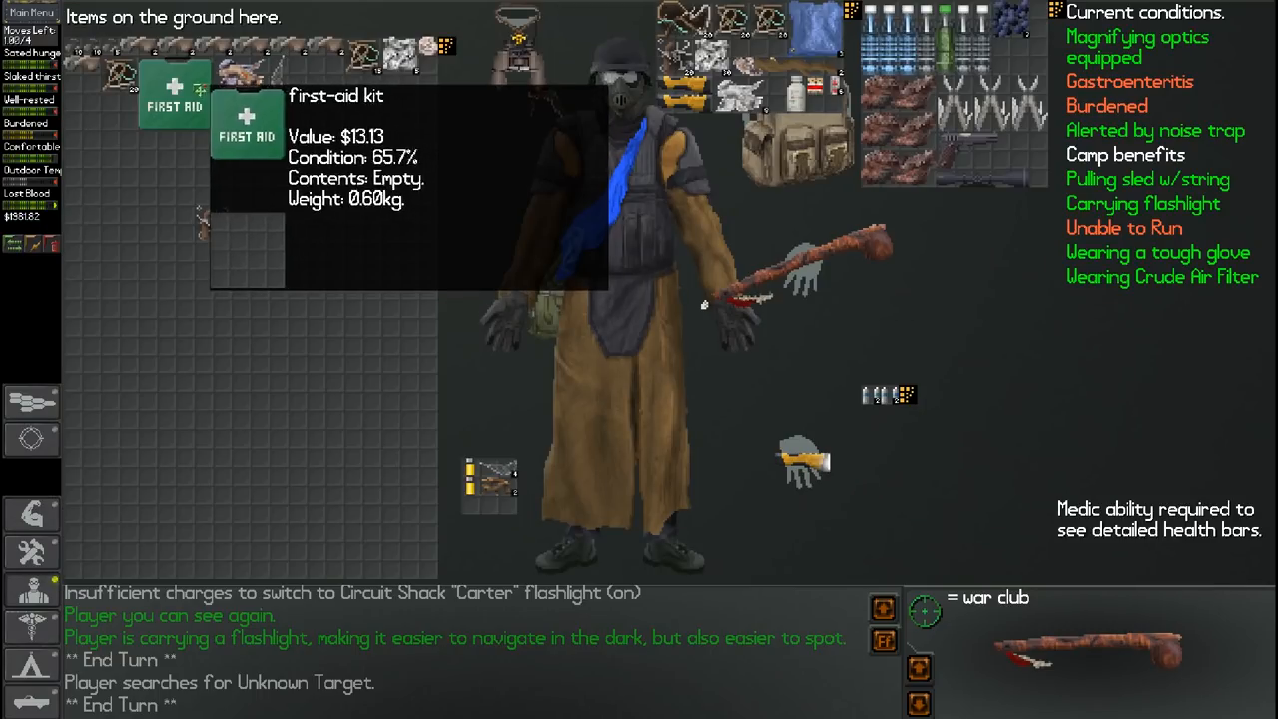
{"action": "mouse_move", "coordinate": [73, 542]}
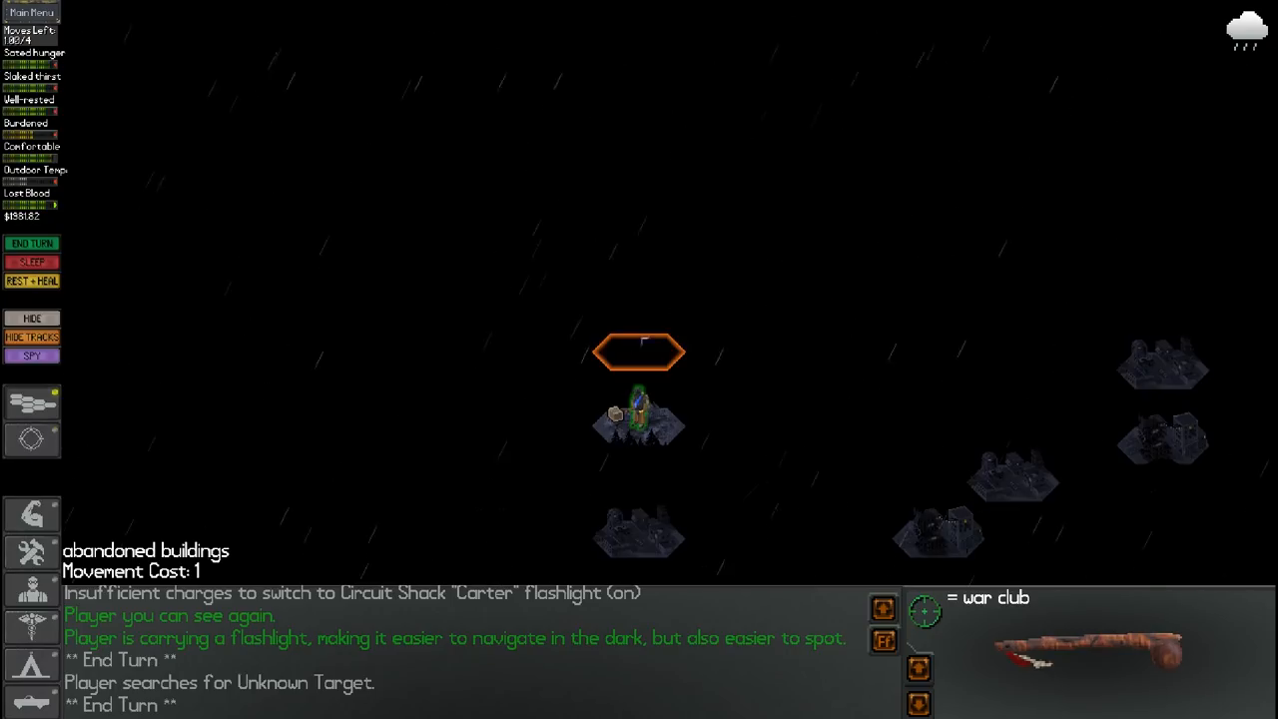
Walk north over grassland and marshland at dawn, then scavenge the crumbling apartment building
{"action": "left_click", "coordinate": [638, 351]}
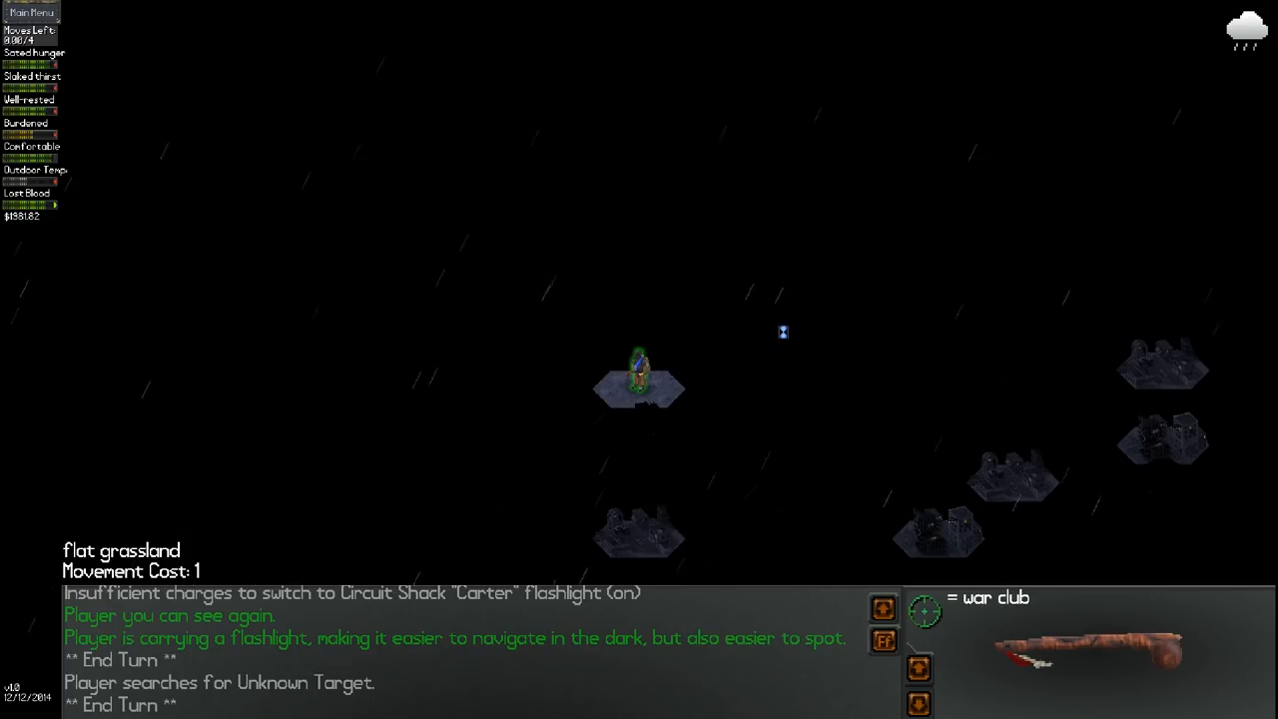
{"action": "left_click", "coordinate": [639, 384]}
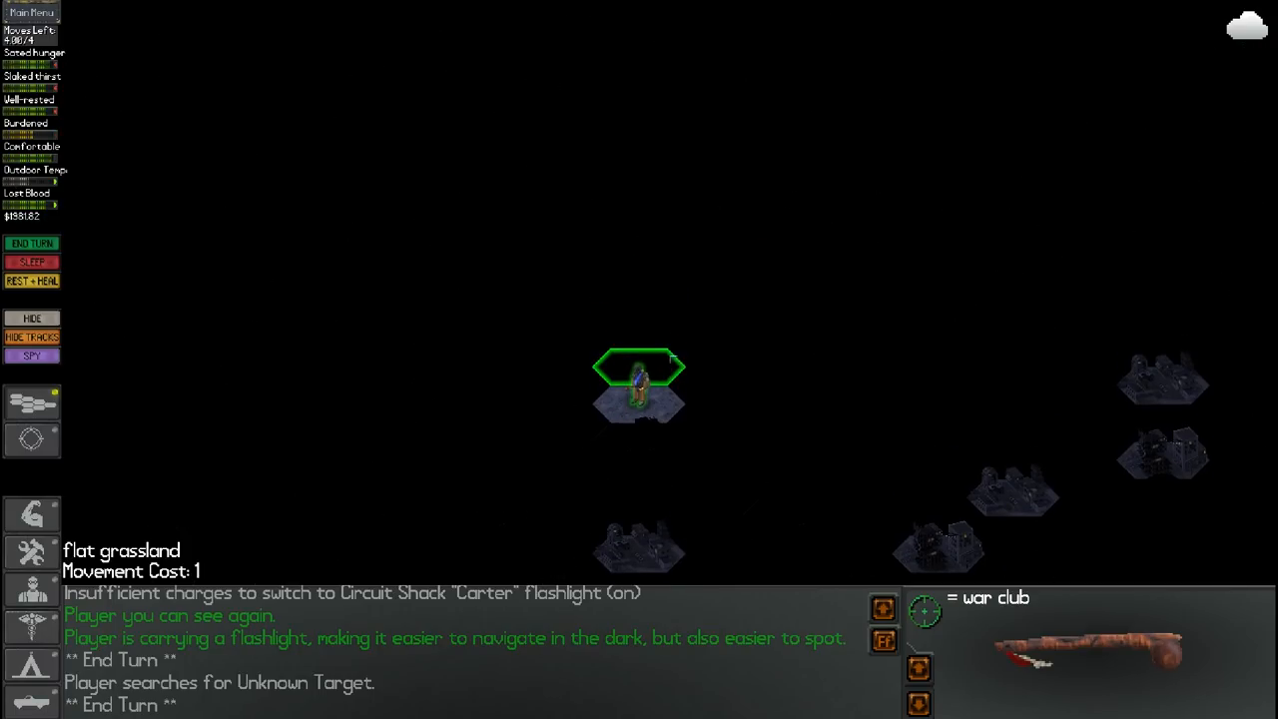
{"action": "left_click", "coordinate": [564, 385]}
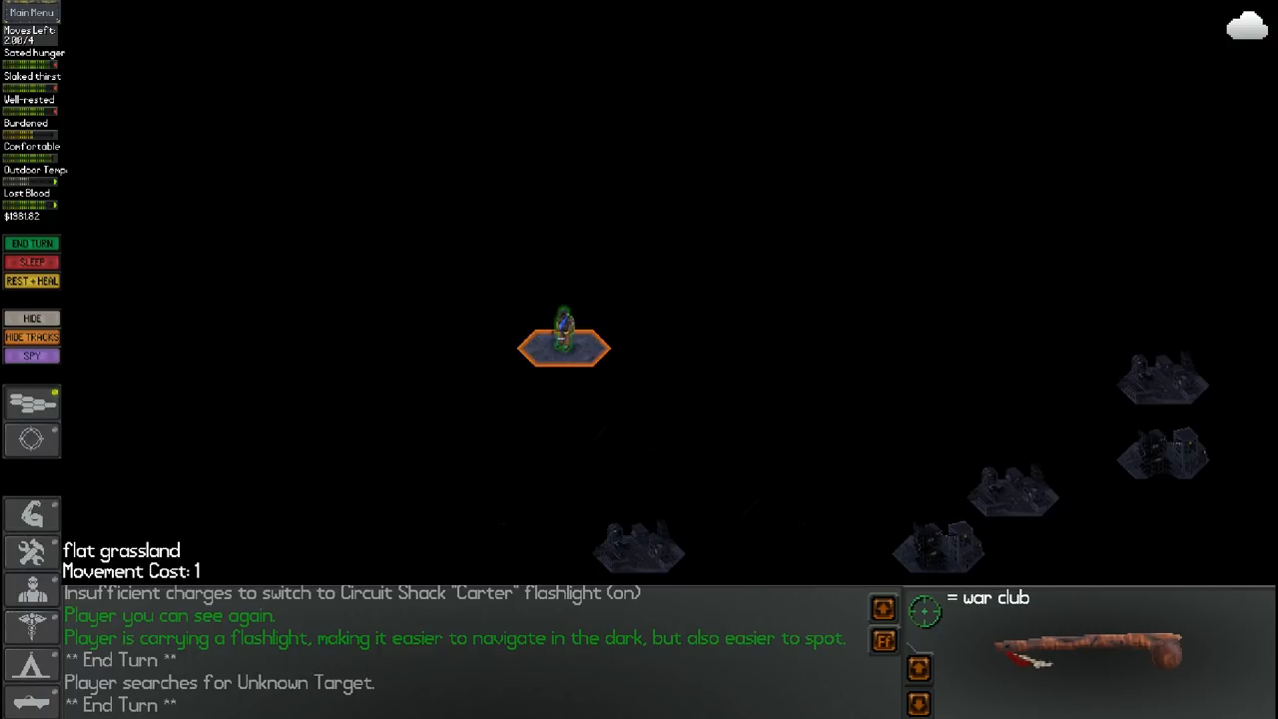
{"action": "left_click", "coordinate": [564, 406]}
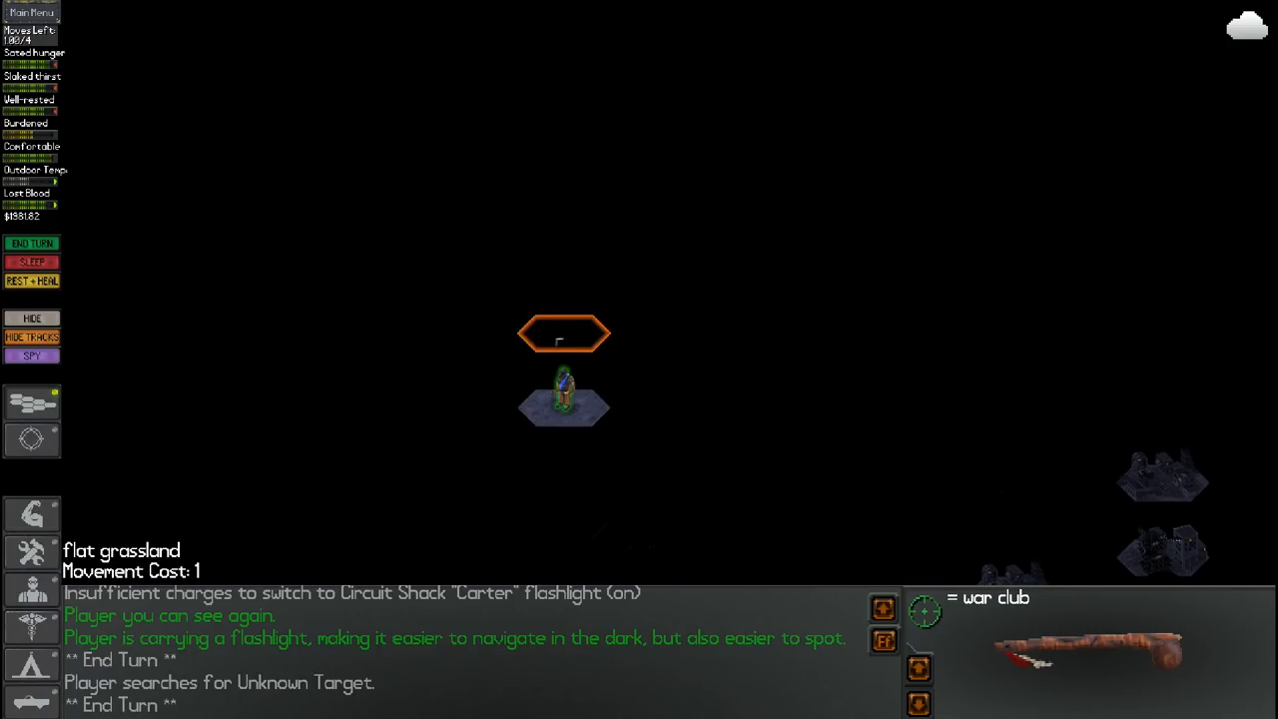
{"action": "left_click", "coordinate": [563, 332]}
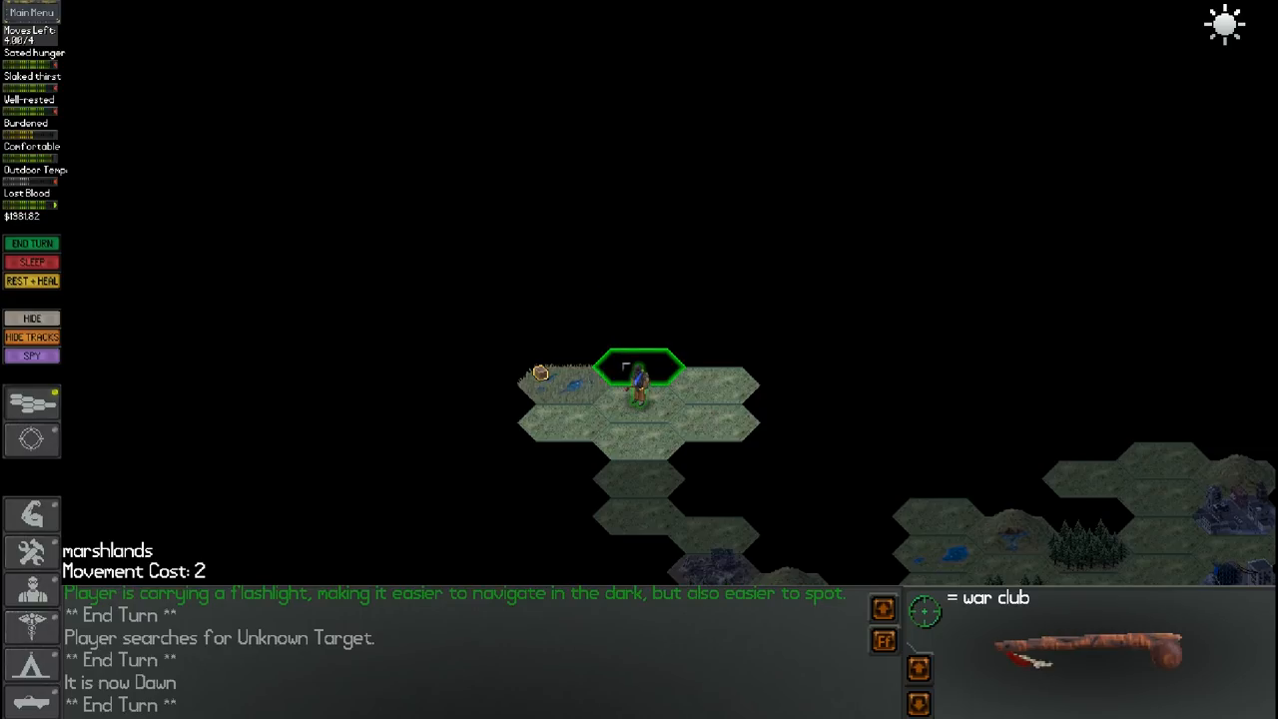
{"action": "left_click", "coordinate": [639, 406]}
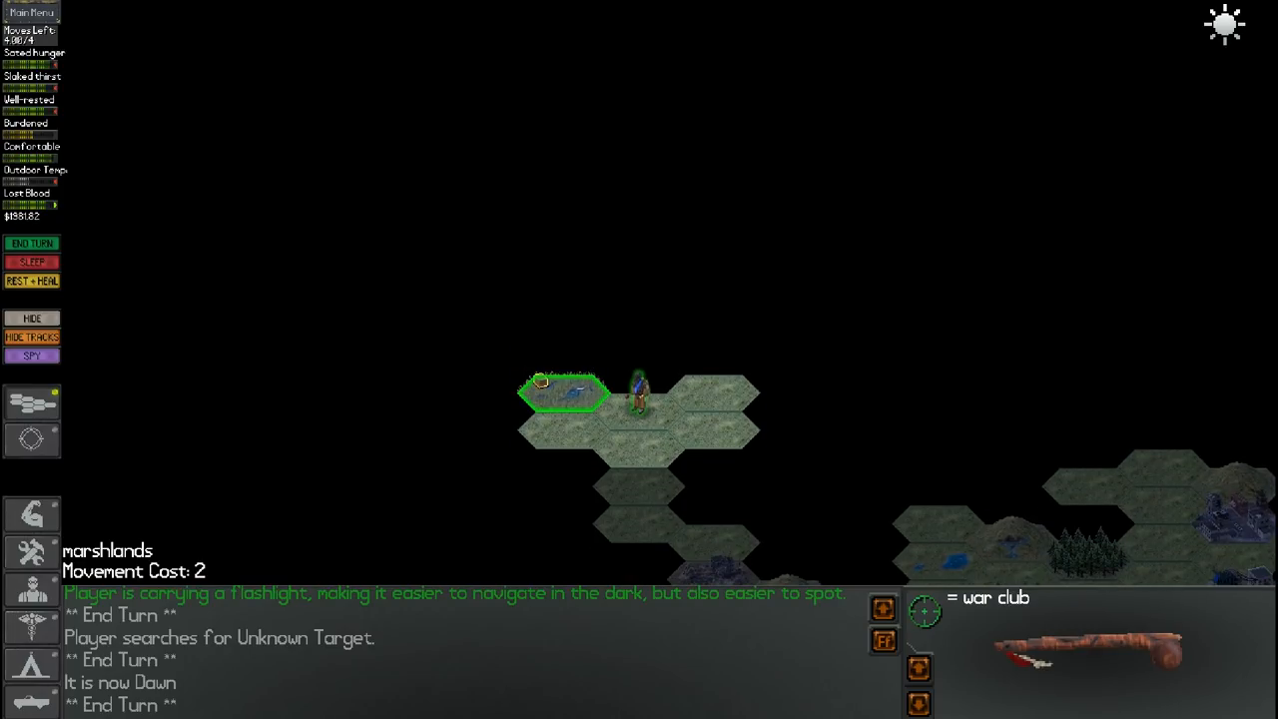
{"action": "left_click", "coordinate": [564, 394]}
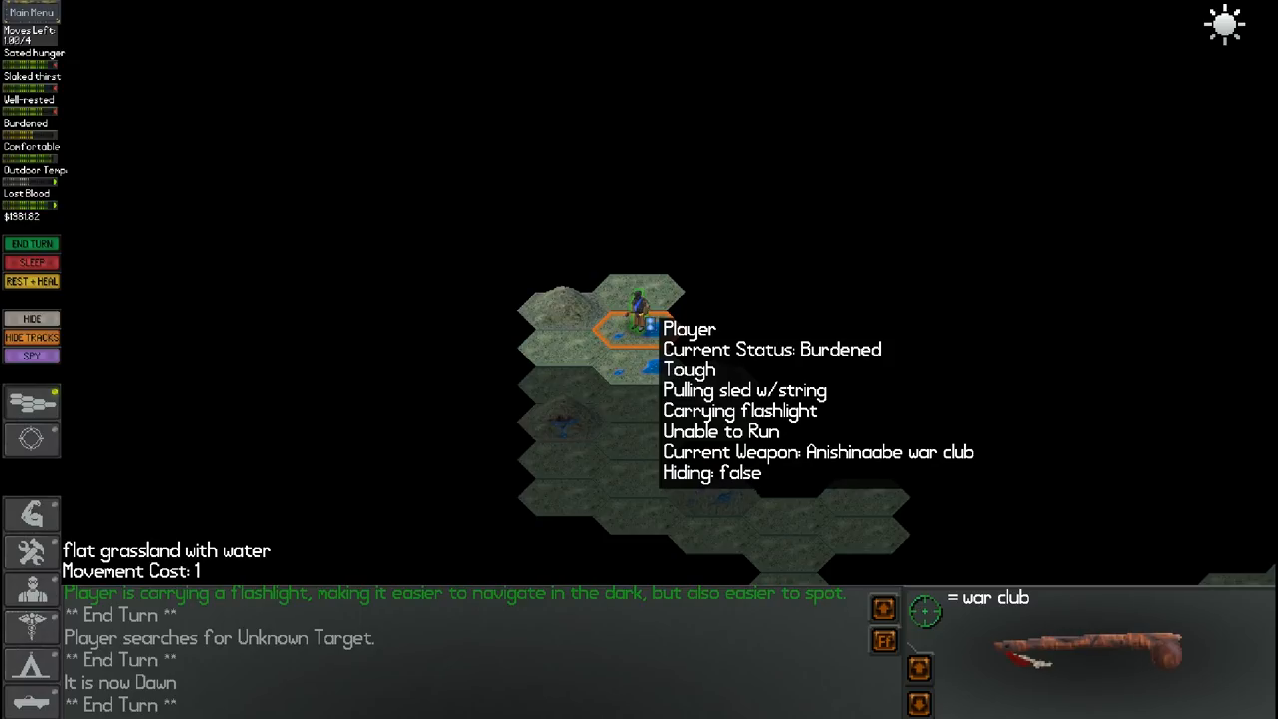
{"action": "left_click", "coordinate": [639, 368]}
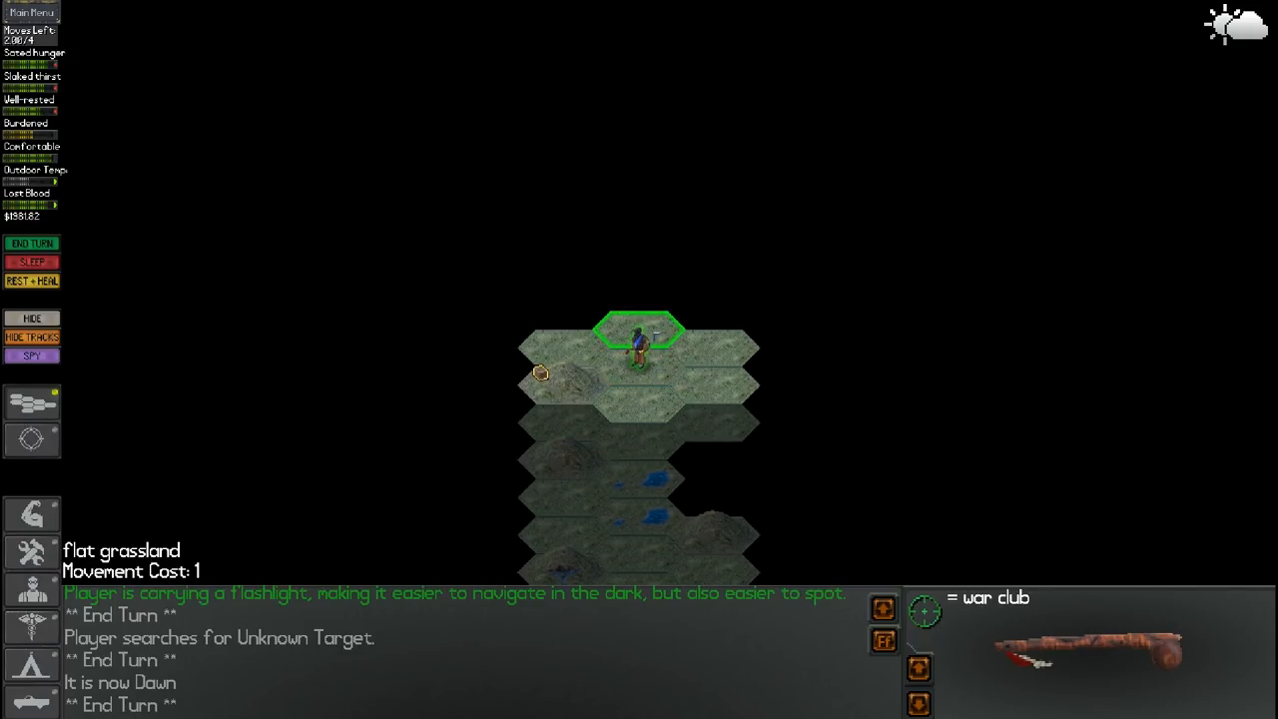
{"action": "left_click", "coordinate": [639, 269]}
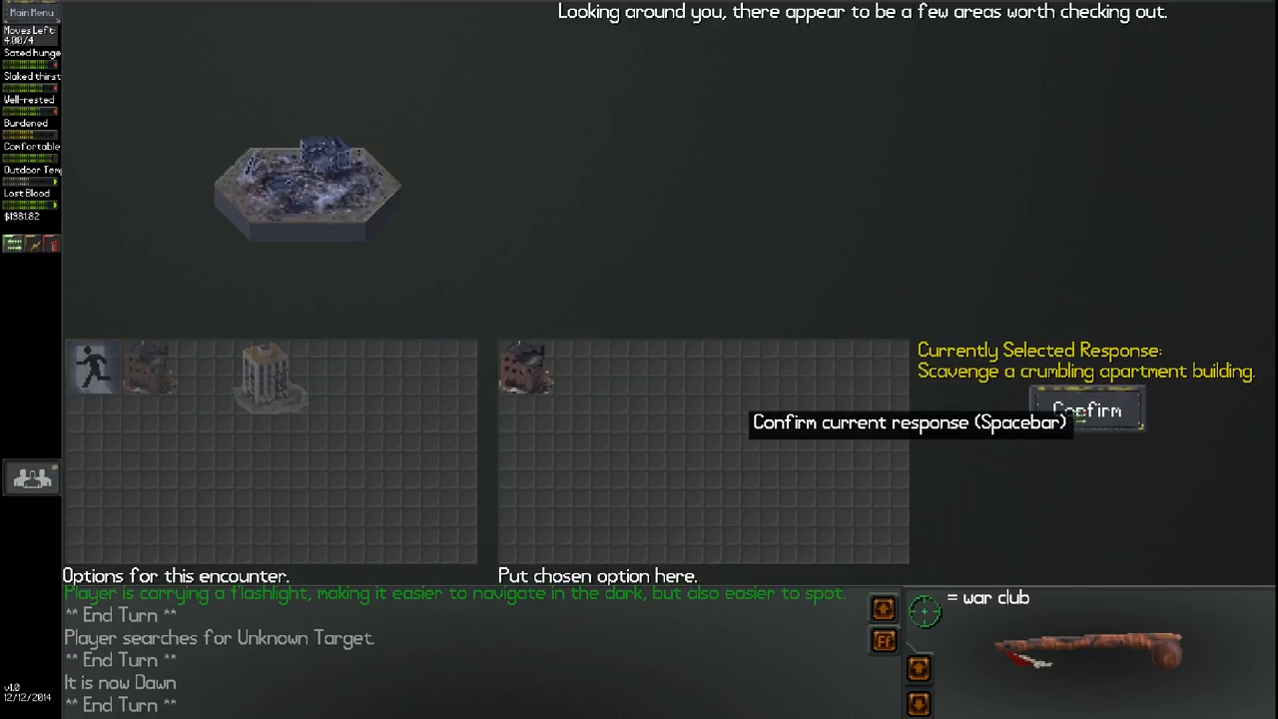
Search the crumbling apartment building using Mechanic and switch the flashlight off
{"action": "left_click", "coordinate": [1086, 410]}
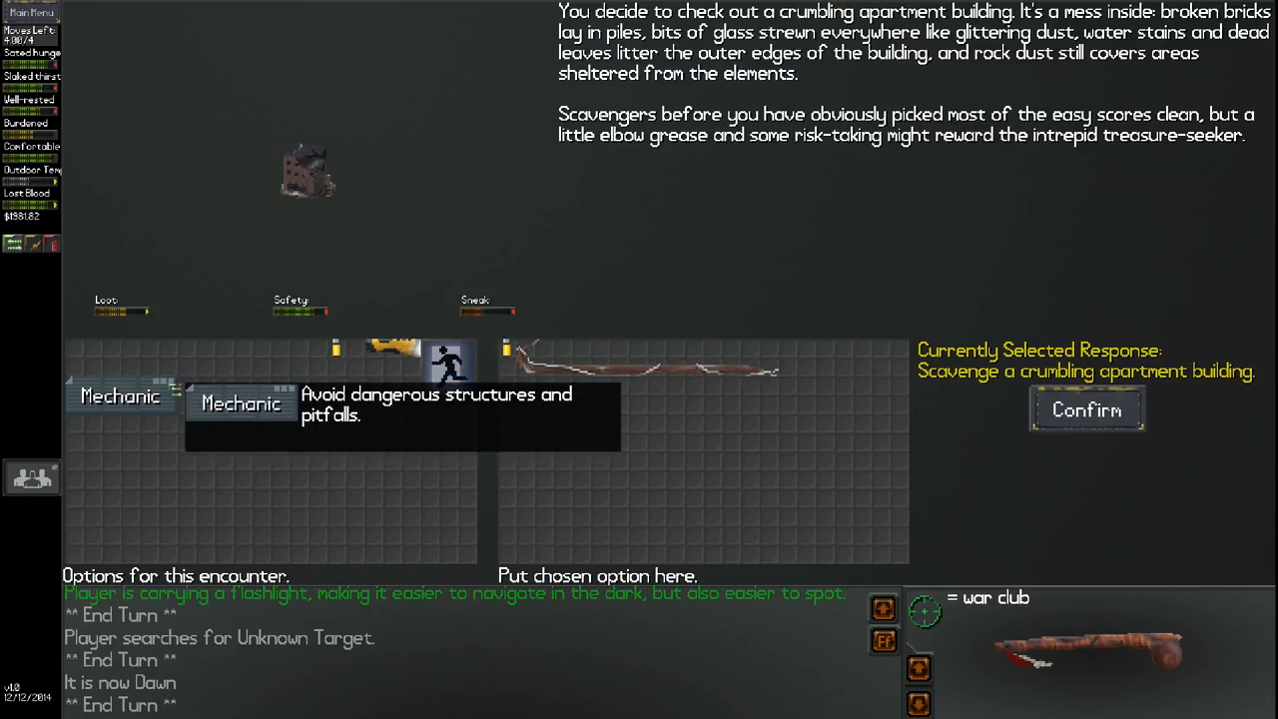
{"action": "left_click", "coordinate": [1086, 409]}
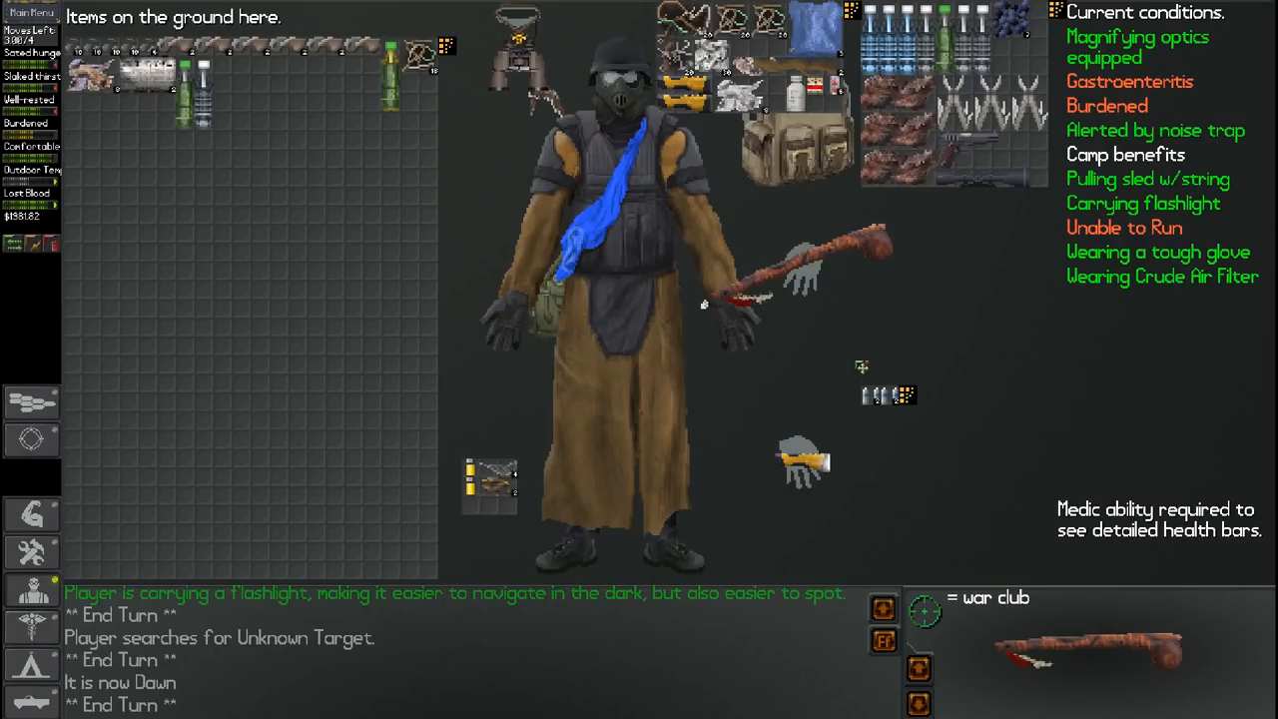
{"action": "mouse_move", "coordinate": [789, 357]}
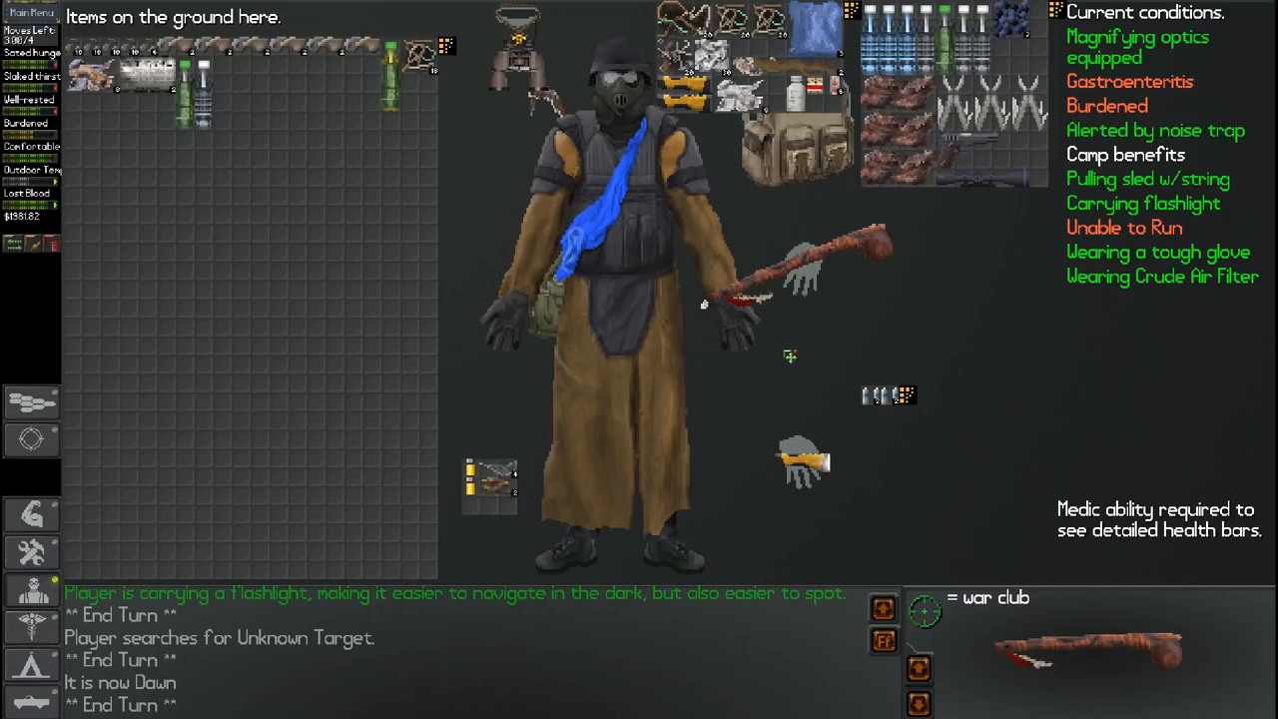
{"action": "mouse_move", "coordinate": [480, 424]}
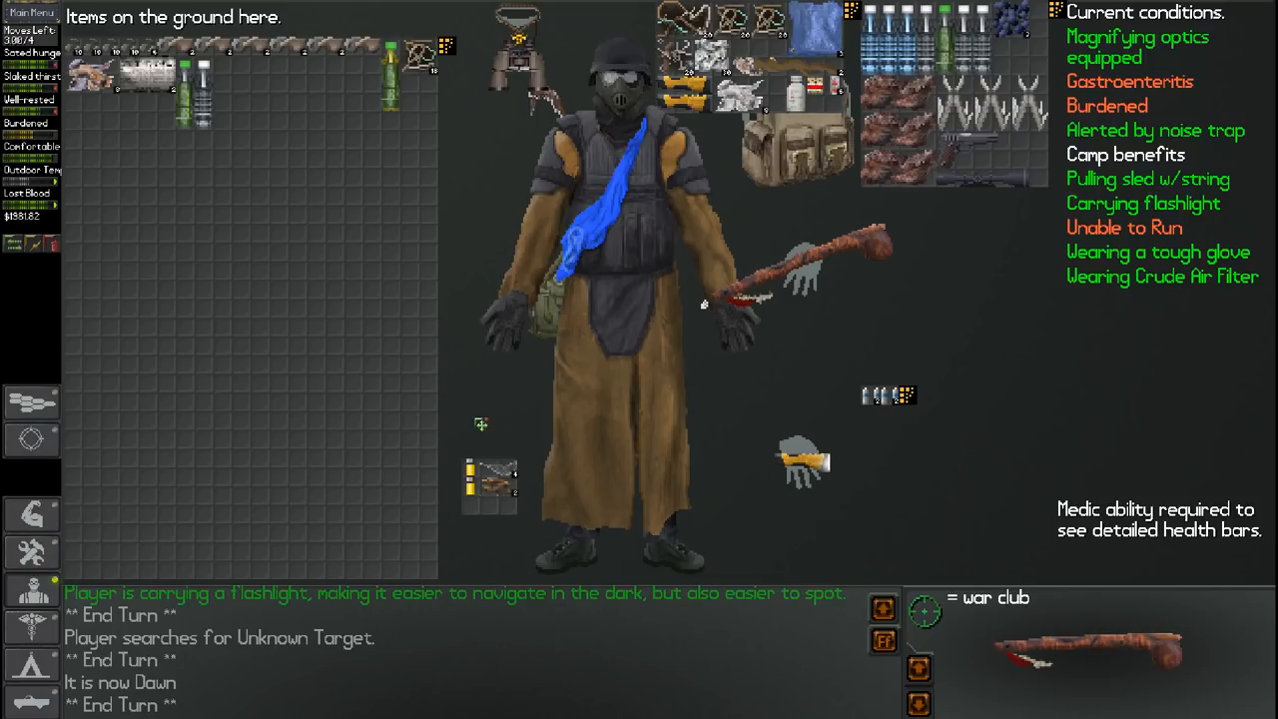
{"action": "mouse_move", "coordinate": [127, 583]}
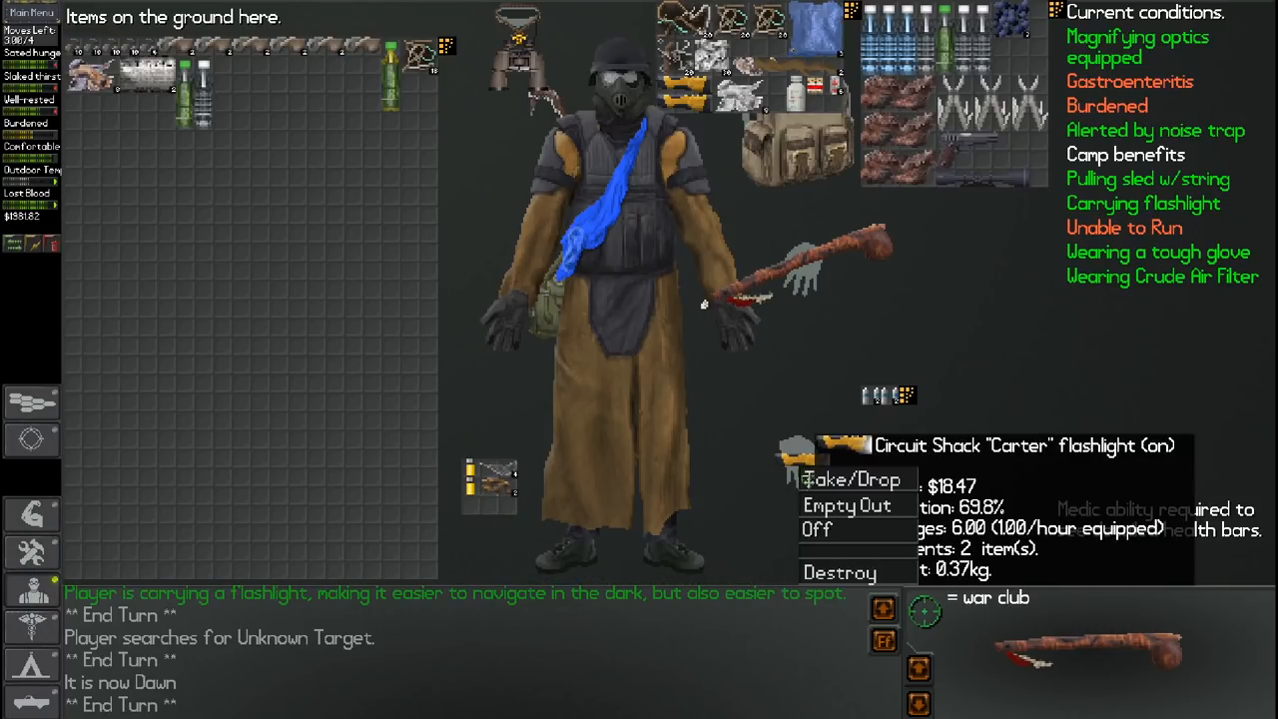
{"action": "left_click", "coordinate": [818, 529]}
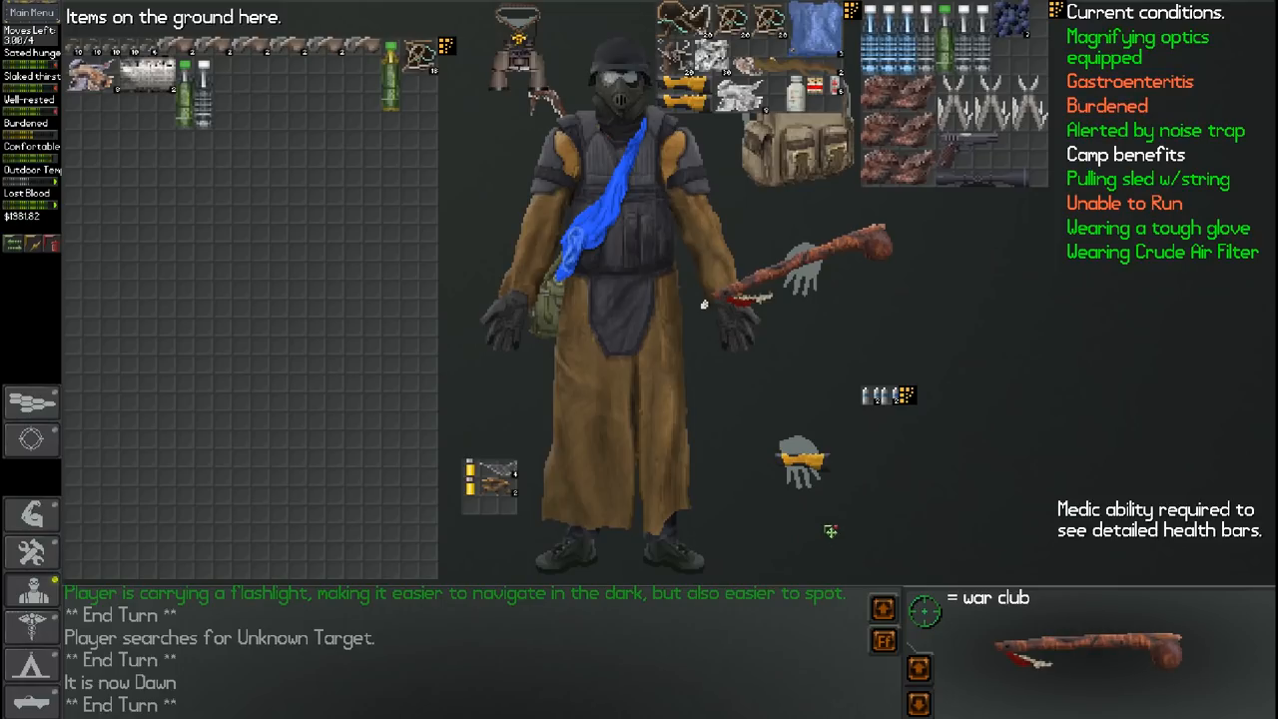
{"action": "mouse_move", "coordinate": [804, 511]}
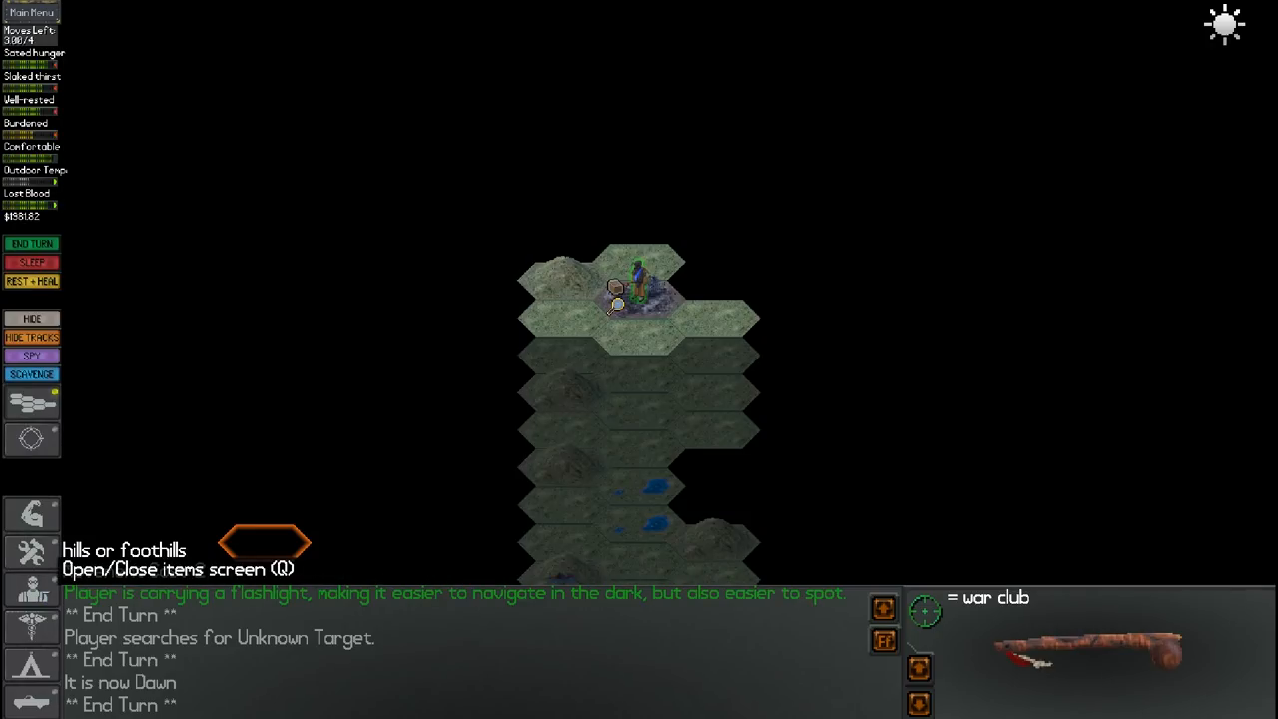
Search the apartment again, eat potato chips twice, and start scavenging the office tower
{"action": "left_click", "coordinate": [32, 375]}
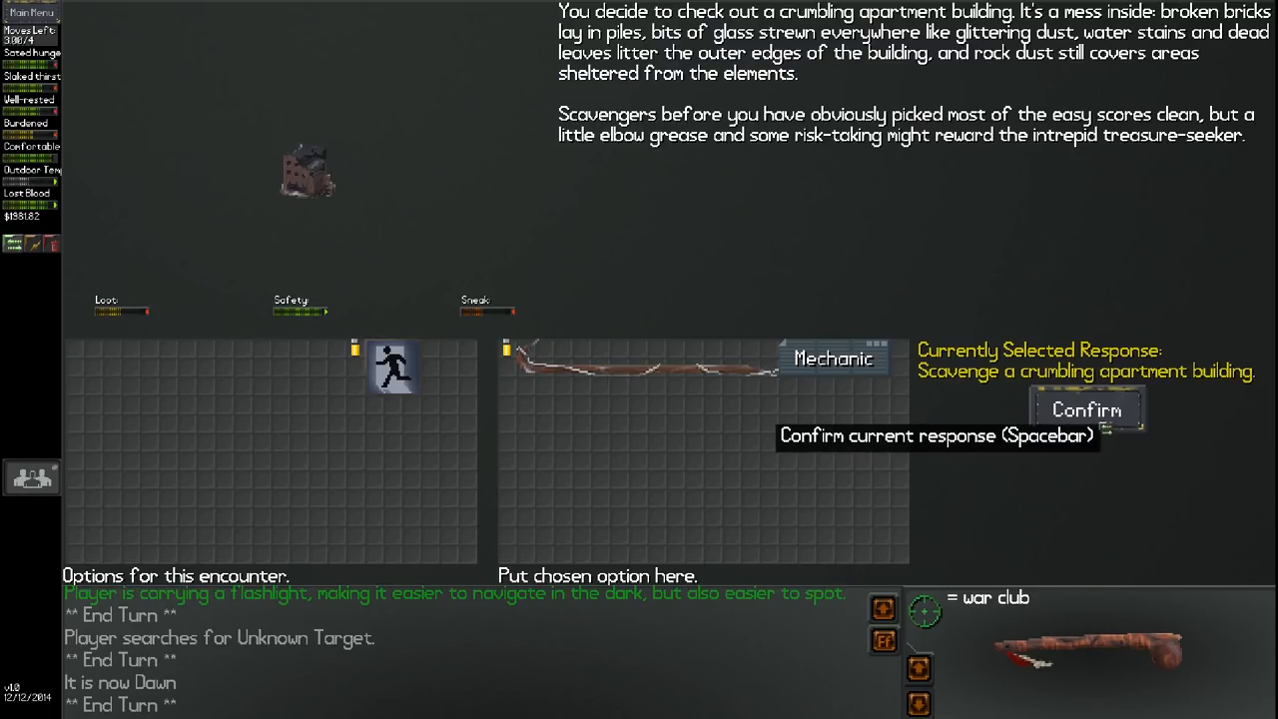
{"action": "left_click", "coordinate": [1085, 409]}
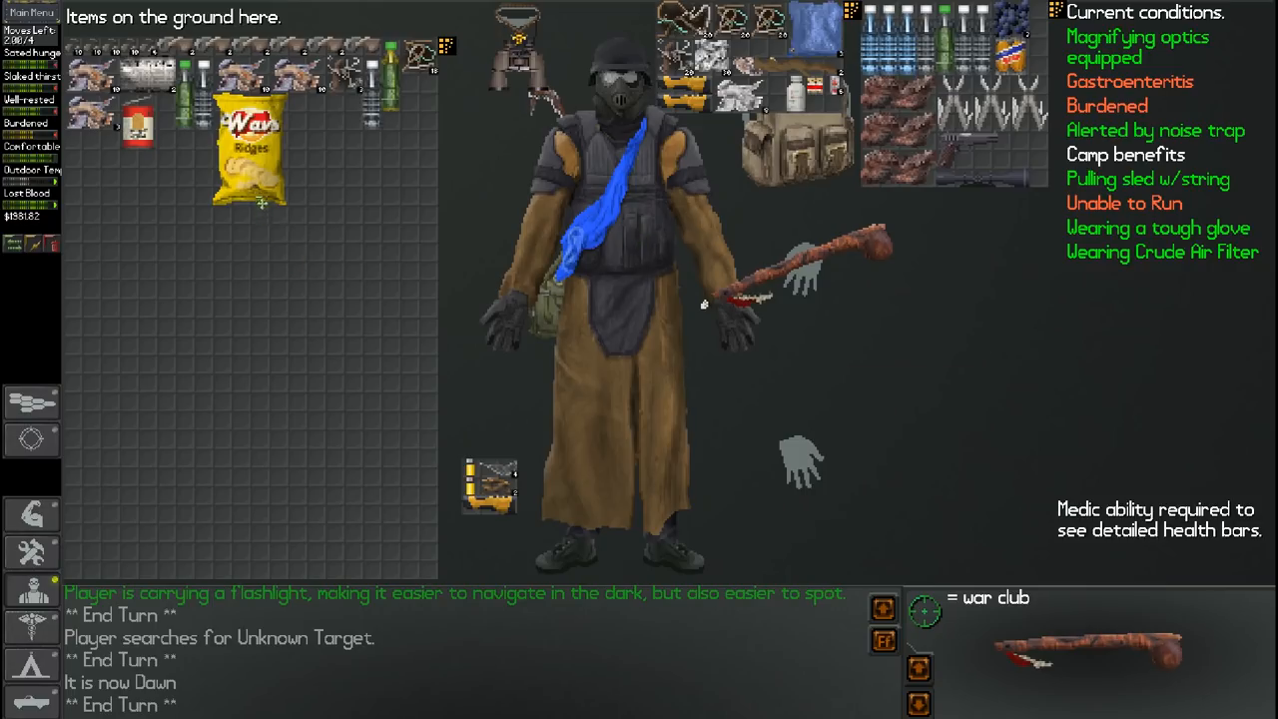
{"action": "mouse_move", "coordinate": [250, 150]}
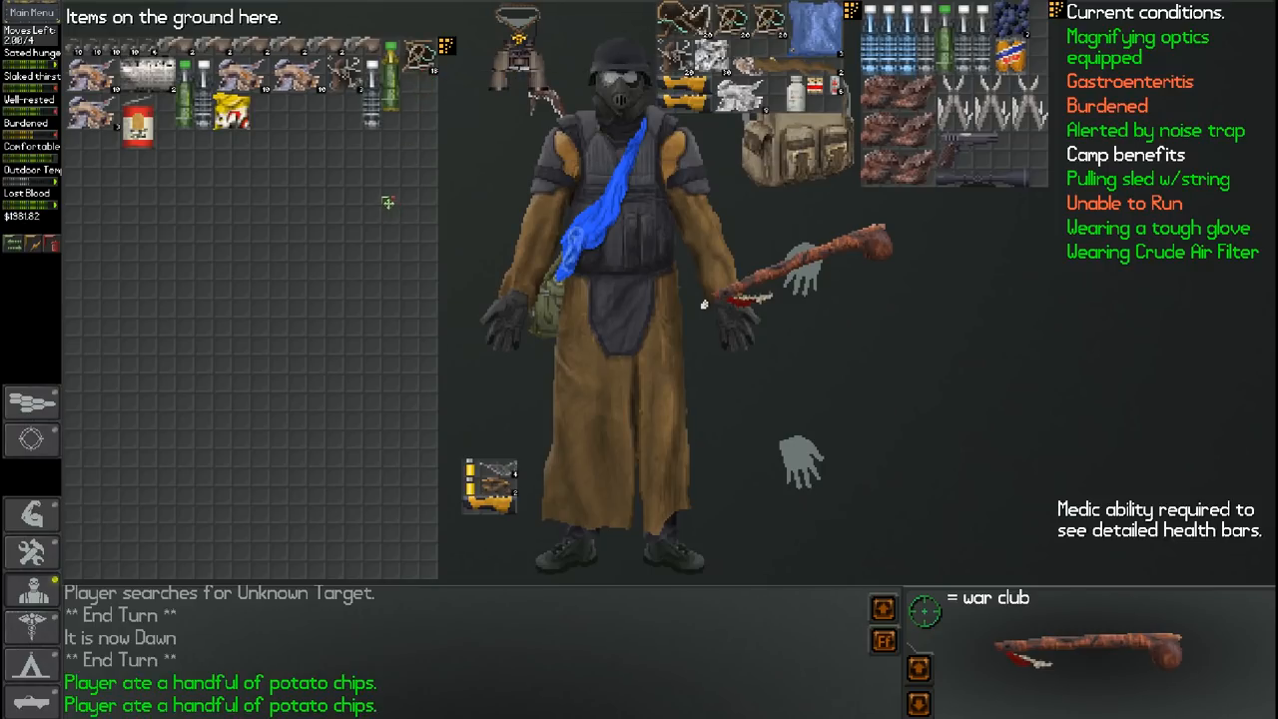
{"action": "mouse_move", "coordinate": [394, 230]}
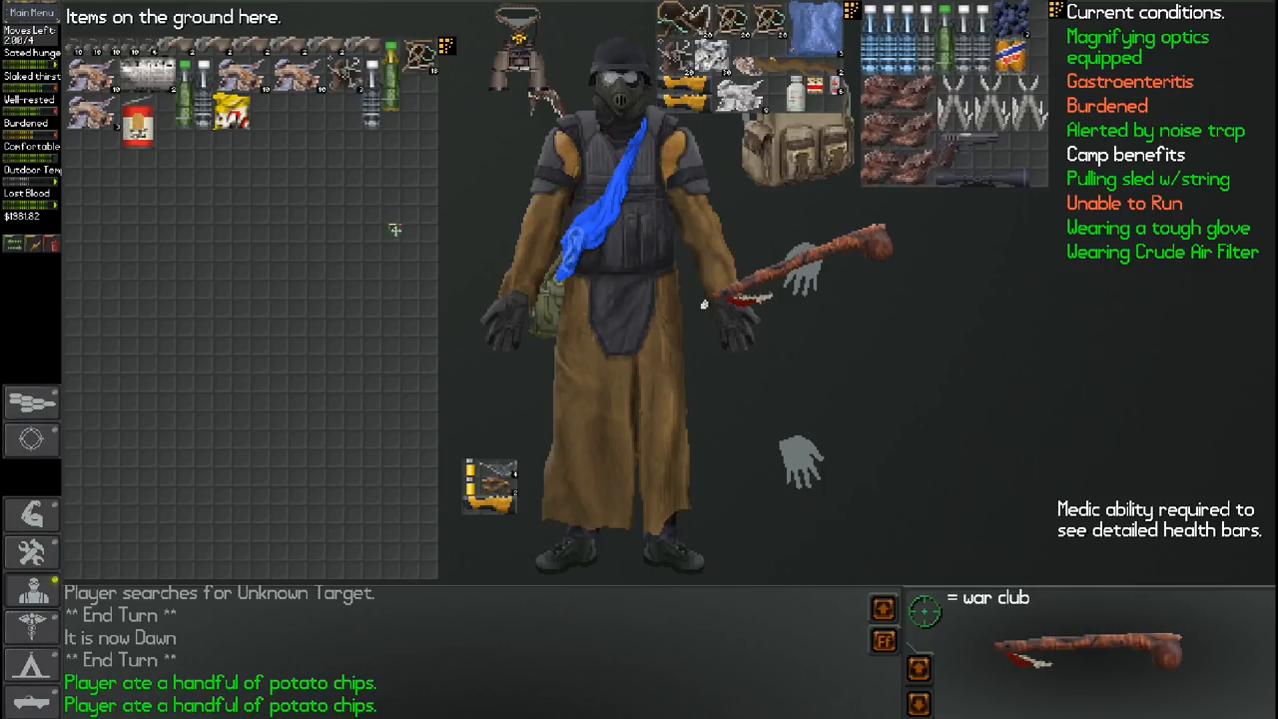
{"action": "mouse_move", "coordinate": [392, 306]}
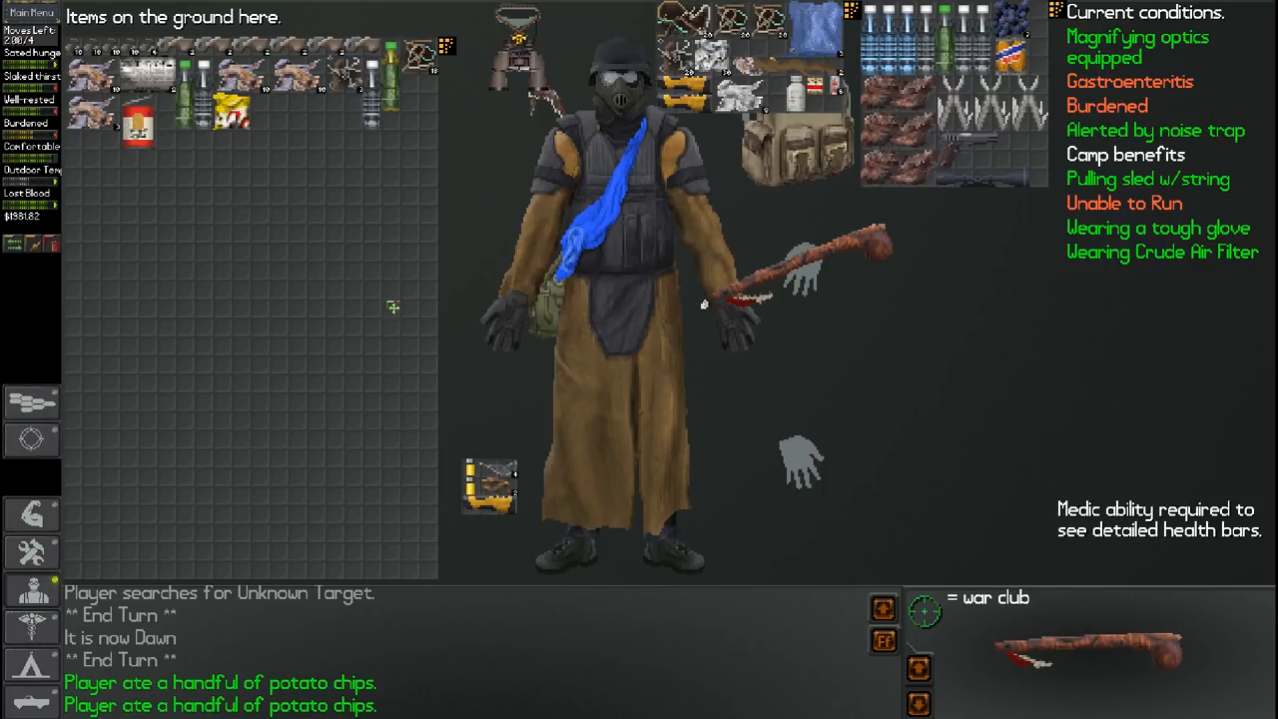
{"action": "mouse_move", "coordinate": [143, 484]}
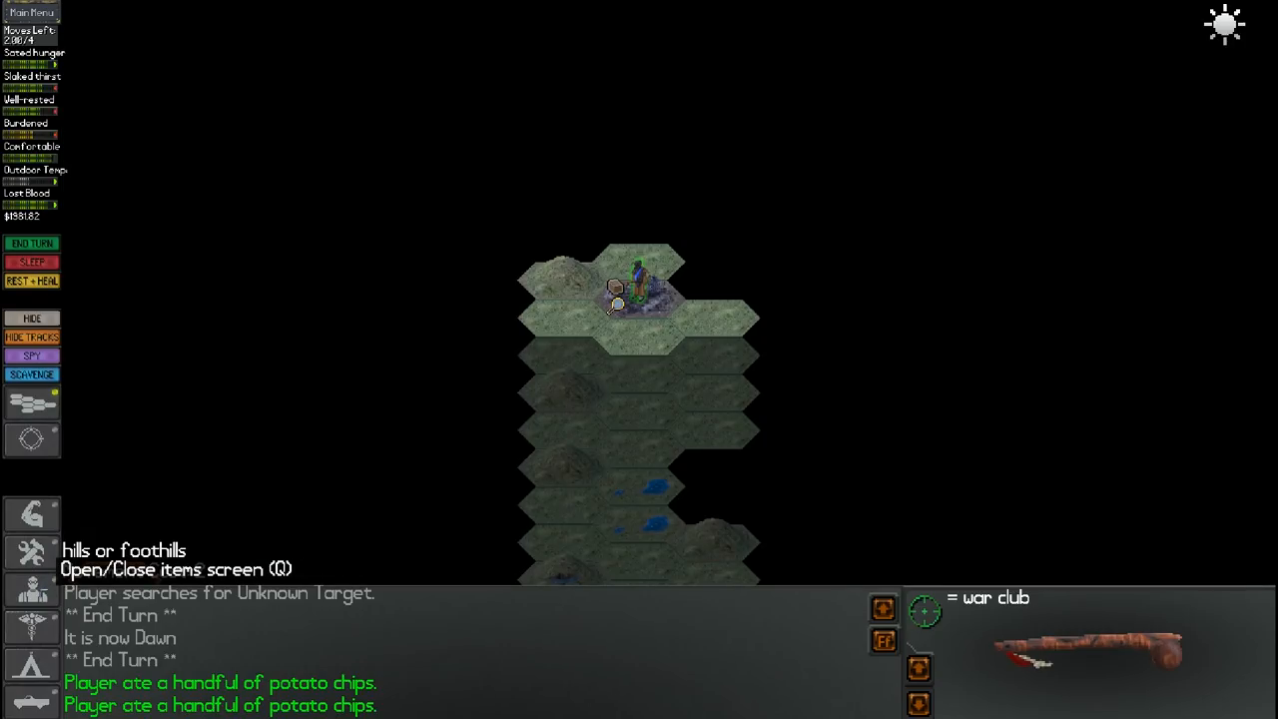
{"action": "left_click", "coordinate": [32, 374]}
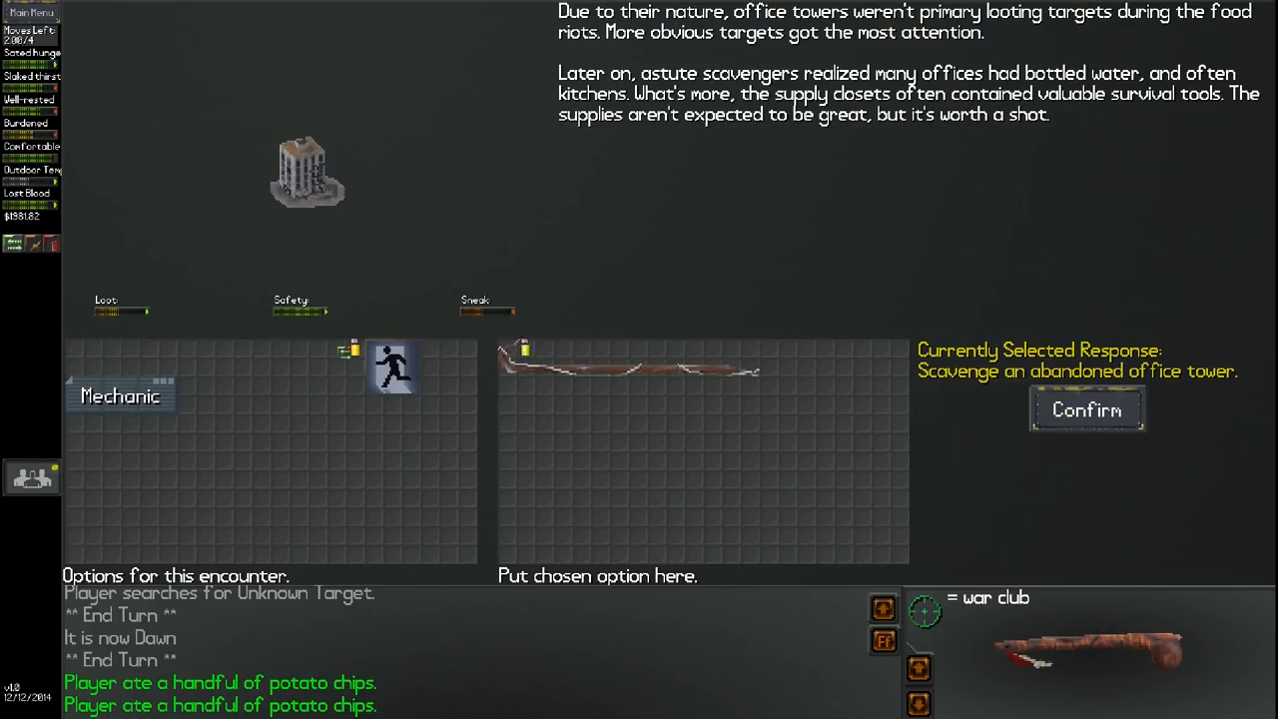
Search the abandoned office tower and view the newly found ground loot
{"action": "left_click", "coordinate": [1087, 410]}
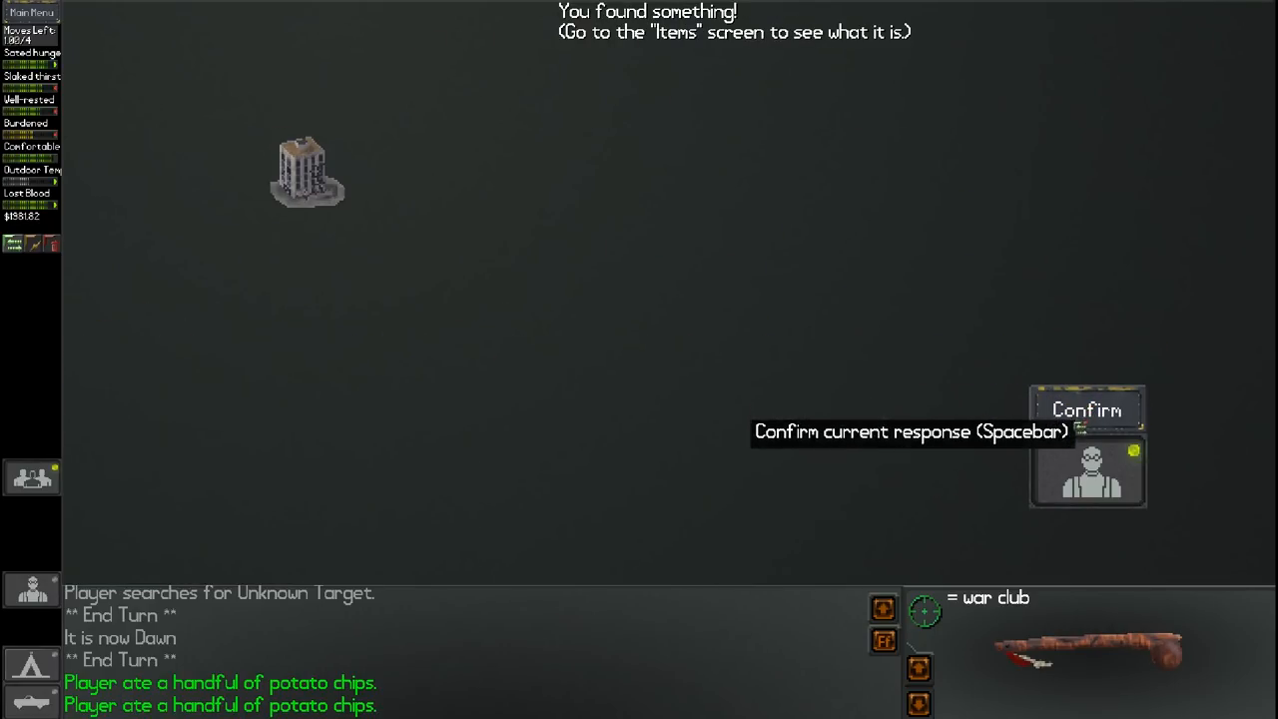
{"action": "left_click", "coordinate": [1087, 410]}
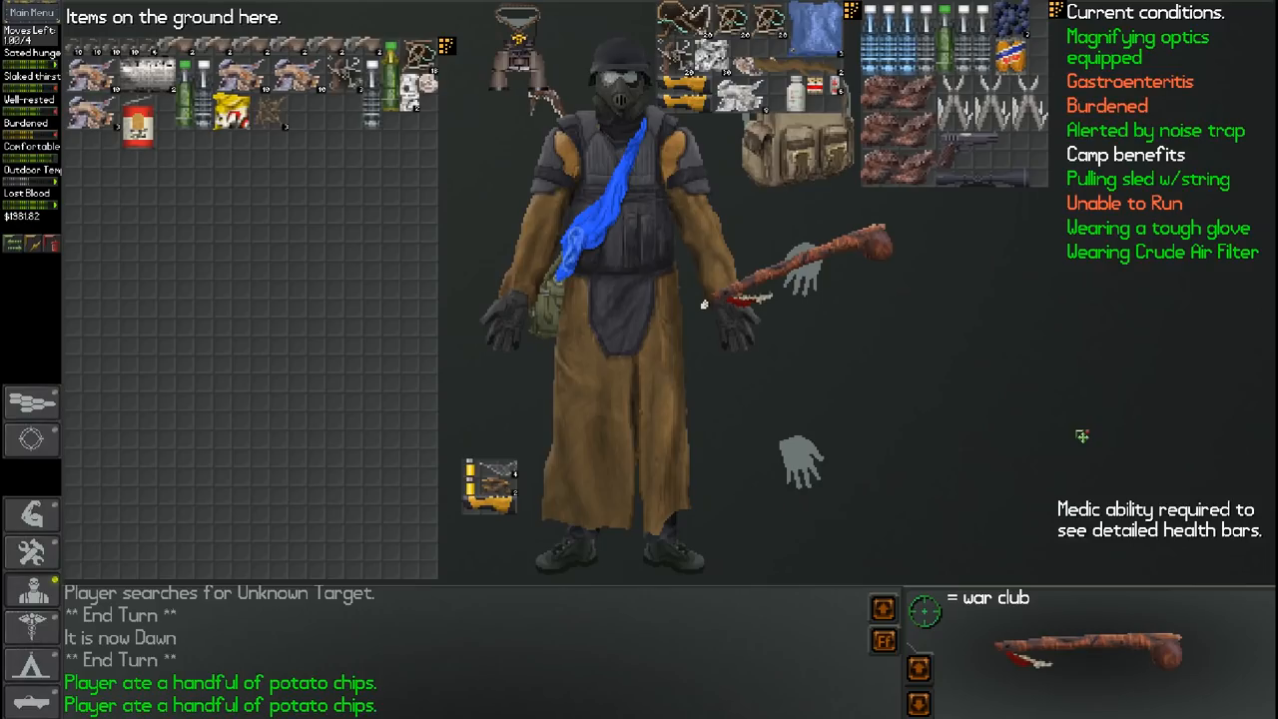
{"action": "mouse_move", "coordinate": [391, 52]}
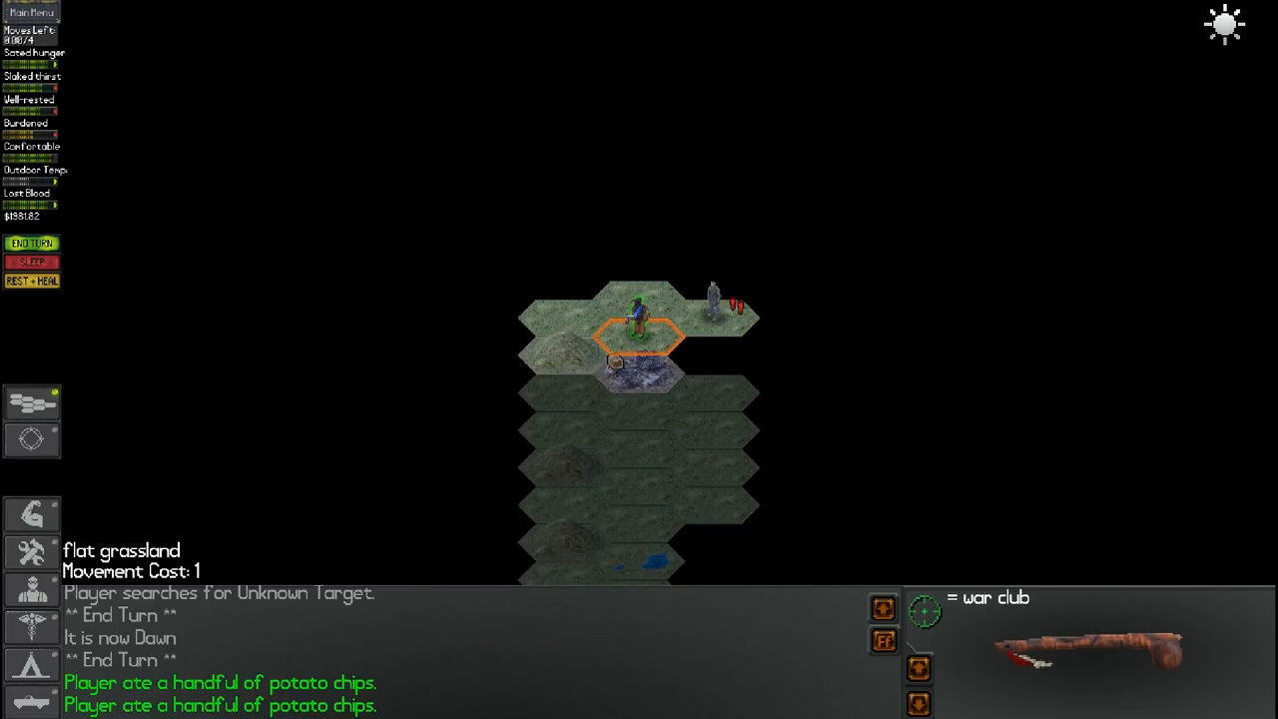
Walk west across the grassland onto the city rubble and scavenge the destroyed office building
{"action": "left_click", "coordinate": [32, 242]}
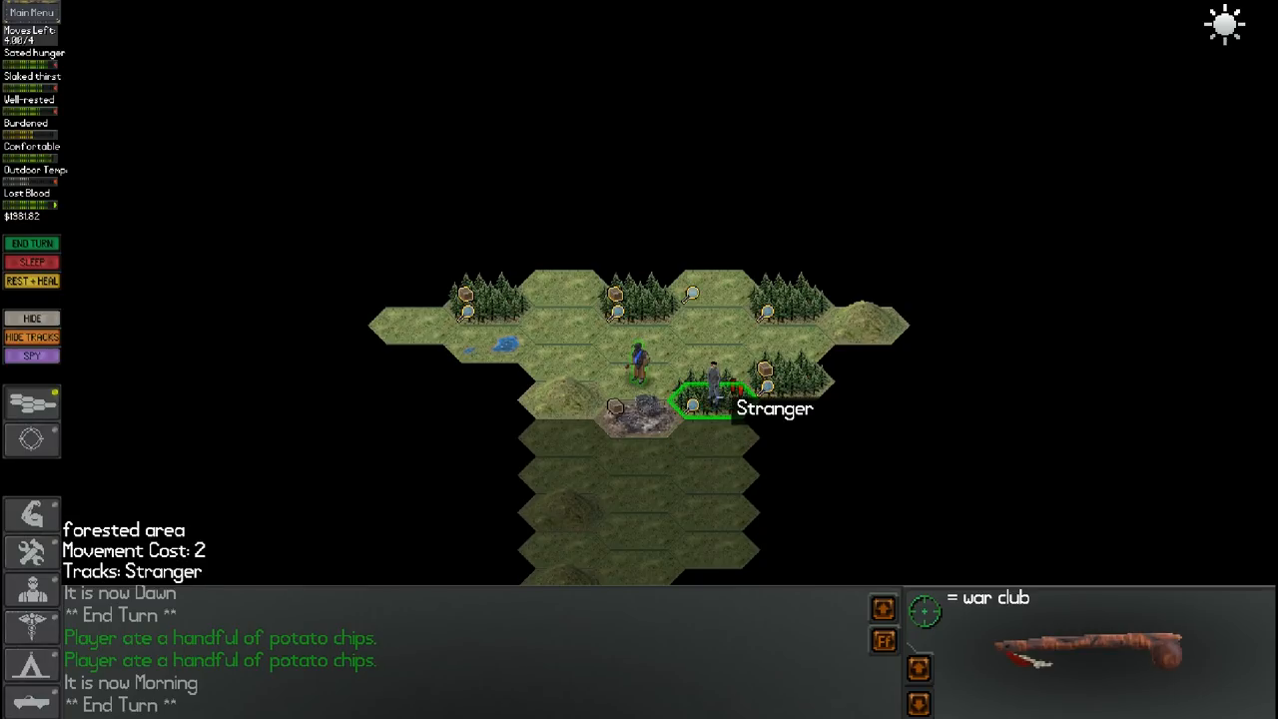
{"action": "left_click", "coordinate": [639, 345]}
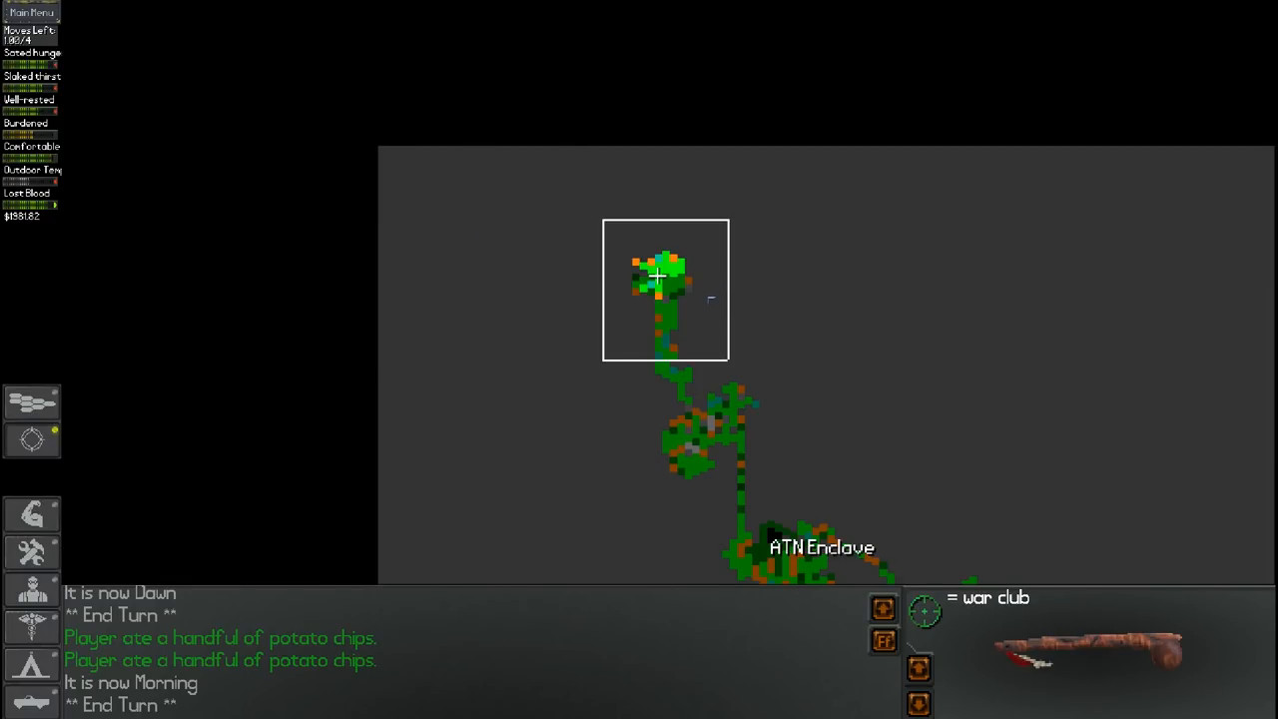
{"action": "mouse_move", "coordinate": [957, 212]}
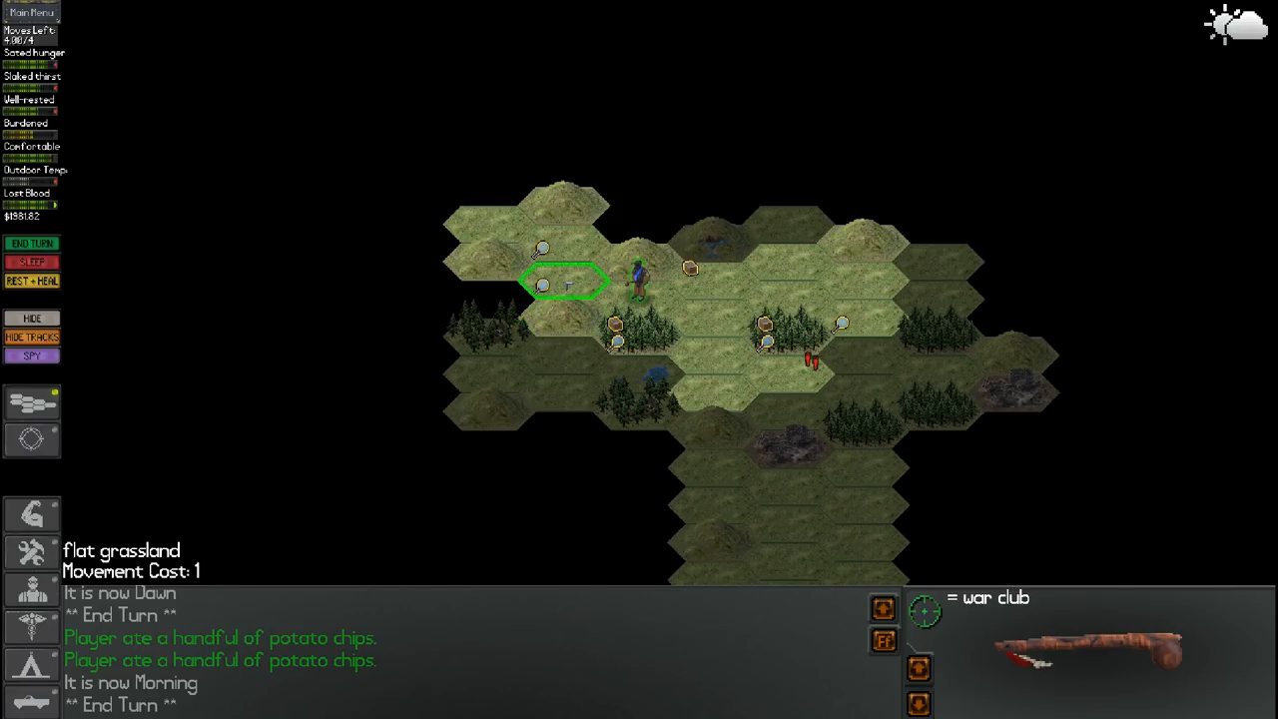
{"action": "left_click", "coordinate": [564, 283]}
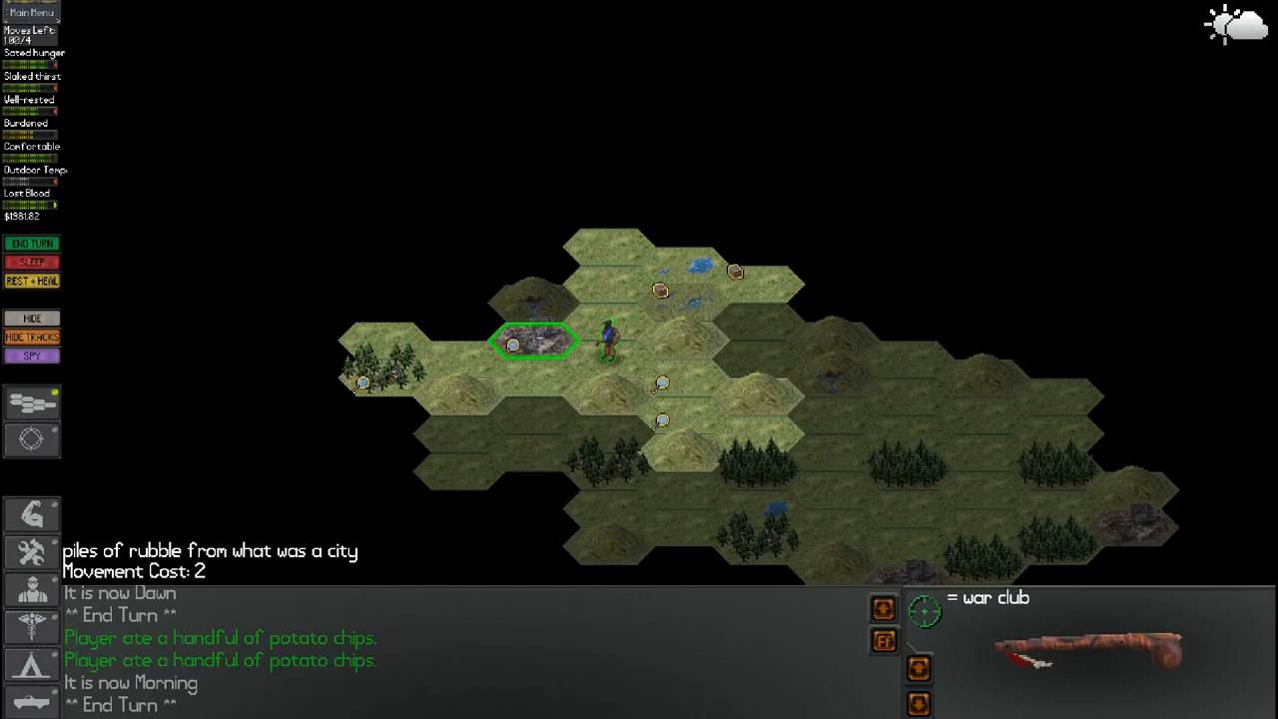
{"action": "left_click", "coordinate": [606, 333]}
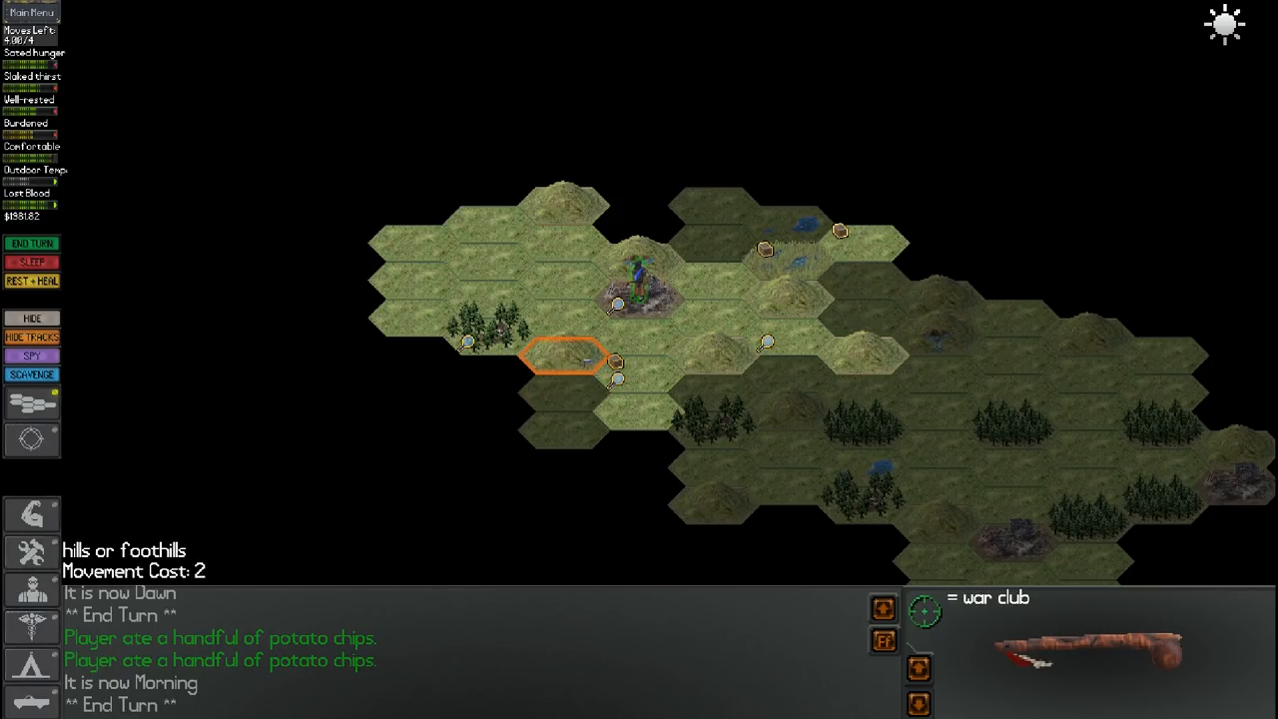
{"action": "left_click", "coordinate": [564, 395]}
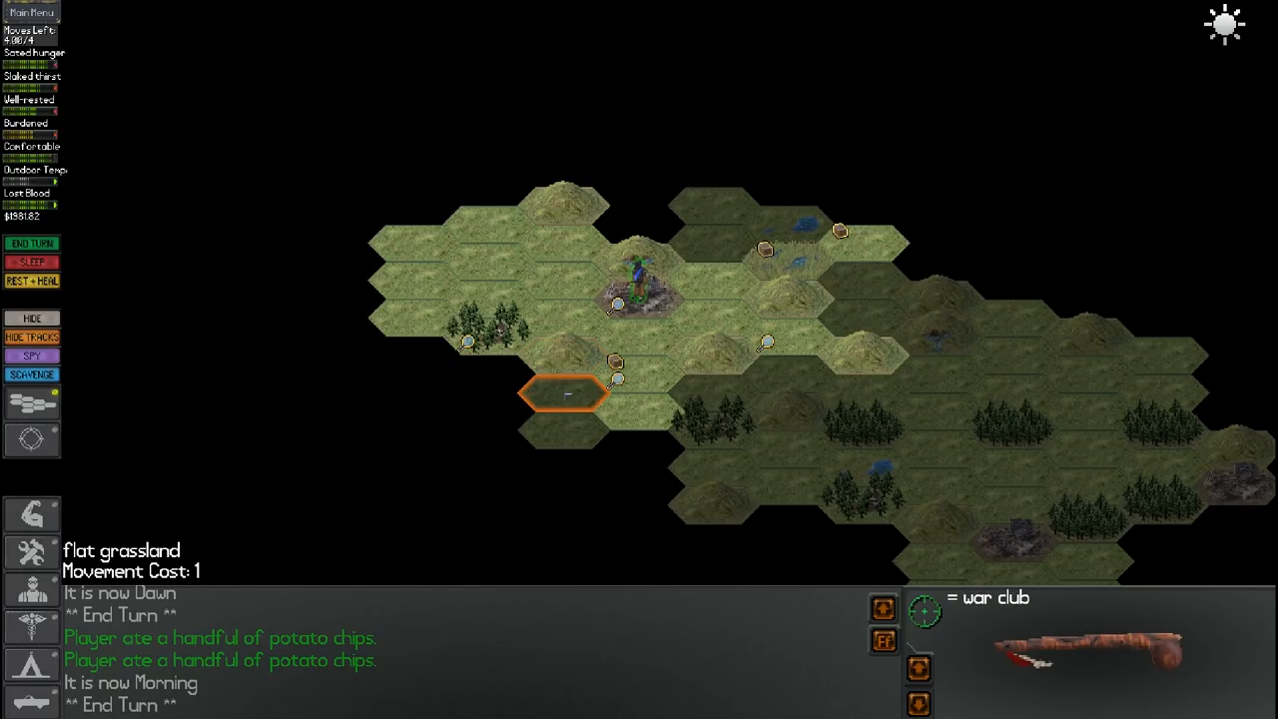
{"action": "left_click", "coordinate": [32, 374]}
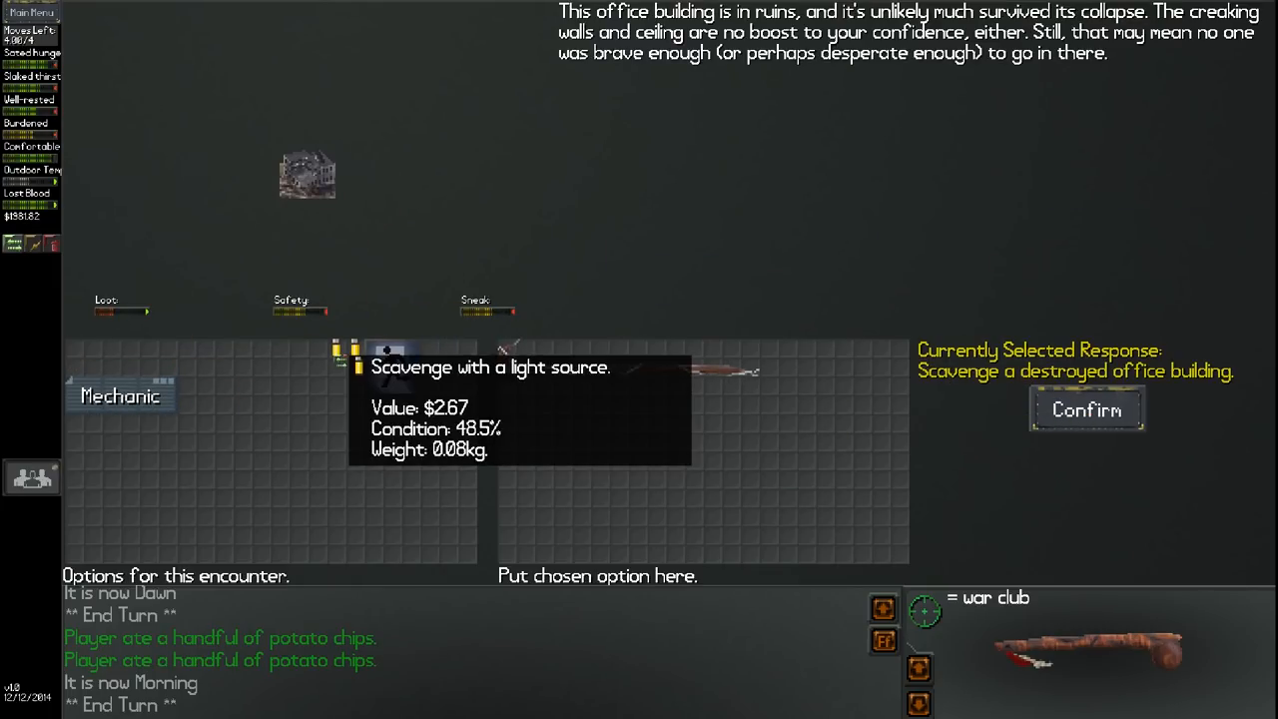
Search the destroyed office ruins twice more, then explore the crumbling apartment building
{"action": "left_click", "coordinate": [1085, 409]}
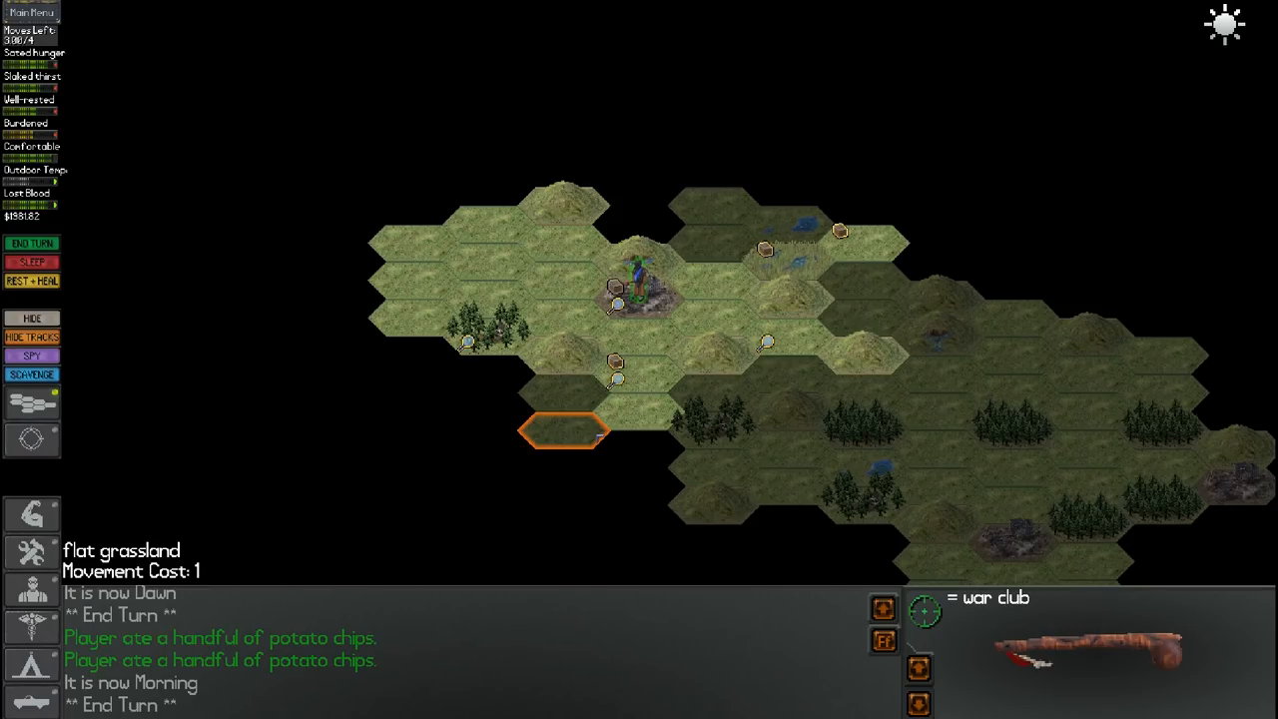
{"action": "left_click", "coordinate": [32, 373]}
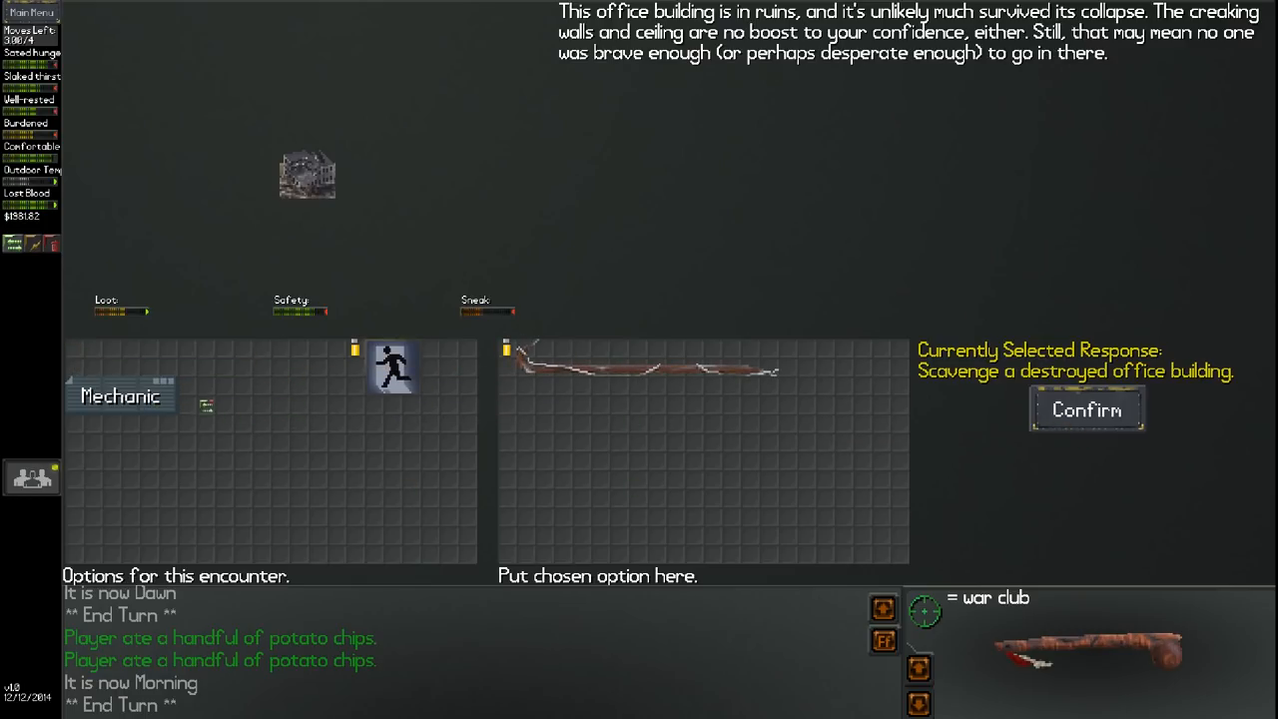
{"action": "left_click", "coordinate": [1086, 409]}
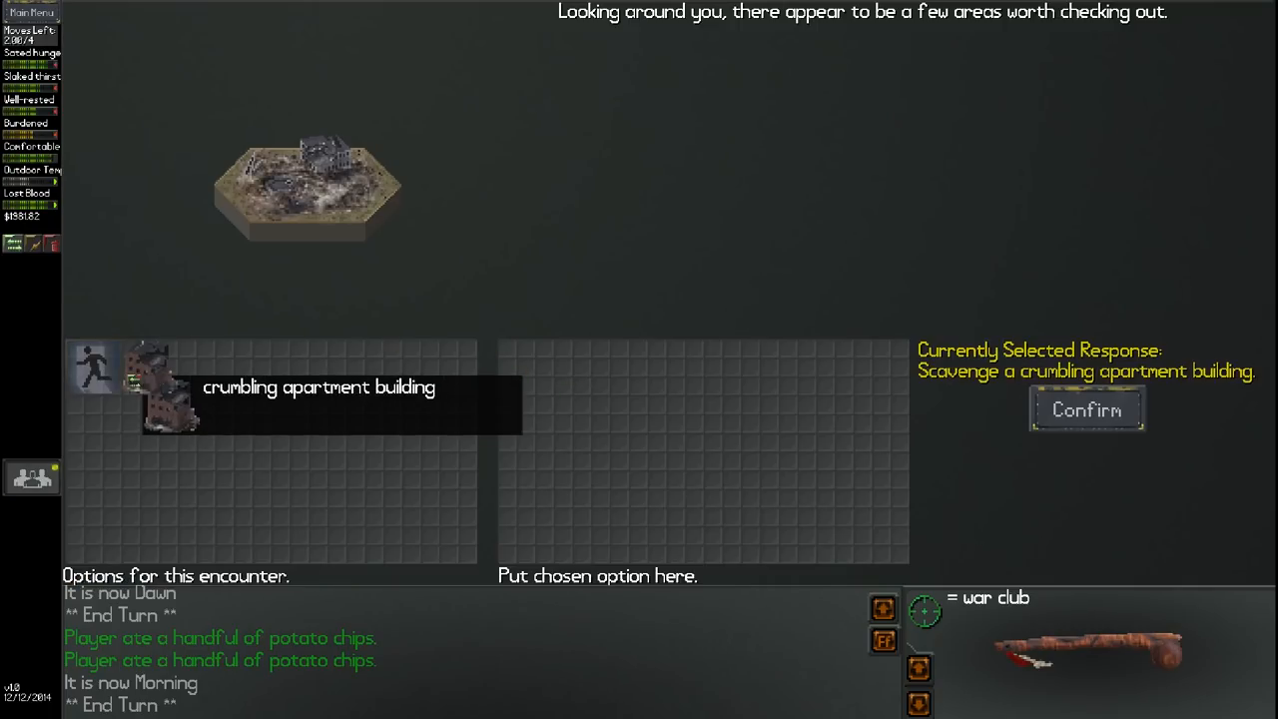
{"action": "left_click", "coordinate": [1086, 409]}
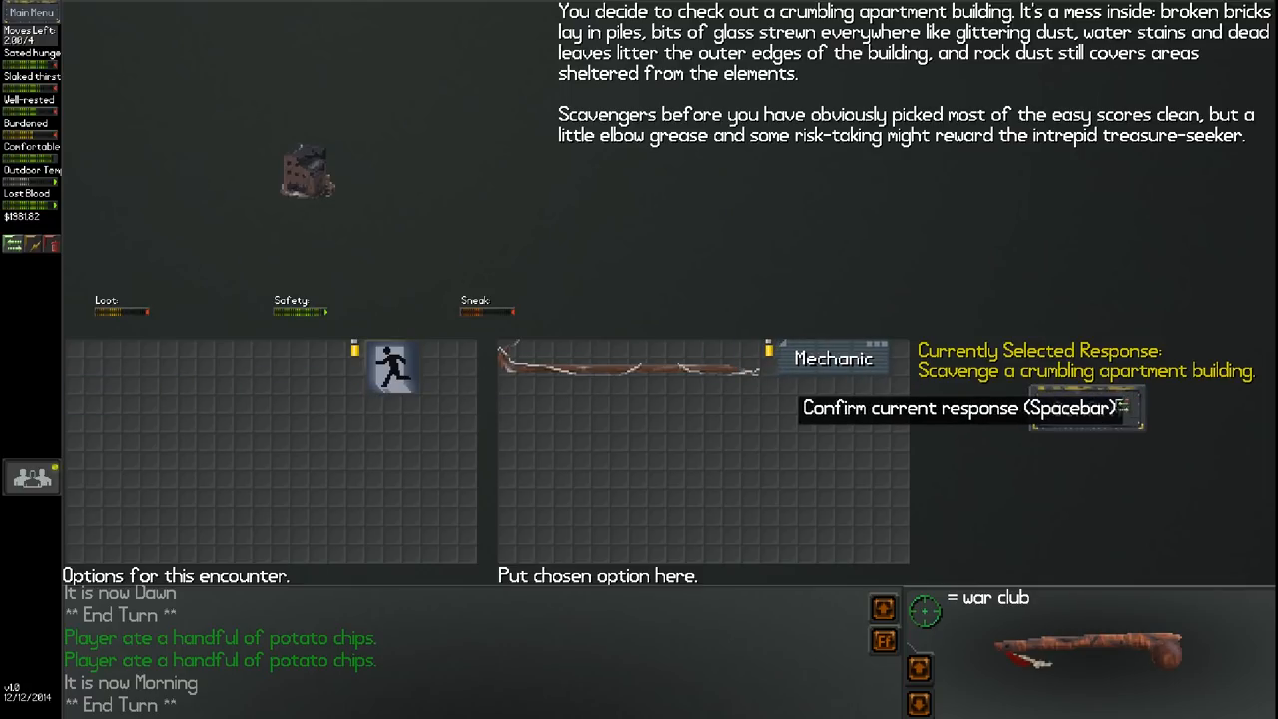
{"action": "key", "text": "space"}
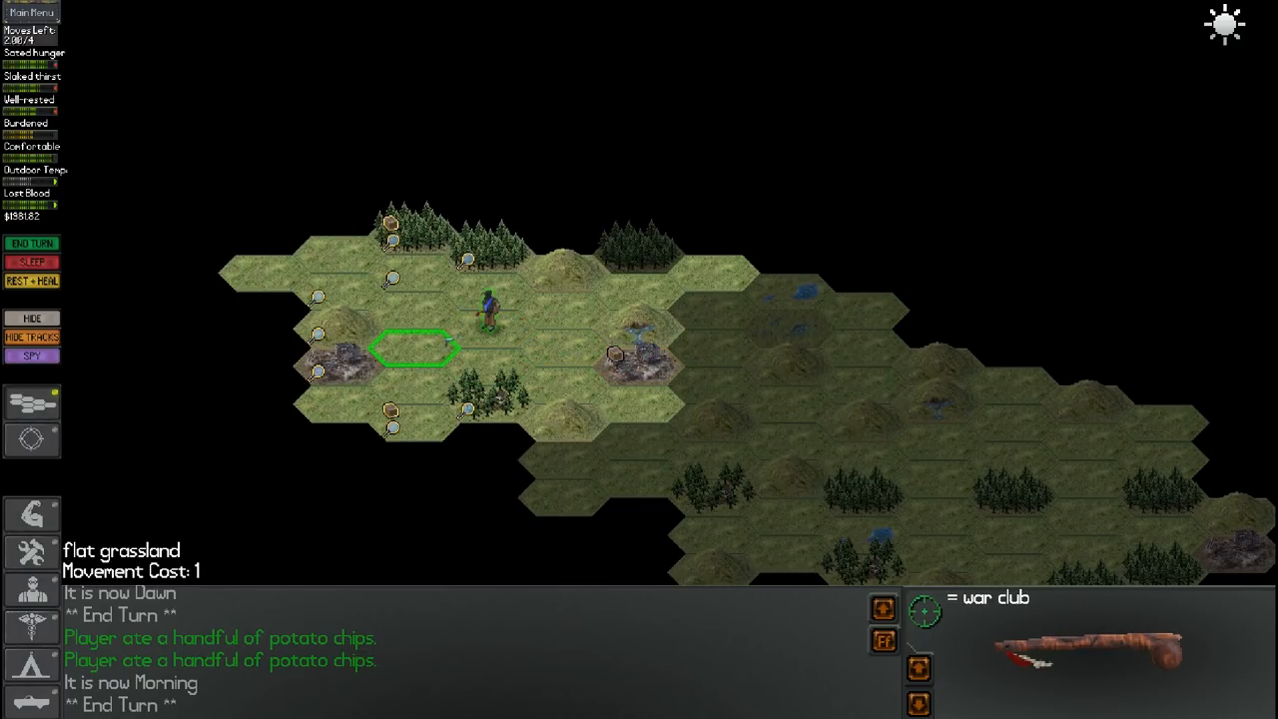
Walk the survivor two hexes onward across the hills
{"action": "left_click", "coordinate": [419, 349]}
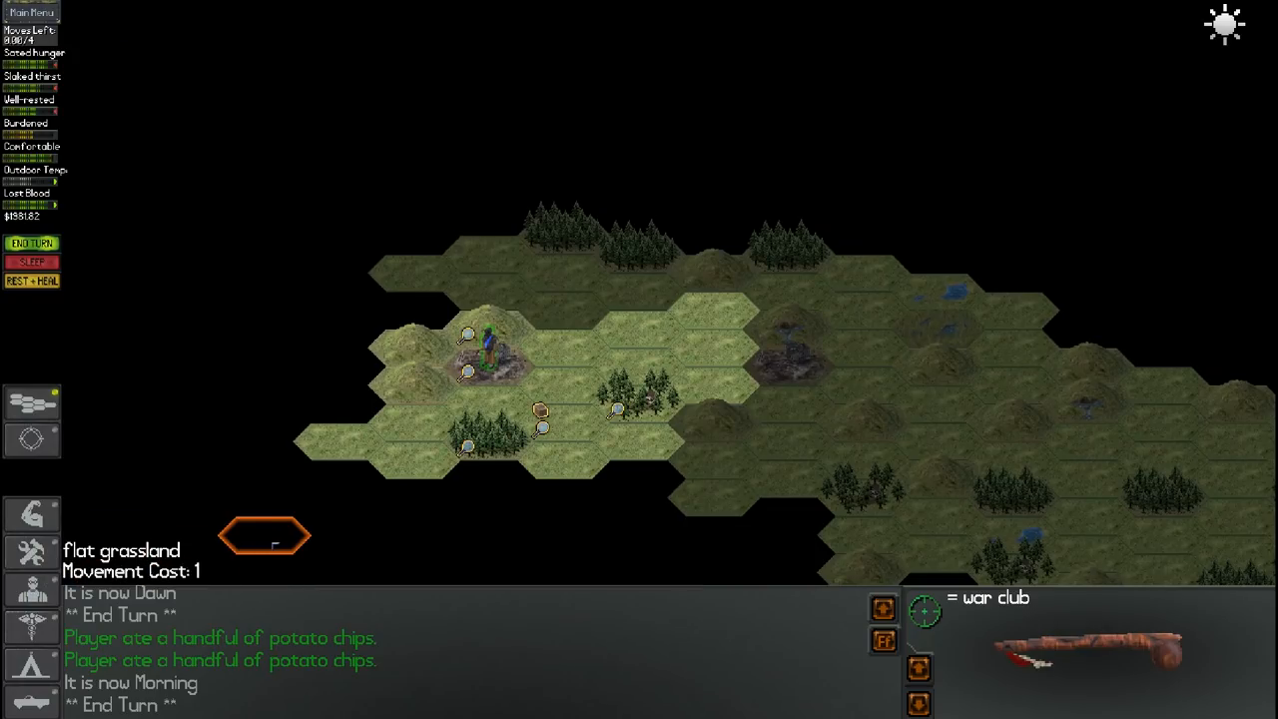
{"action": "mouse_move", "coordinate": [494, 405]}
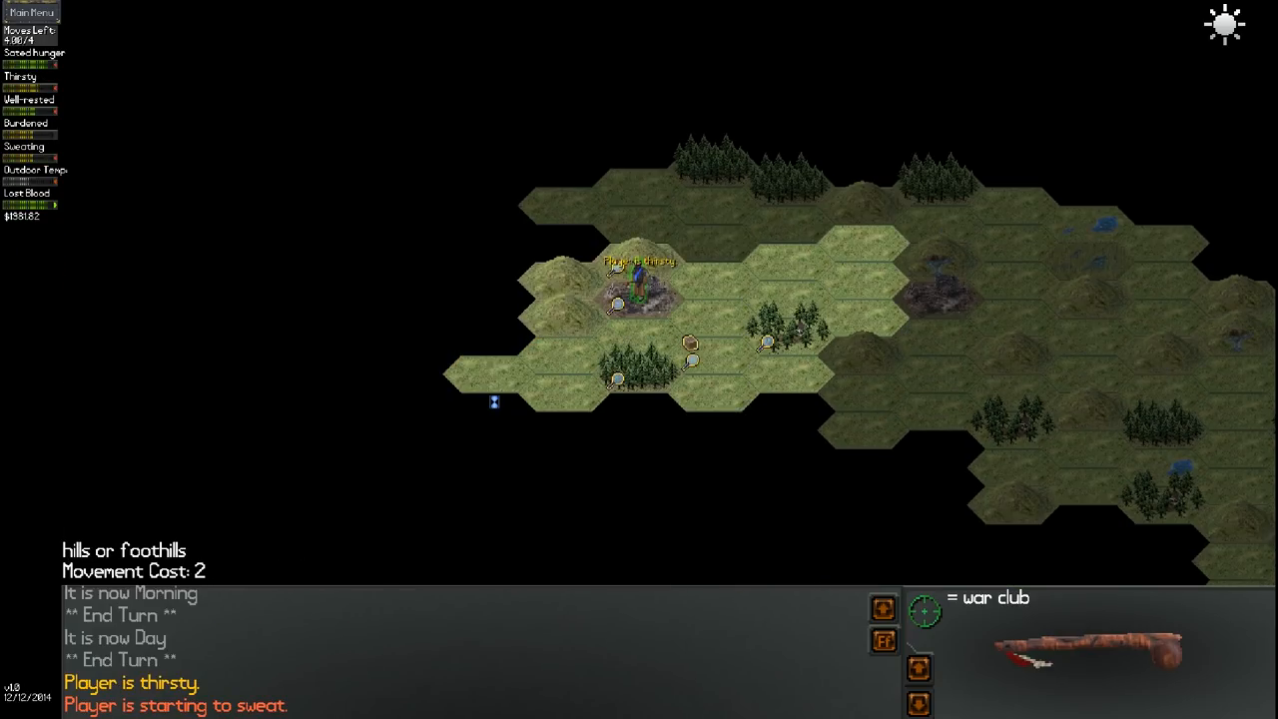
{"action": "left_click", "coordinate": [639, 376]}
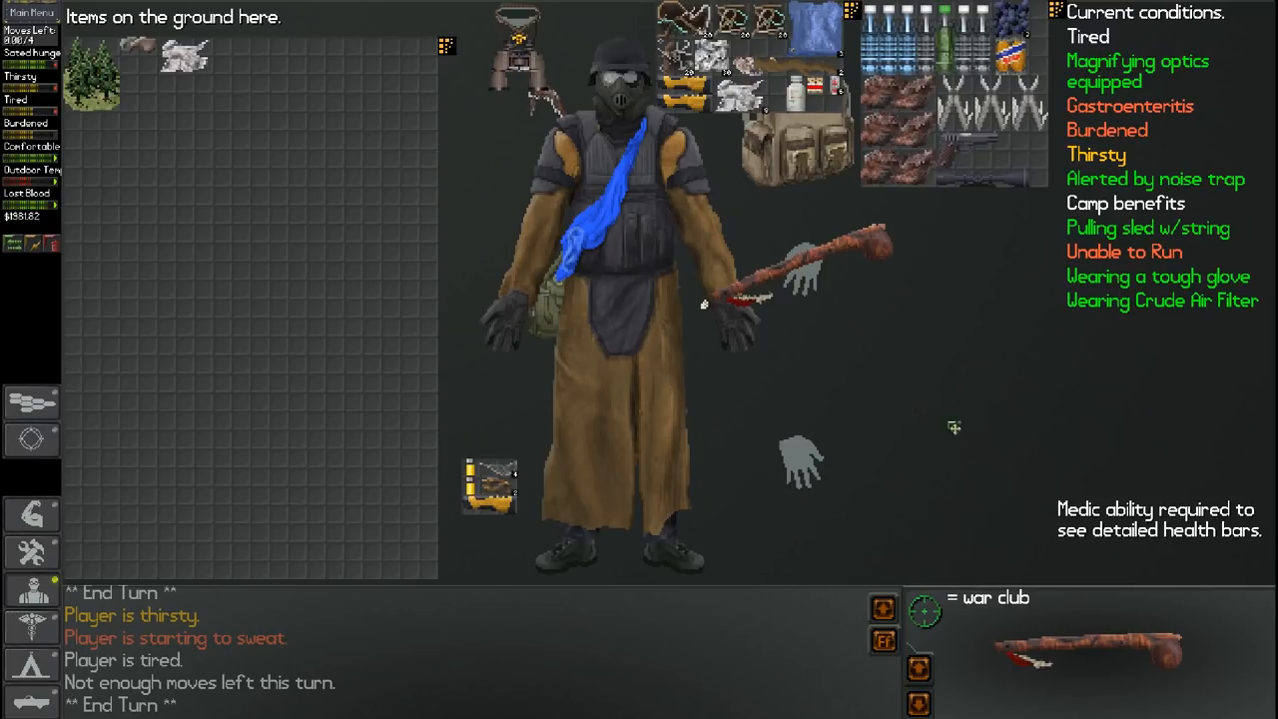
{"action": "mouse_move", "coordinate": [374, 216]}
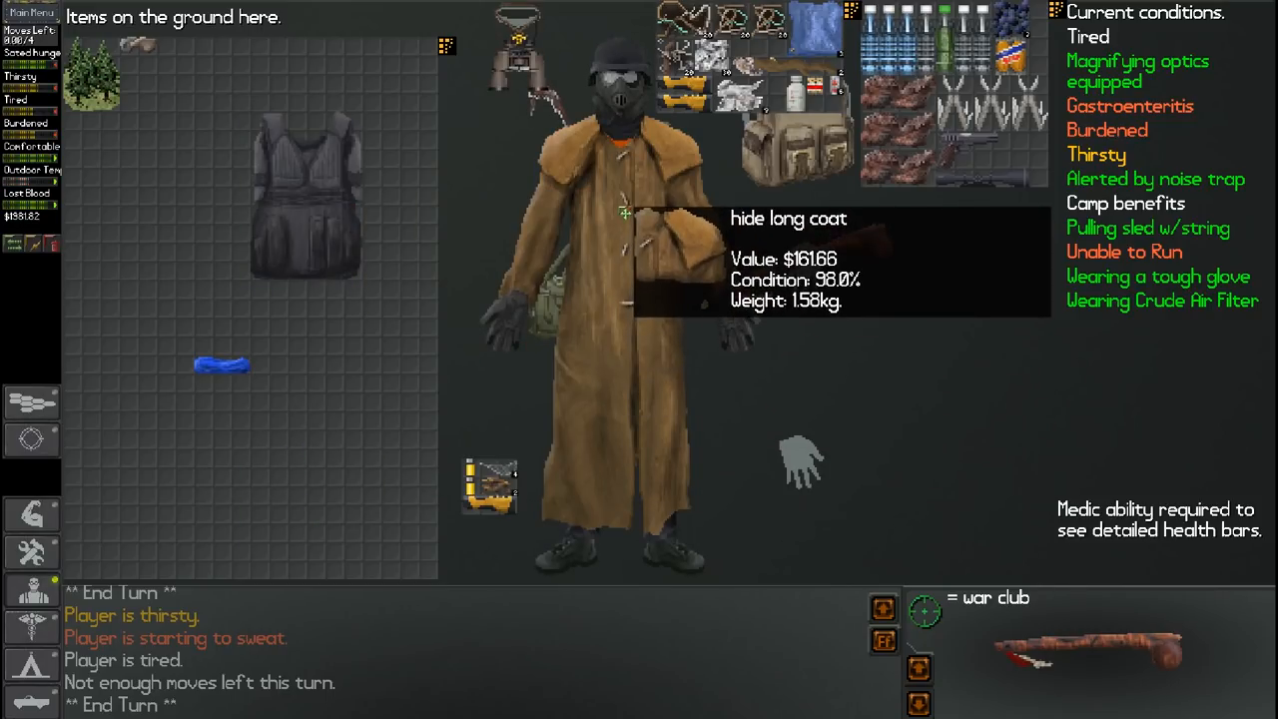
Move the survivor onto the forested hex beside the ruins
{"action": "left_click", "coordinate": [627, 213]}
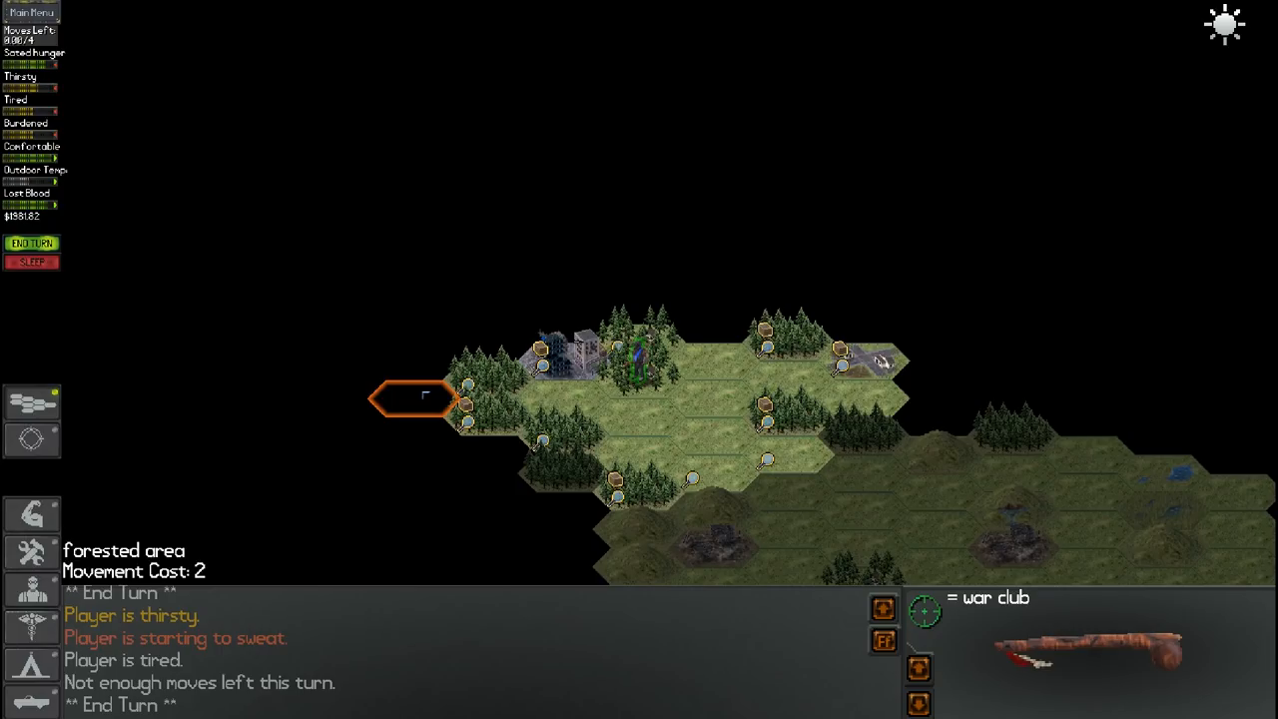
Move onto the secluded shack, try the southwest grassland hex, then end the turn
{"action": "left_click", "coordinate": [32, 243]}
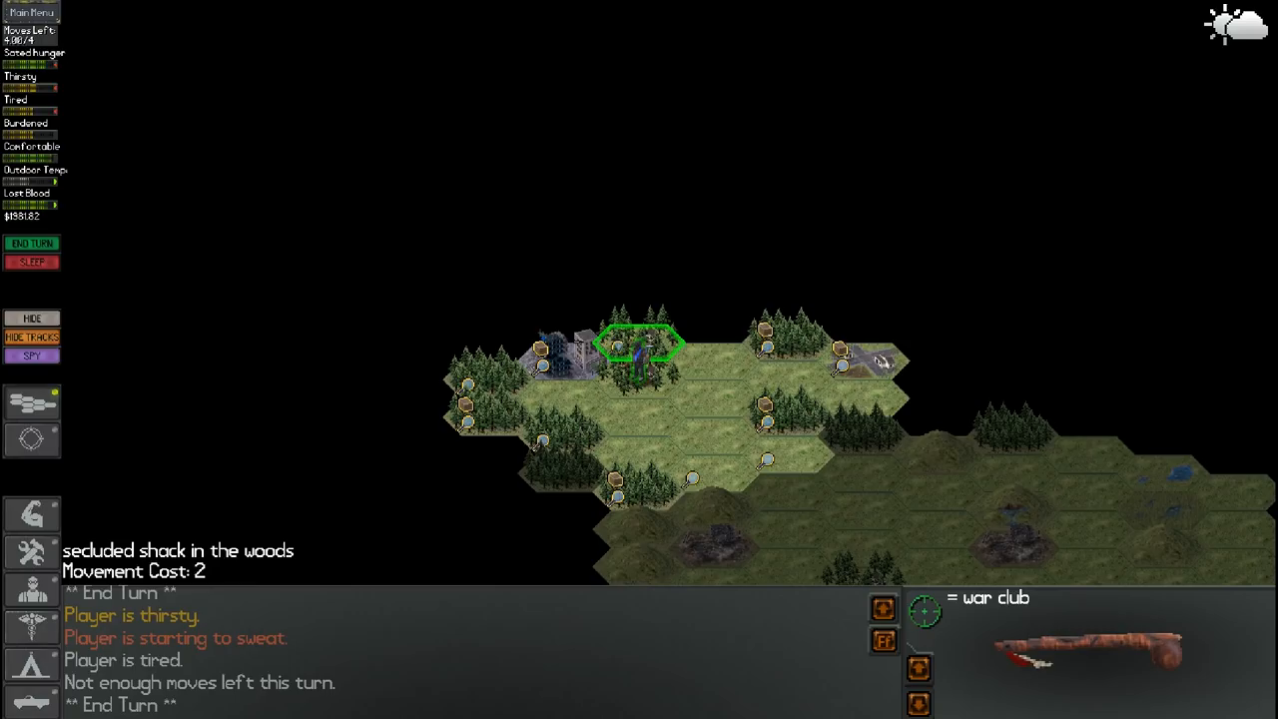
{"action": "left_click", "coordinate": [639, 345]}
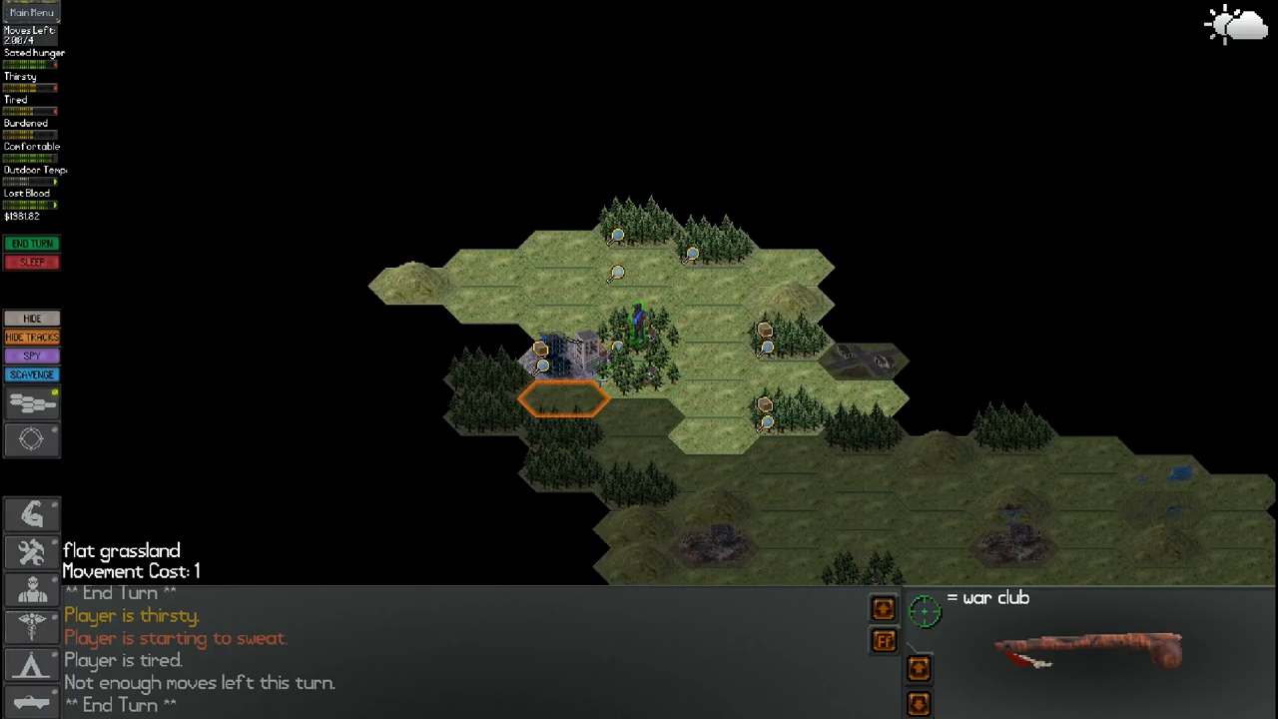
{"action": "left_click", "coordinate": [32, 374]}
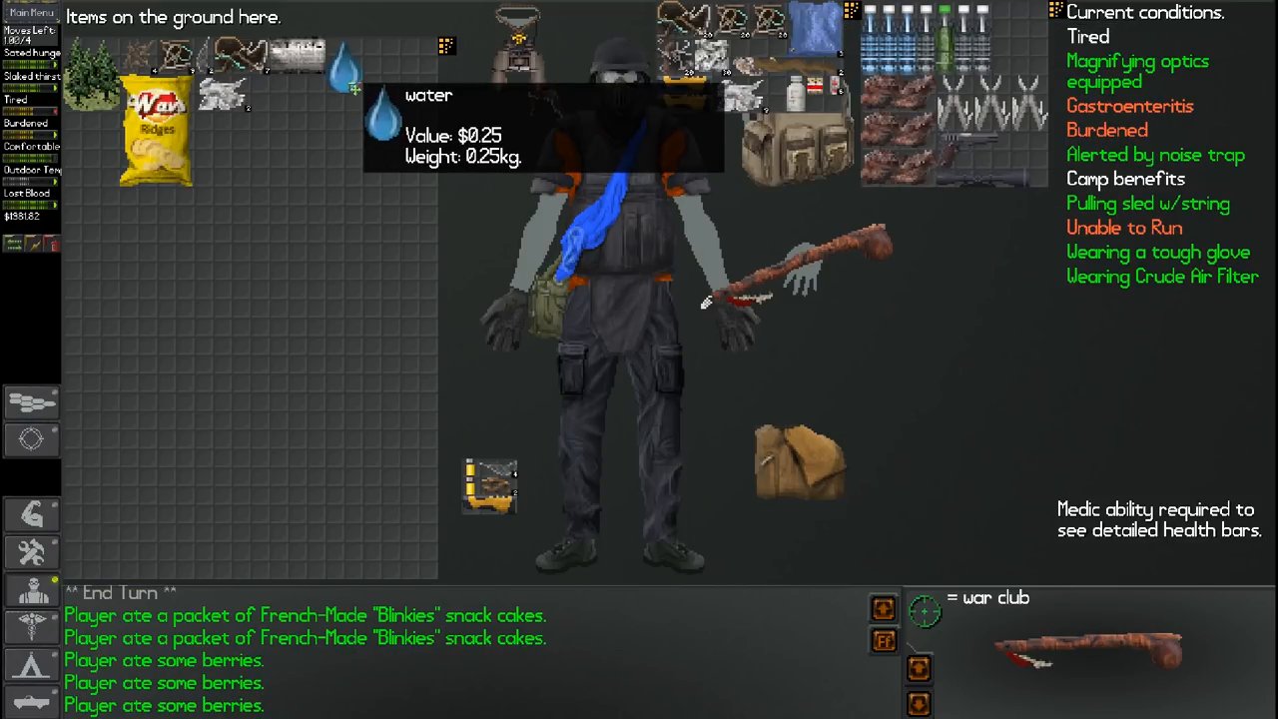
{"action": "mouse_move", "coordinate": [251, 119]}
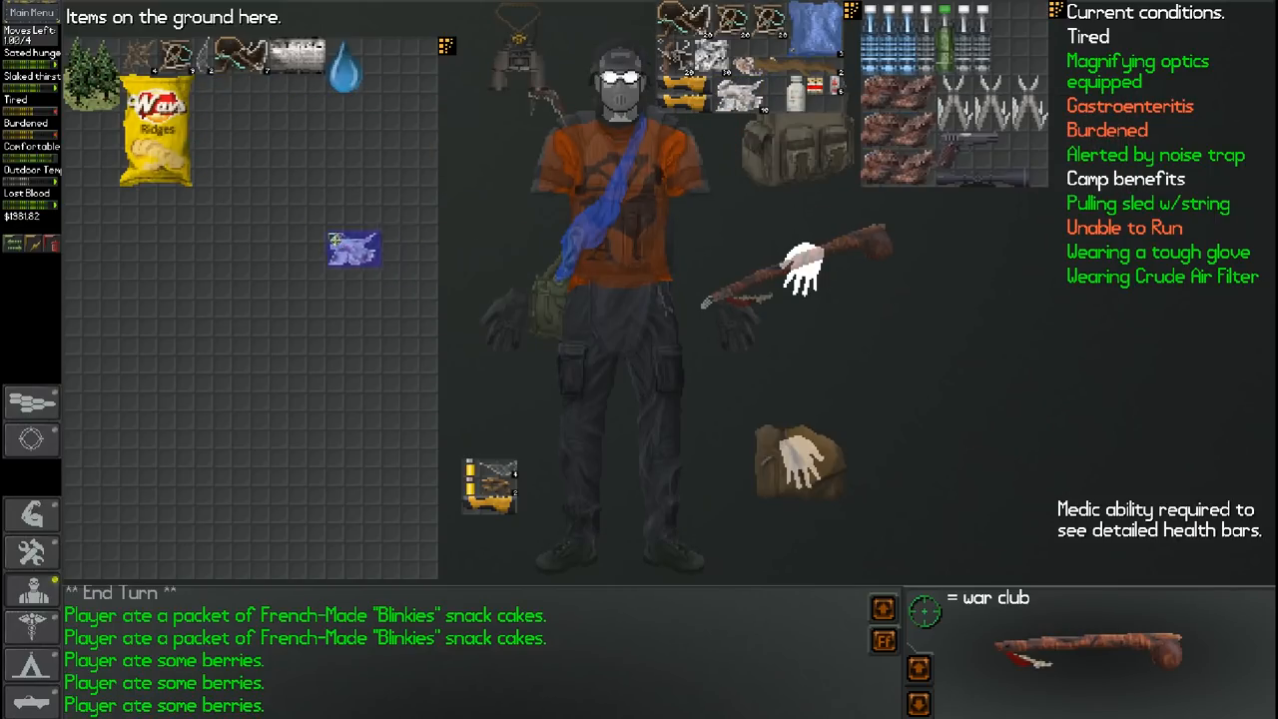
Eat a handful of the ground potato chips and start scavenging this hex's ruins
{"action": "right_click", "coordinate": [155, 130]}
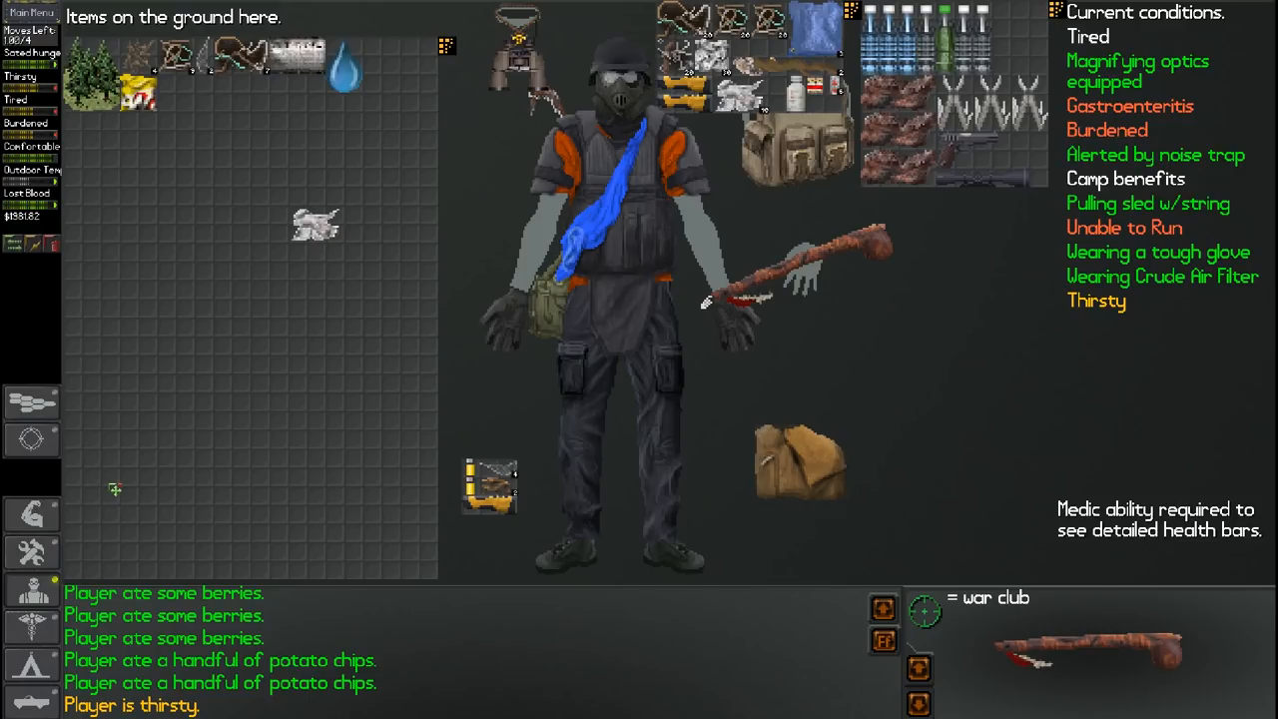
{"action": "mouse_move", "coordinate": [114, 489]}
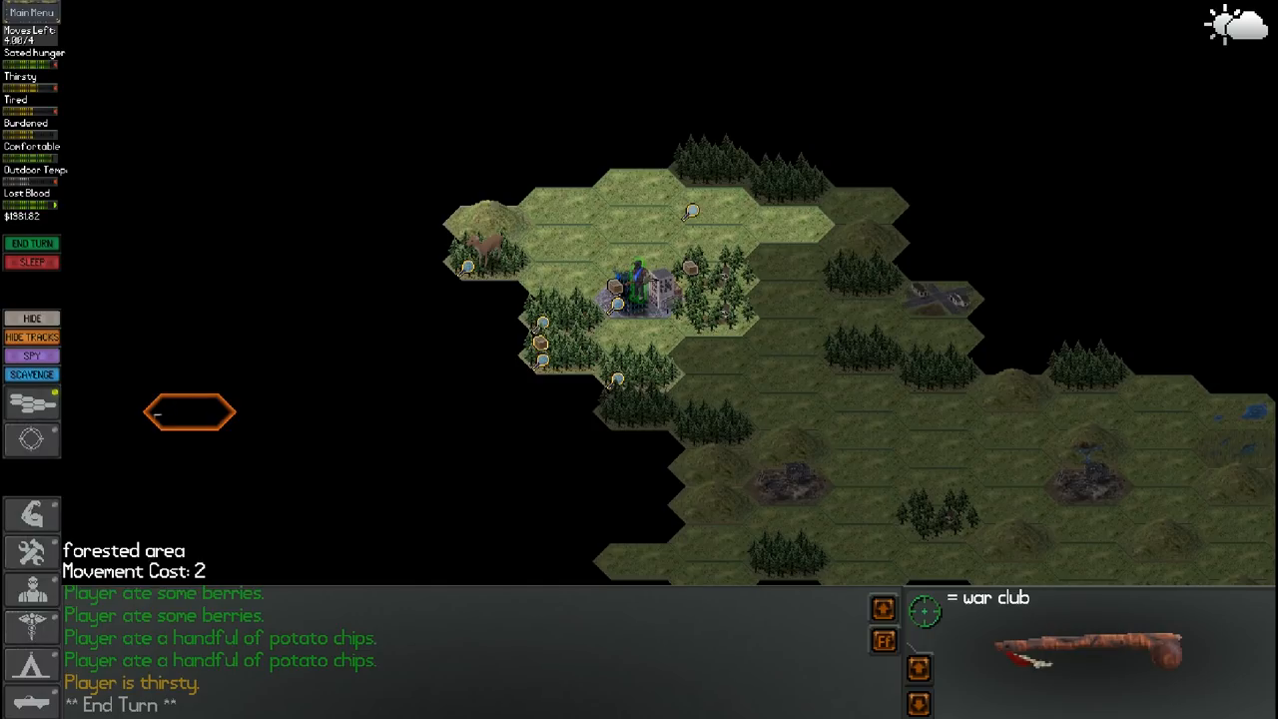
{"action": "left_click", "coordinate": [32, 375]}
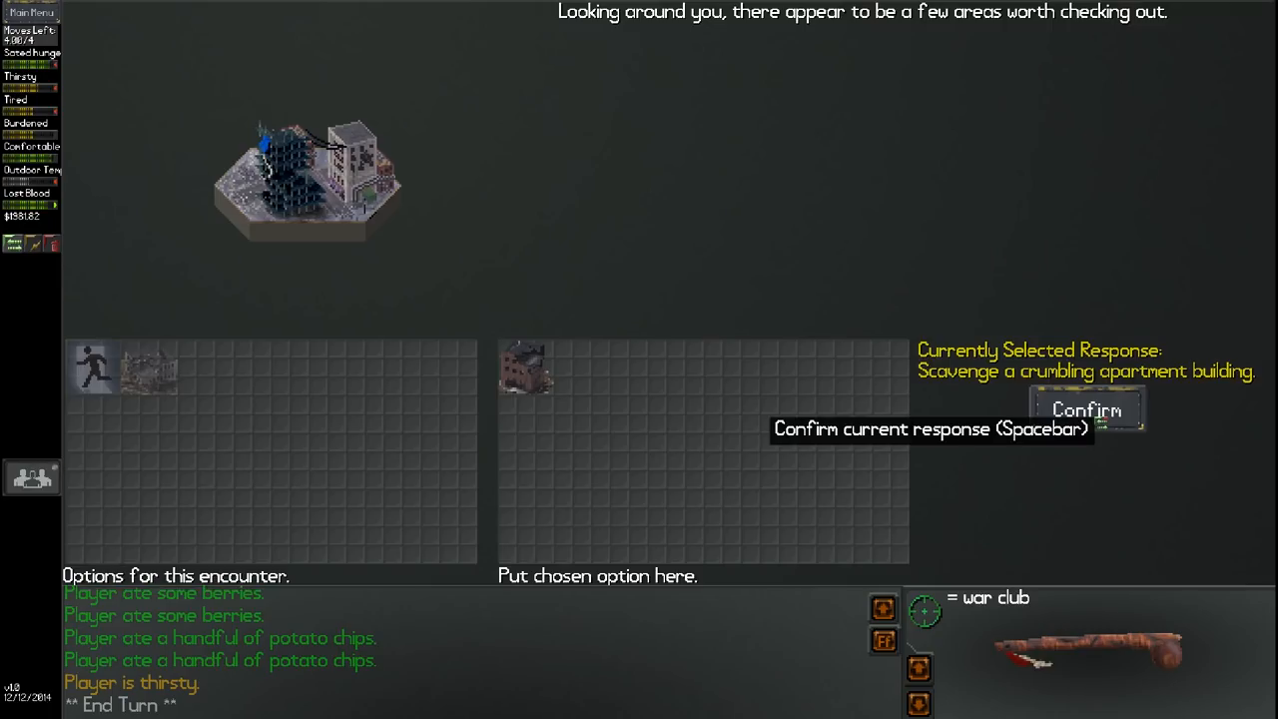
Confirm scavenging the crumbling apartment building, then the destroyed office building
{"action": "left_click", "coordinate": [1085, 409]}
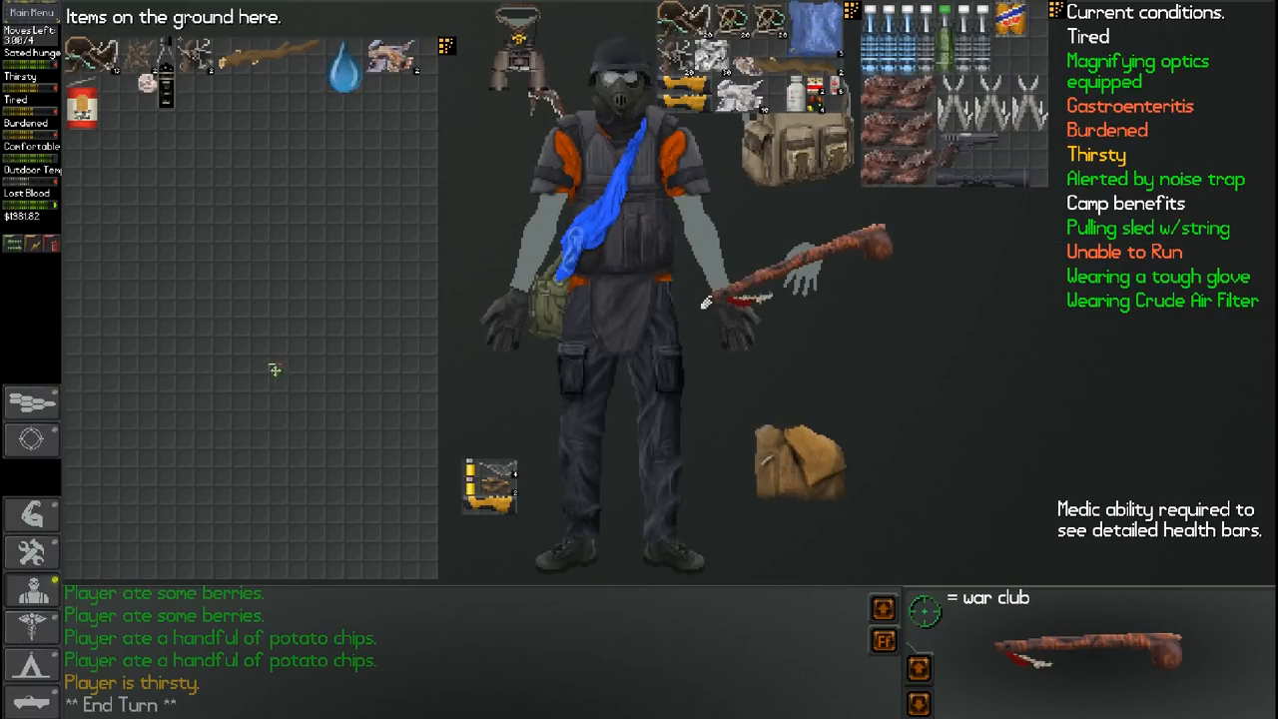
{"action": "mouse_move", "coordinate": [434, 254]}
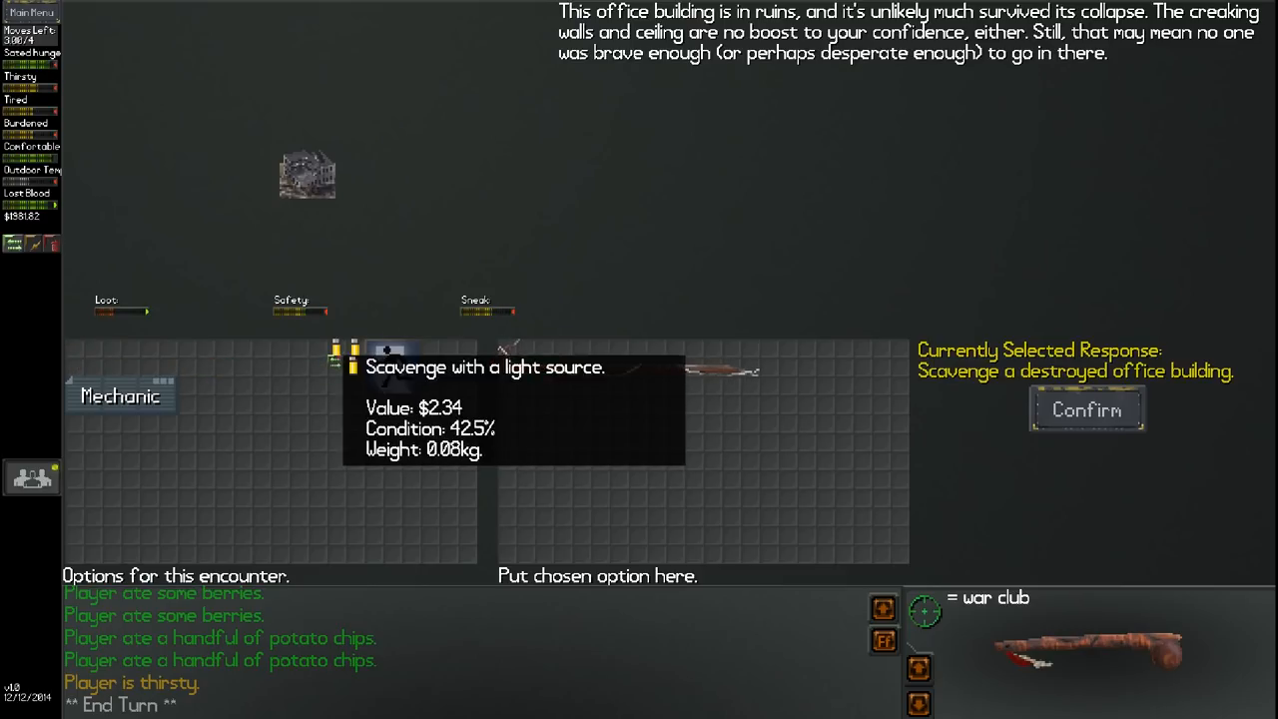
{"action": "left_click", "coordinate": [1086, 410]}
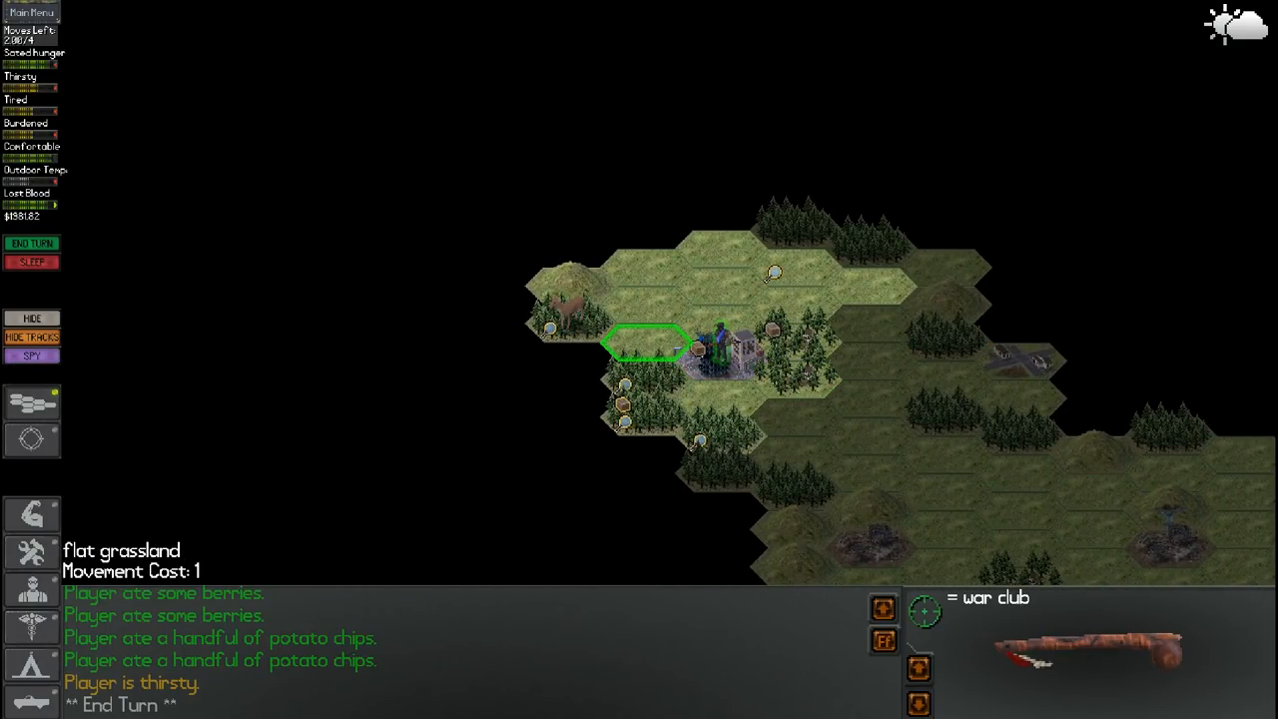
Walk to the northern grassland, end the turn, reach the high-rise hex and start scavenging
{"action": "left_click", "coordinate": [647, 342]}
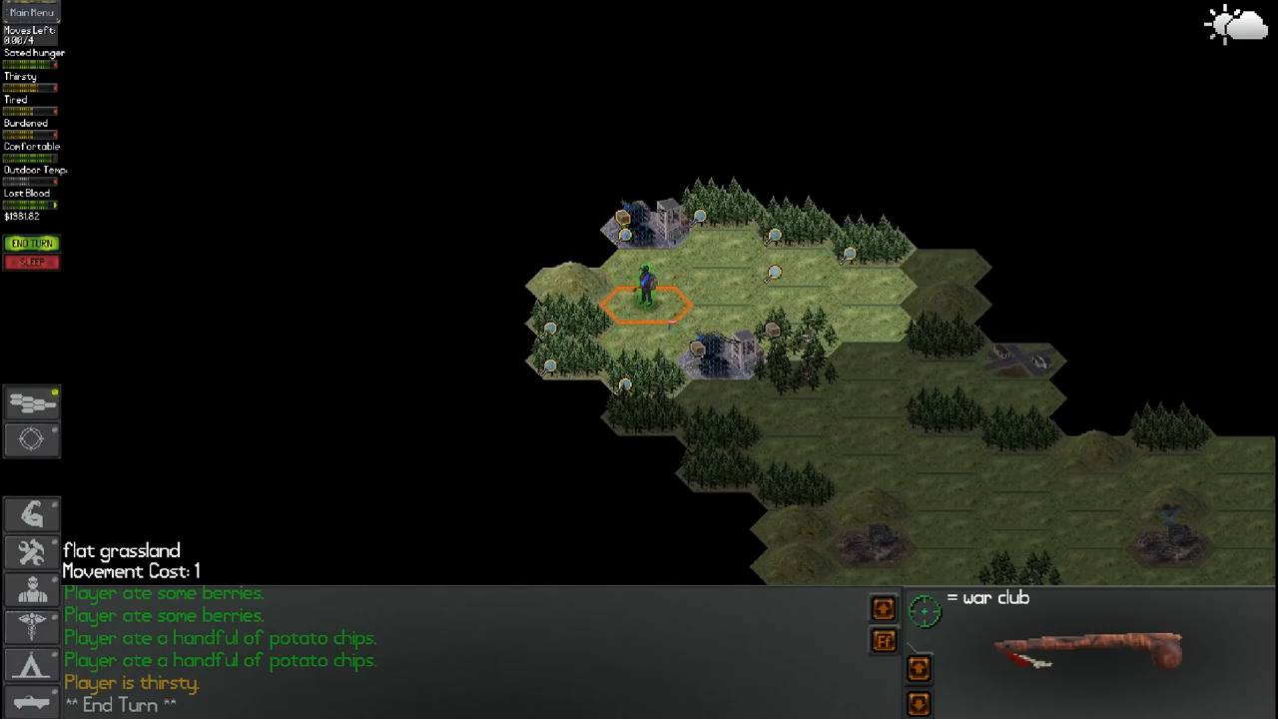
{"action": "left_click", "coordinate": [32, 243]}
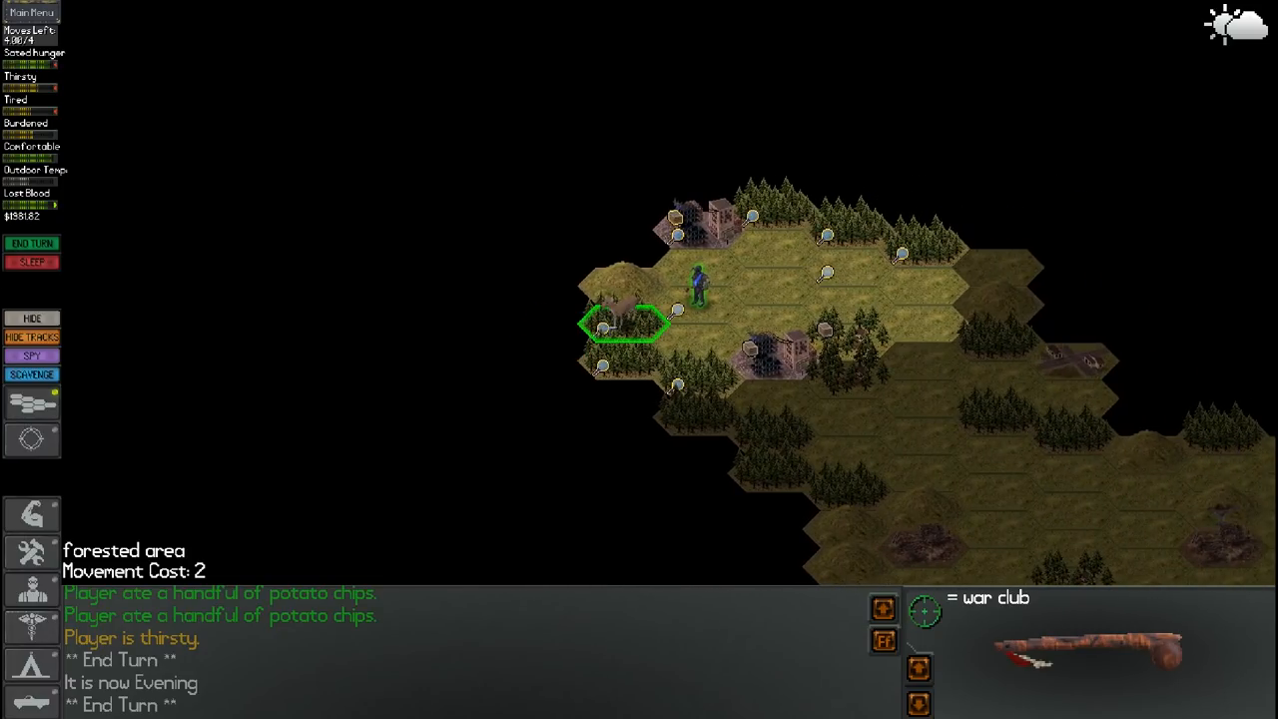
{"action": "mouse_move", "coordinate": [773, 135]}
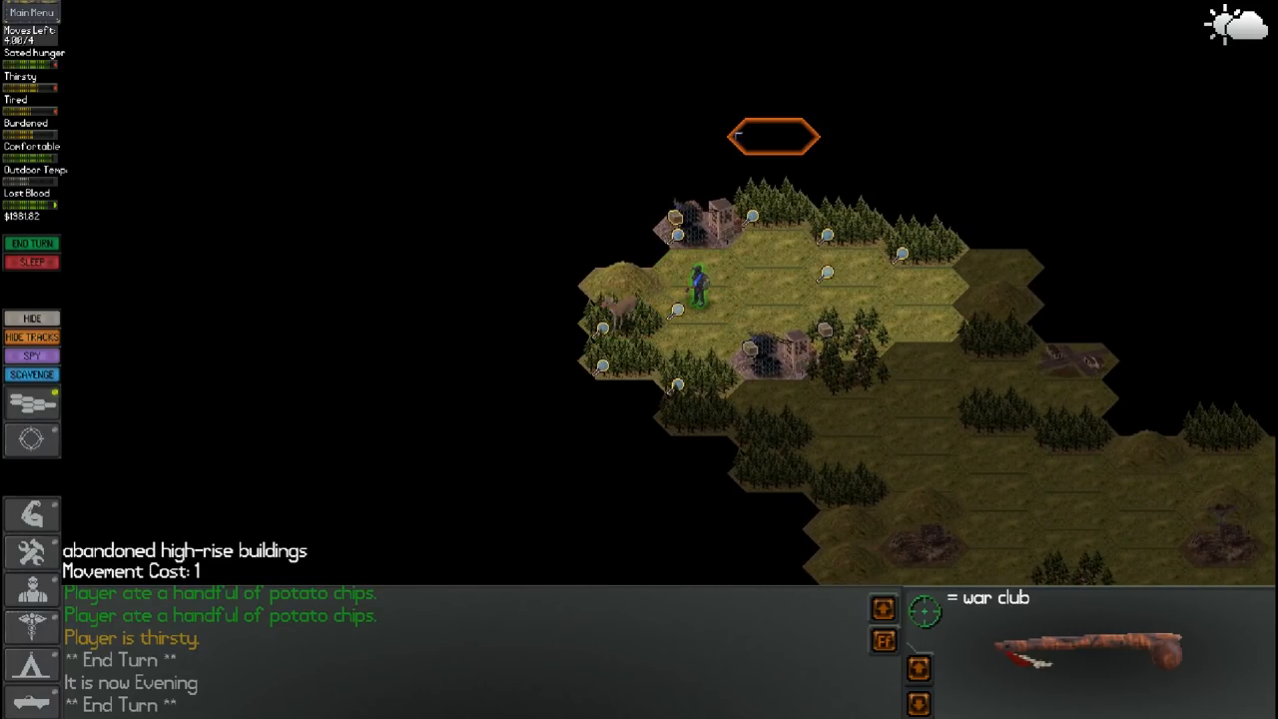
{"action": "left_click", "coordinate": [699, 304]}
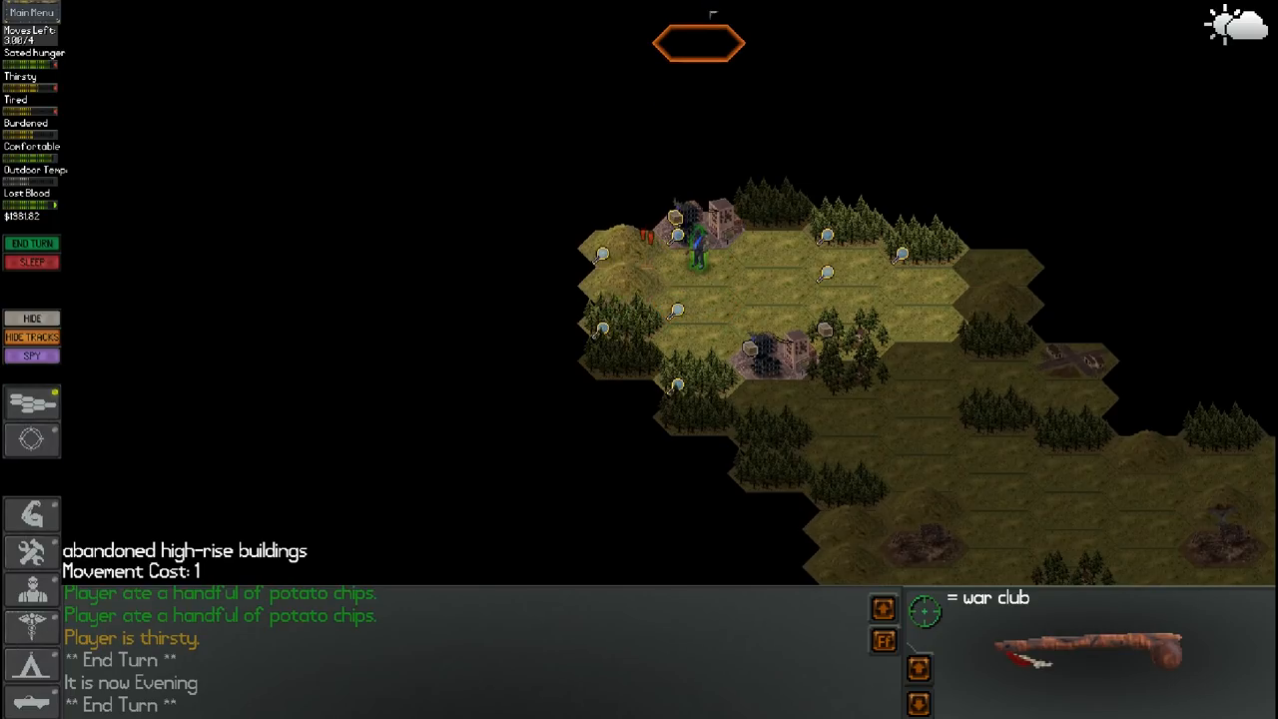
{"action": "left_click", "coordinate": [704, 232]}
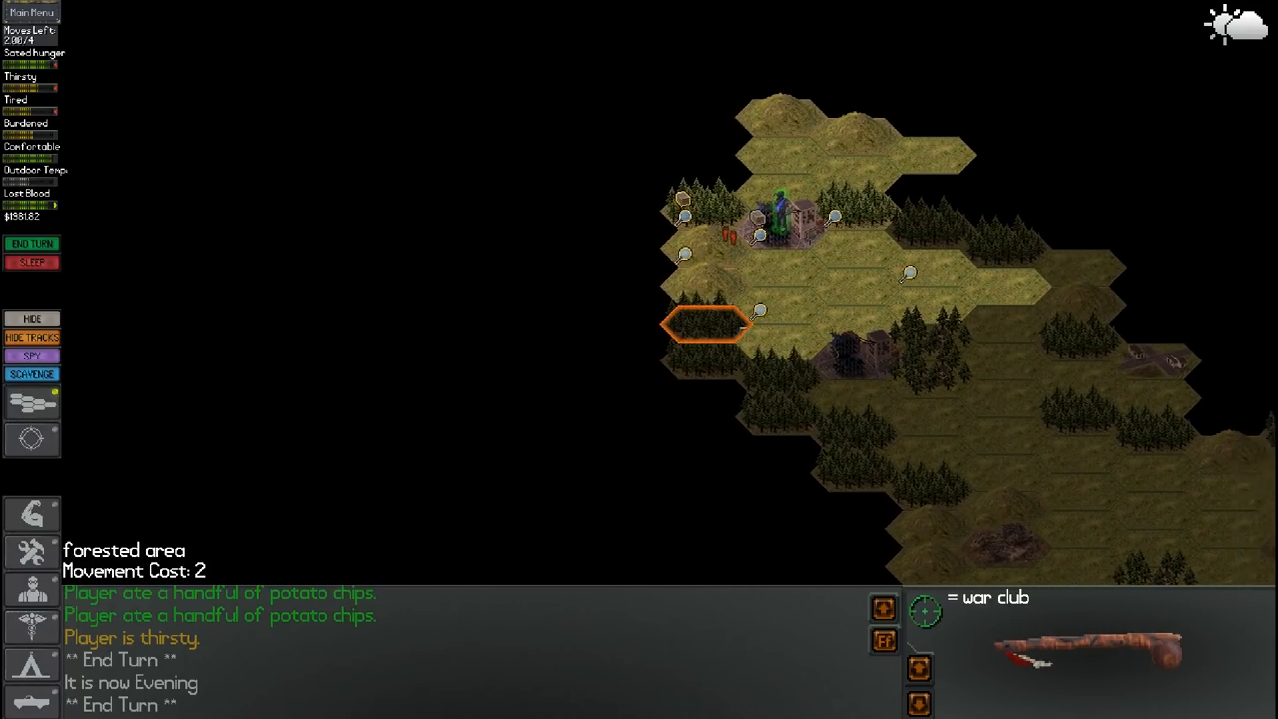
{"action": "left_click", "coordinate": [31, 373]}
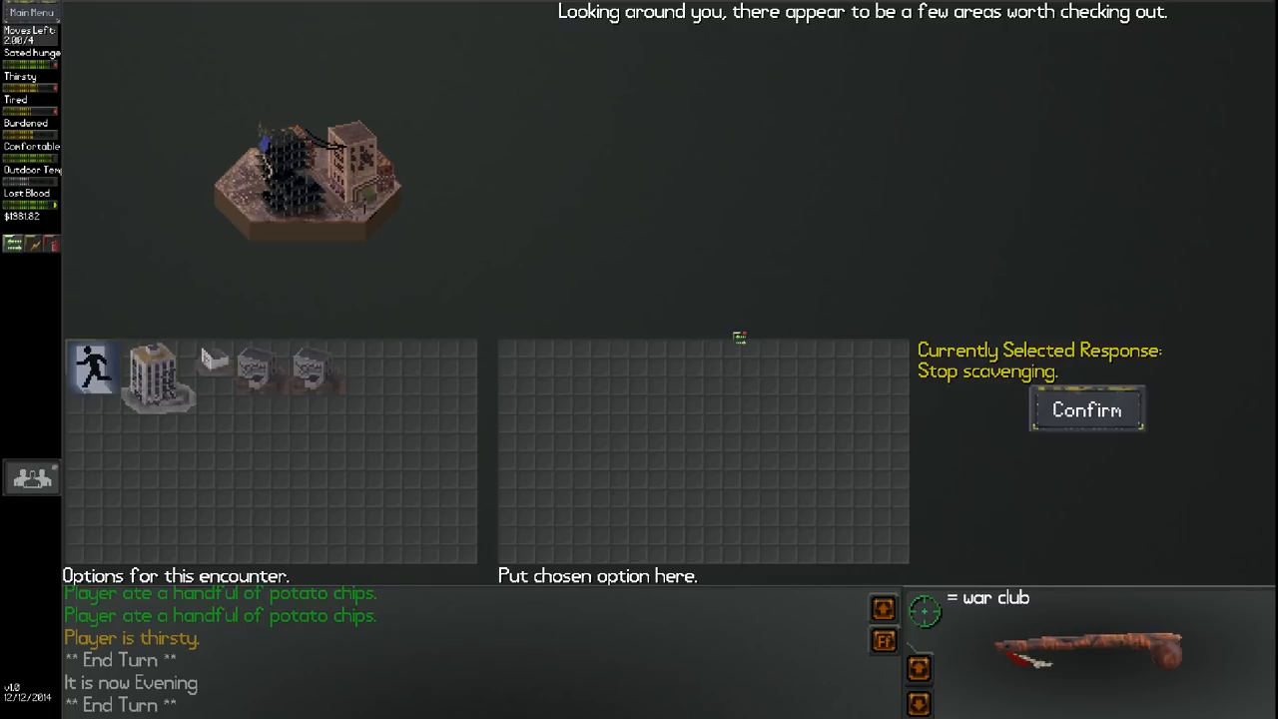
Pick and confirm scavenging two abandoned apartment buildings among the high-rises
{"action": "left_click_drag", "start_coordinate": [215, 359], "coordinate": [515, 360]}
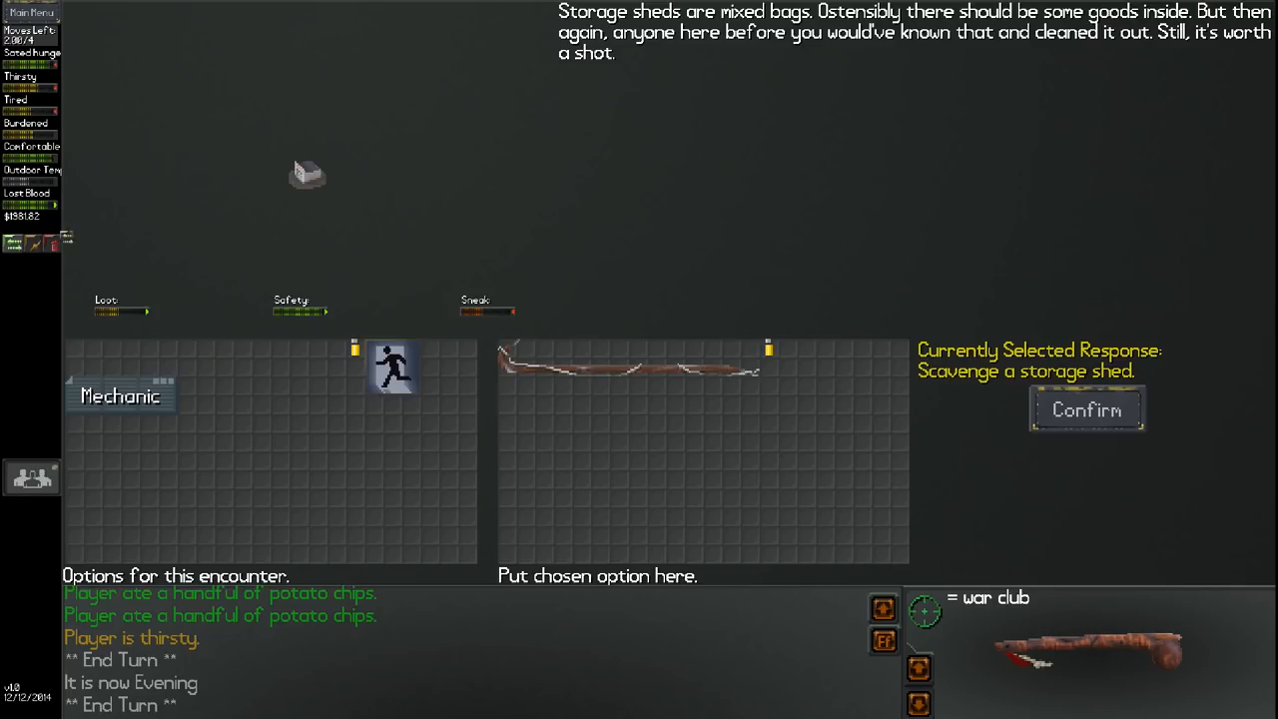
{"action": "left_click", "coordinate": [1086, 409]}
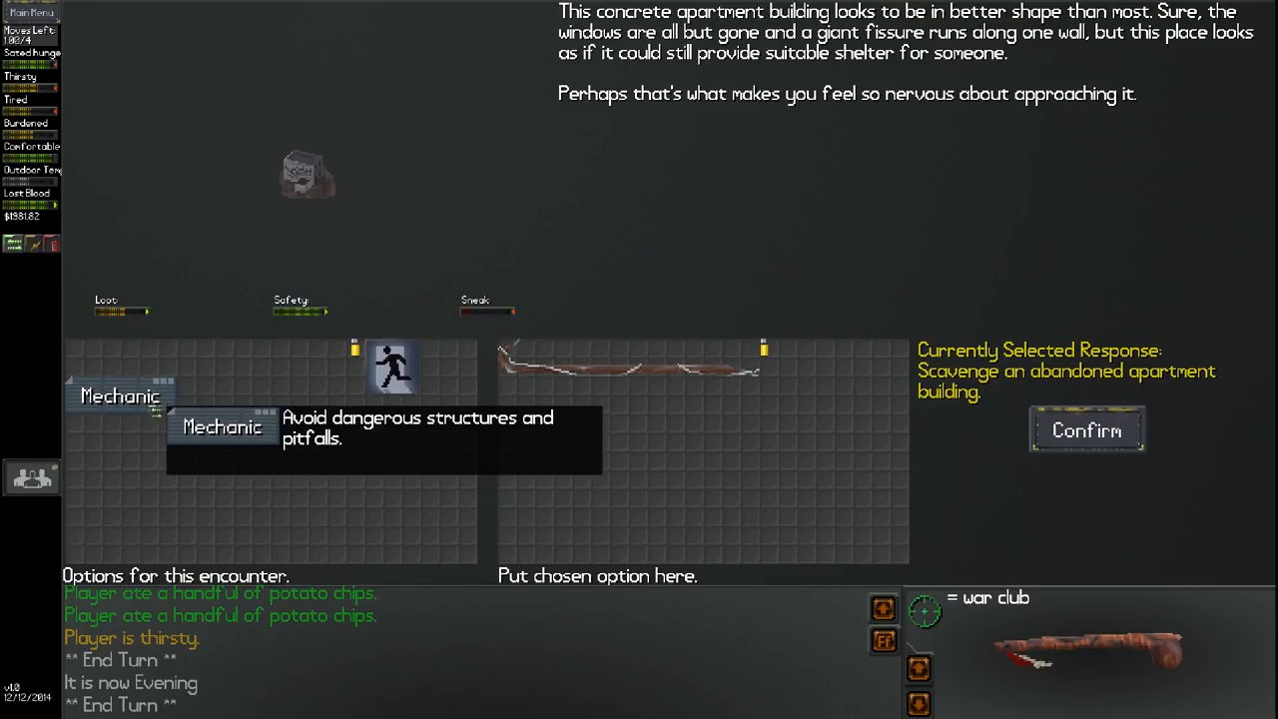
{"action": "mouse_move", "coordinate": [255, 418]}
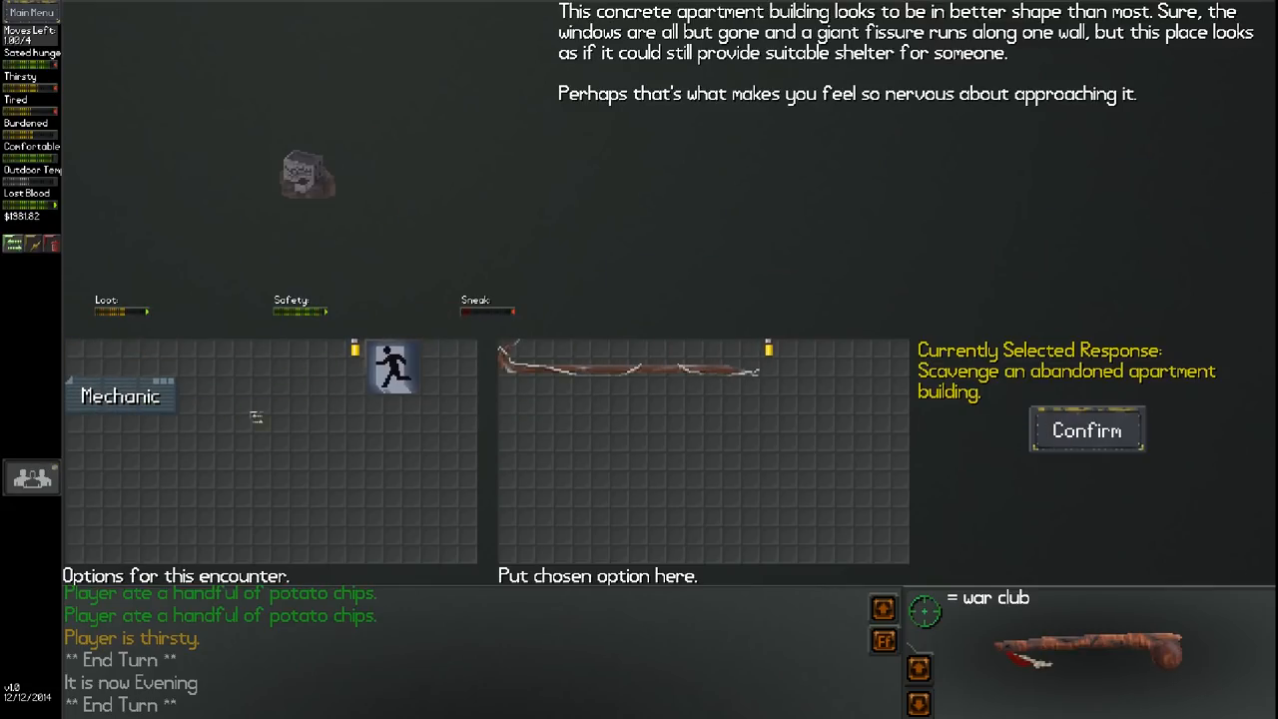
{"action": "mouse_move", "coordinate": [120, 396]}
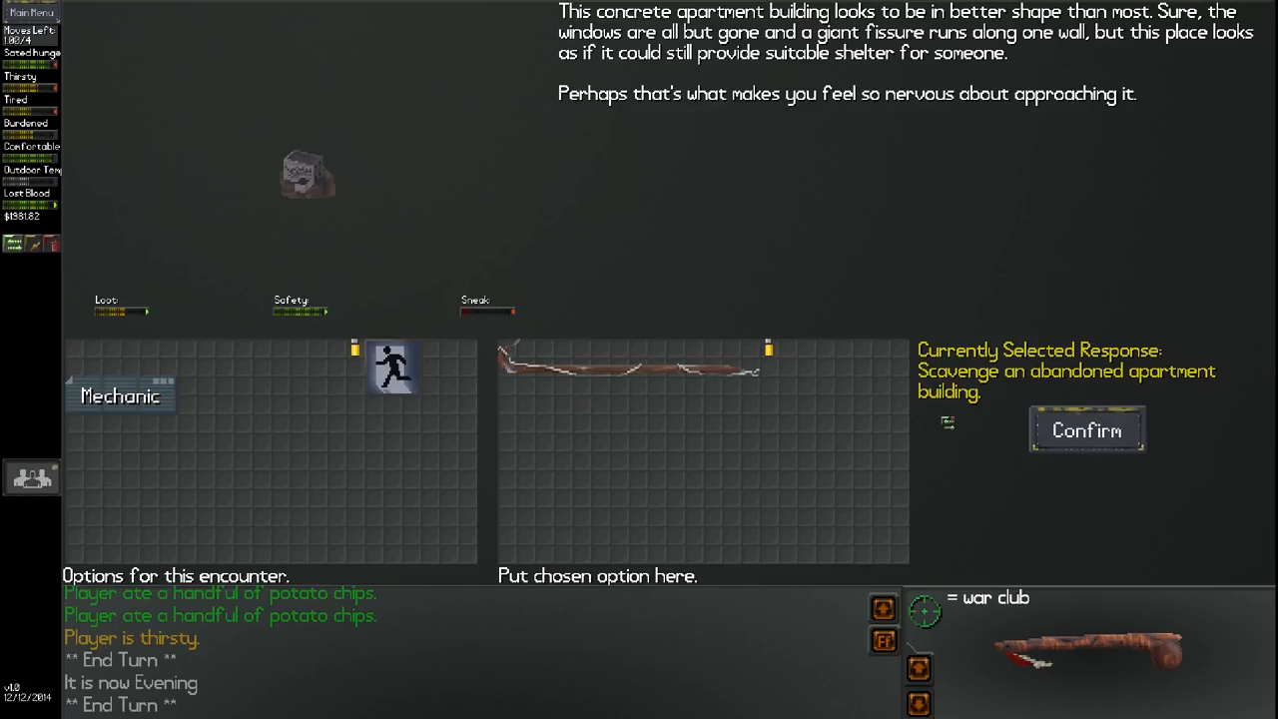
{"action": "left_click", "coordinate": [1086, 430]}
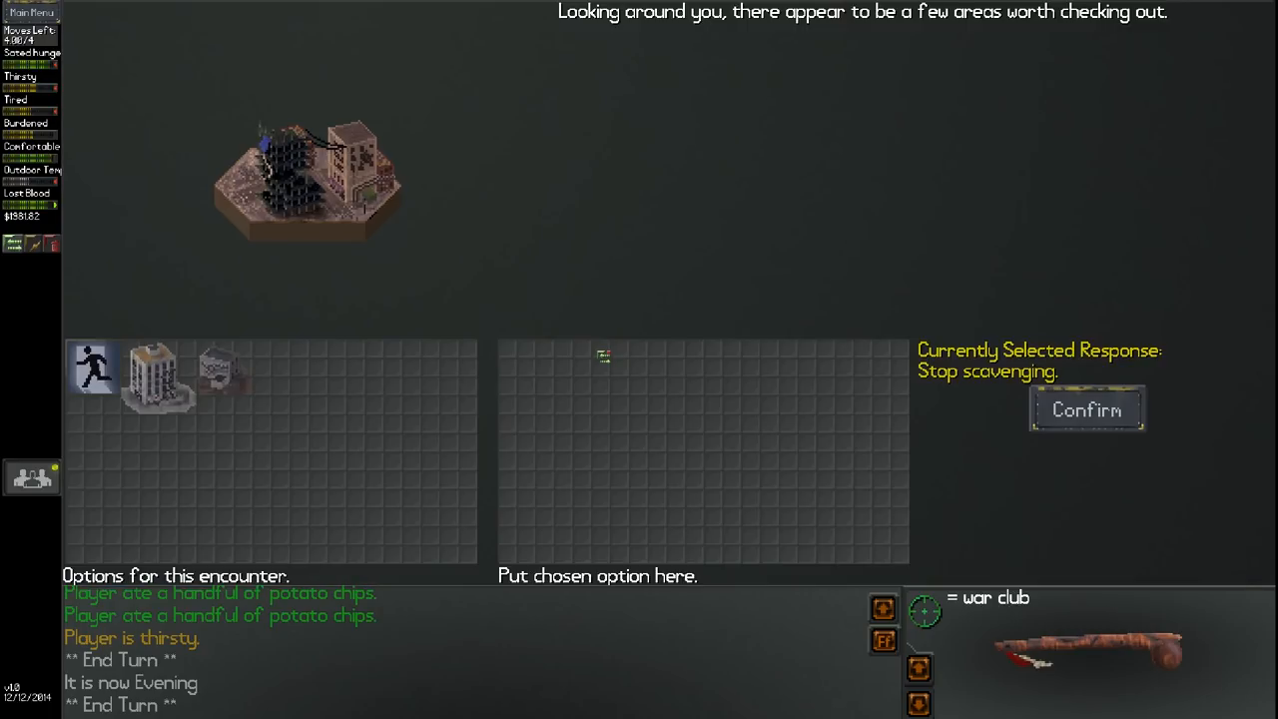
{"action": "left_click", "coordinate": [155, 375]}
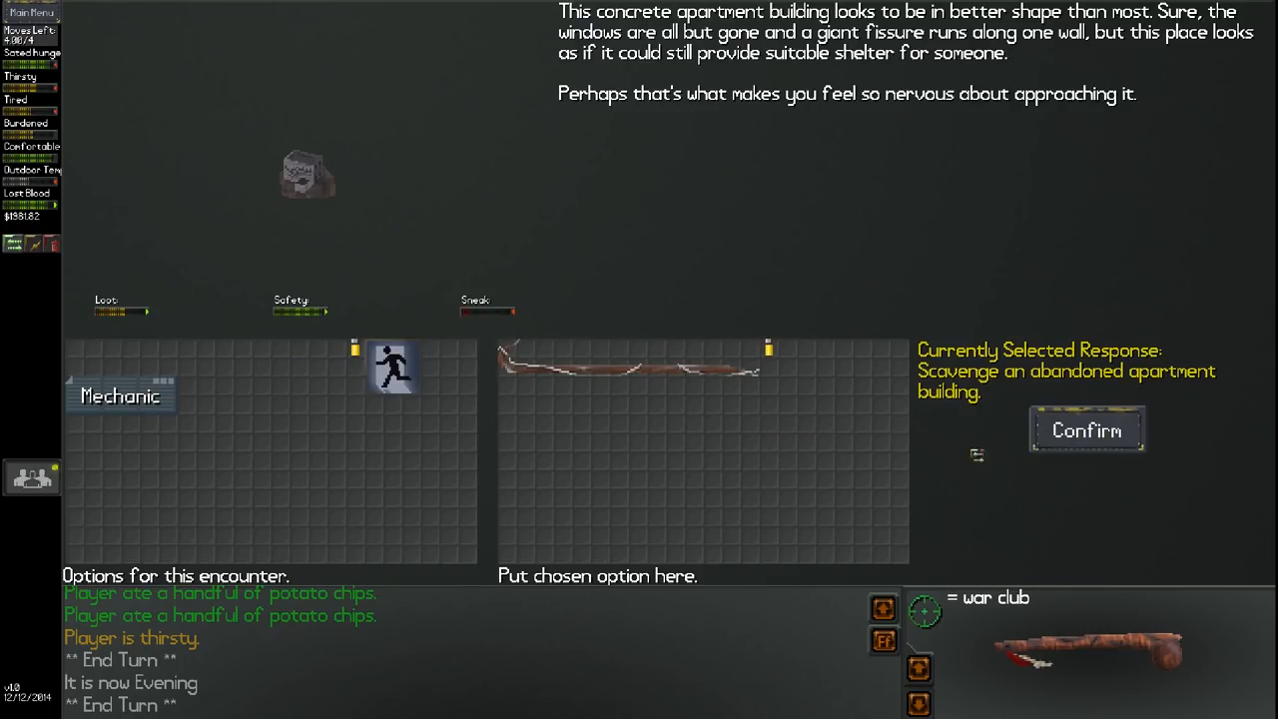
{"action": "mouse_move", "coordinate": [908, 404]}
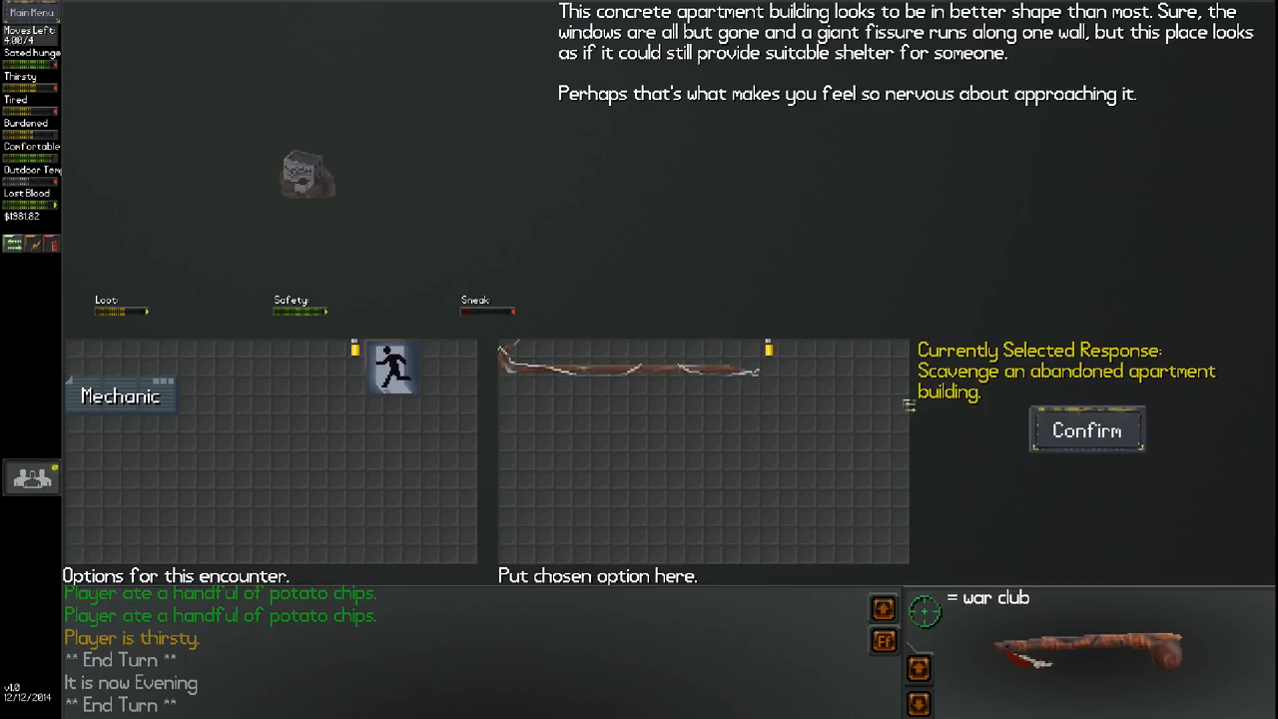
{"action": "left_click", "coordinate": [1085, 431]}
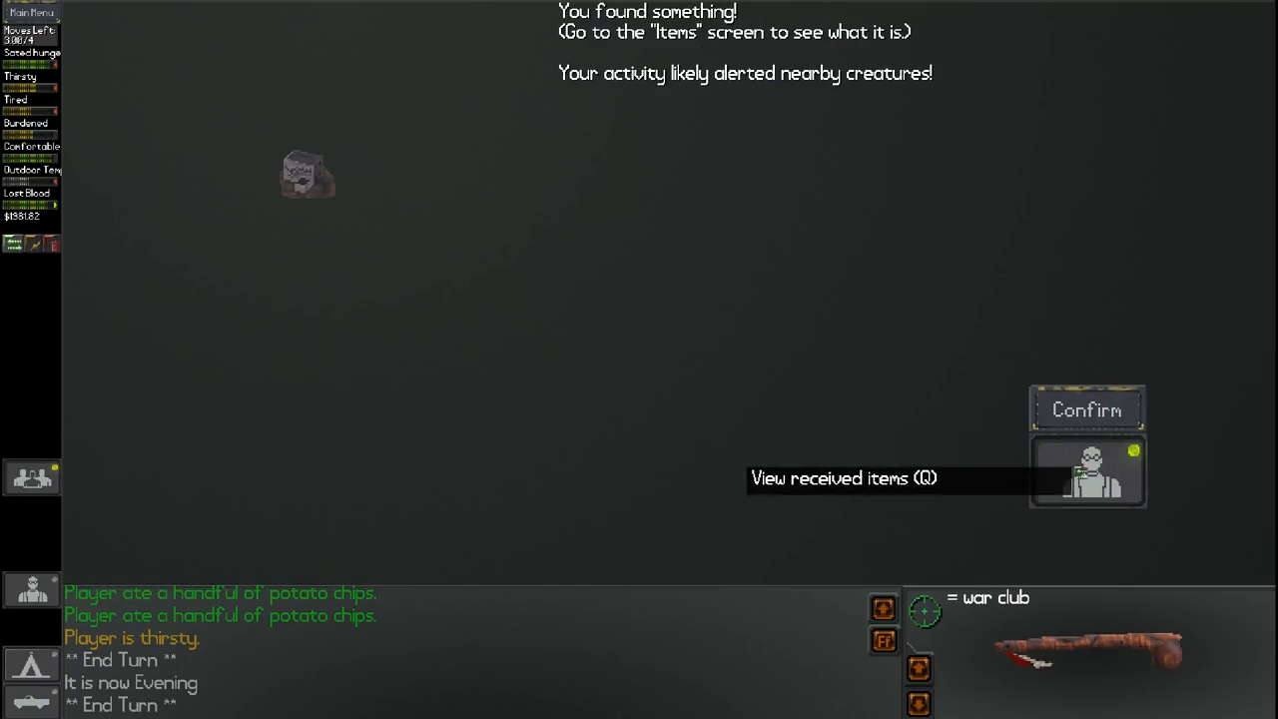
Open the received items to inspect the found boots, clothing and bottles
{"action": "left_click", "coordinate": [1086, 469]}
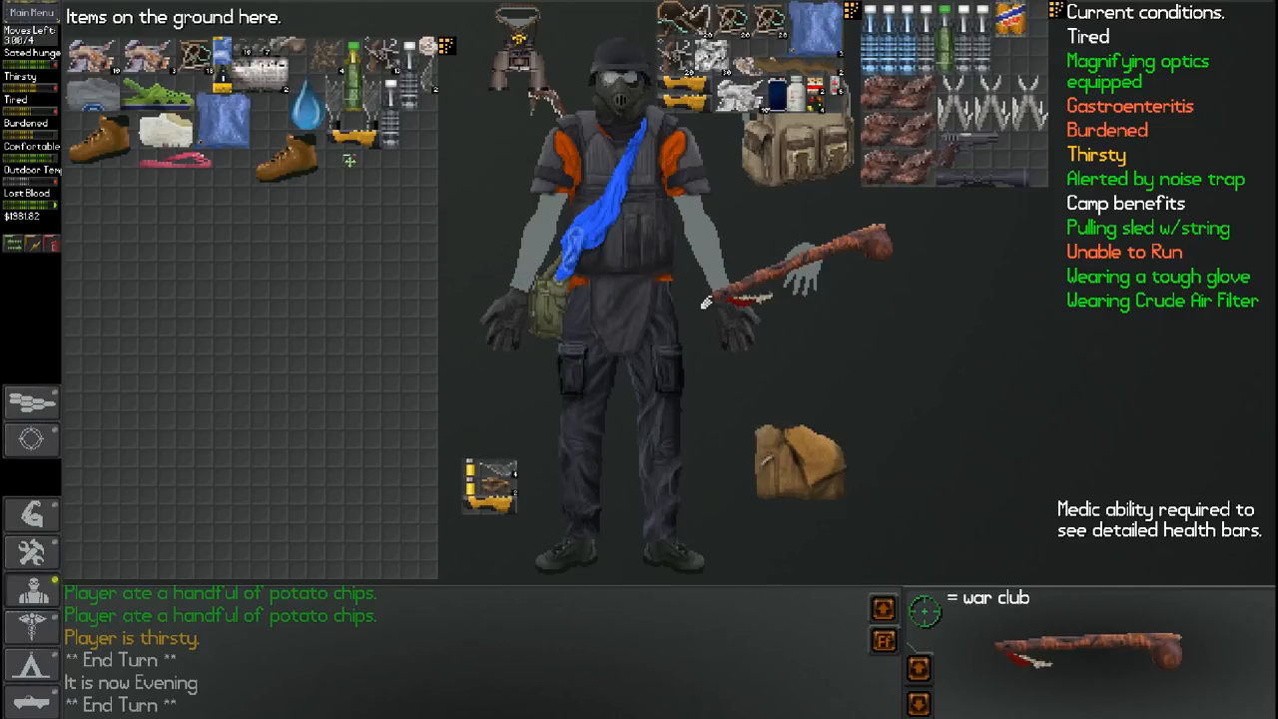
{"action": "mouse_move", "coordinate": [349, 150]}
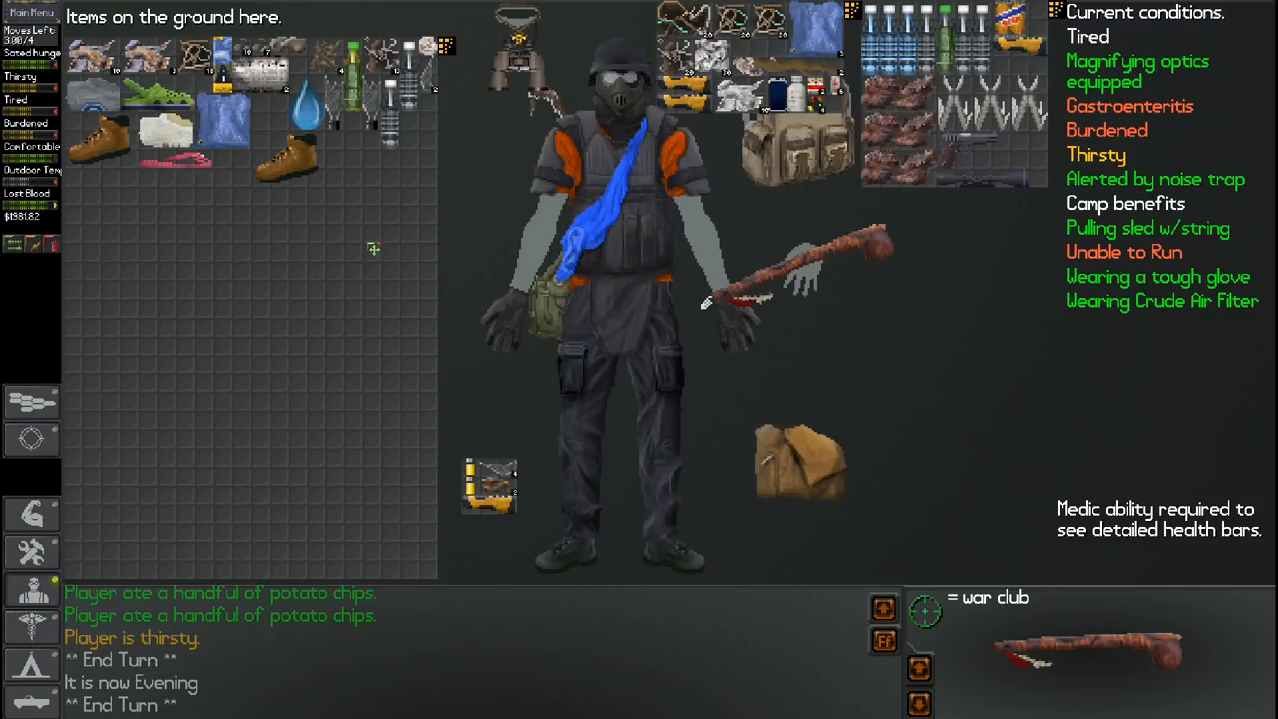
{"action": "mouse_move", "coordinate": [963, 179]}
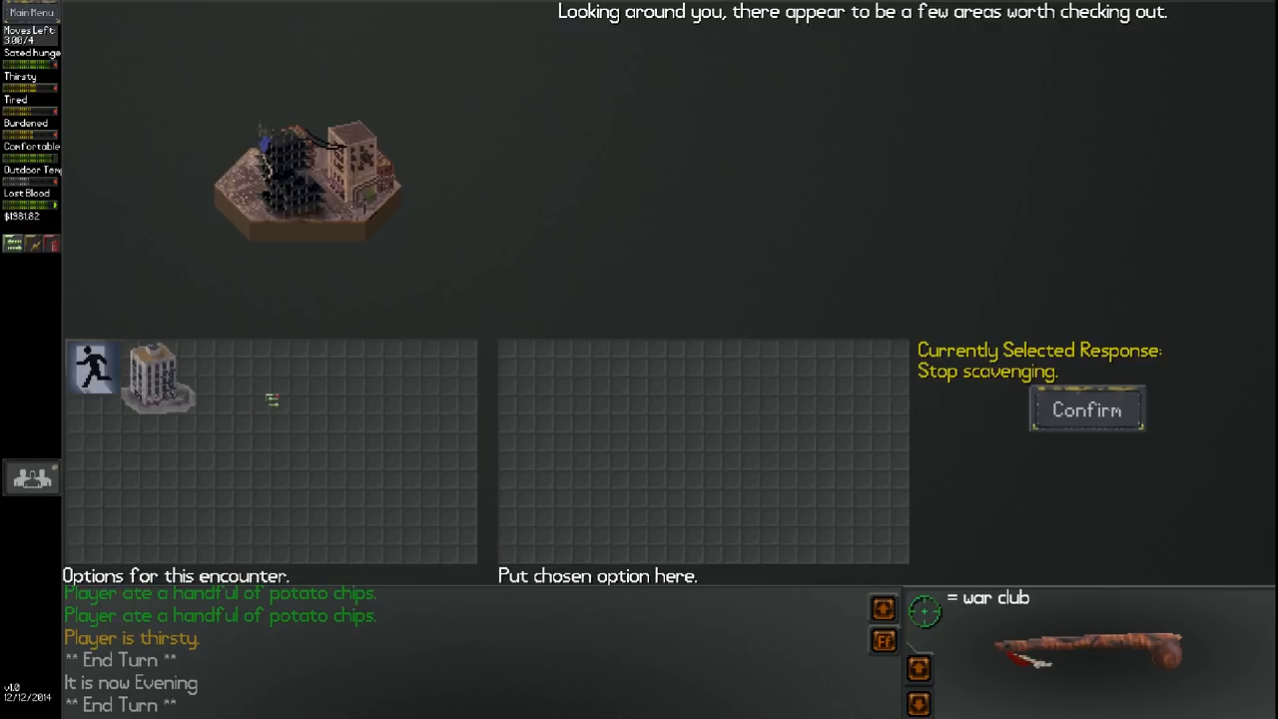
Scavenge the abandoned office tower, accept the result and view the received items
{"action": "left_click", "coordinate": [154, 375]}
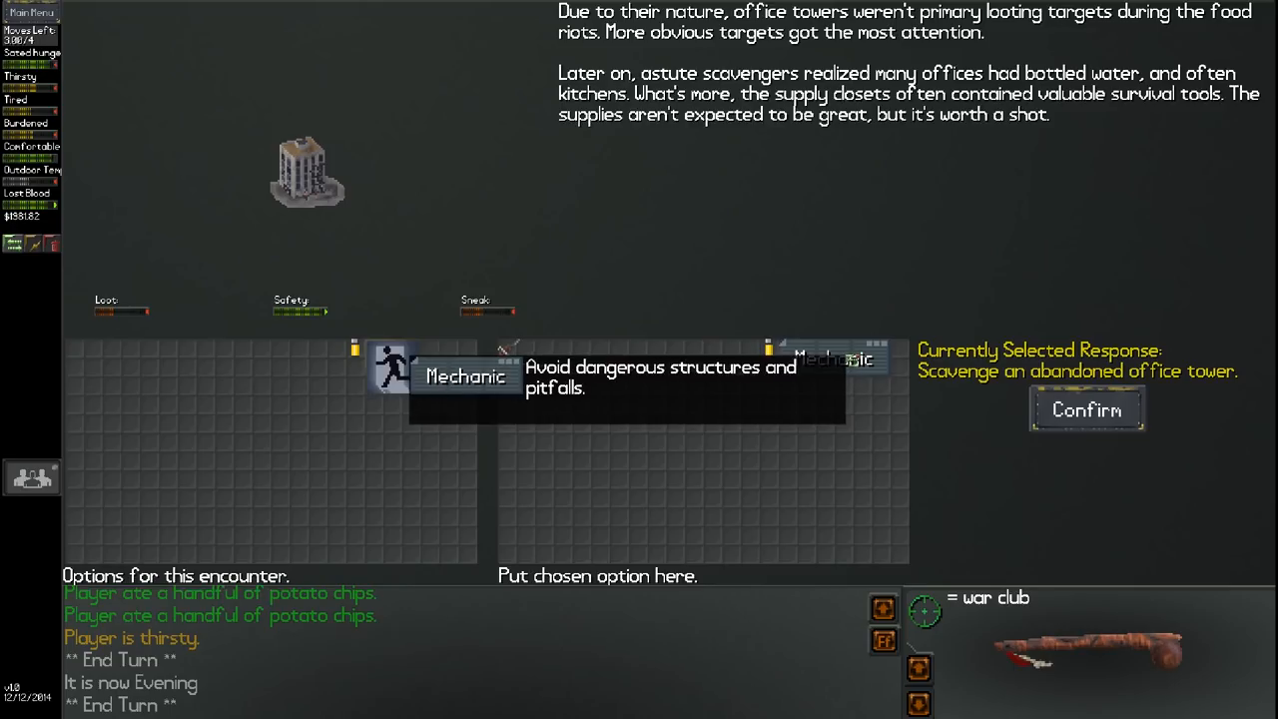
{"action": "left_click", "coordinate": [1086, 409]}
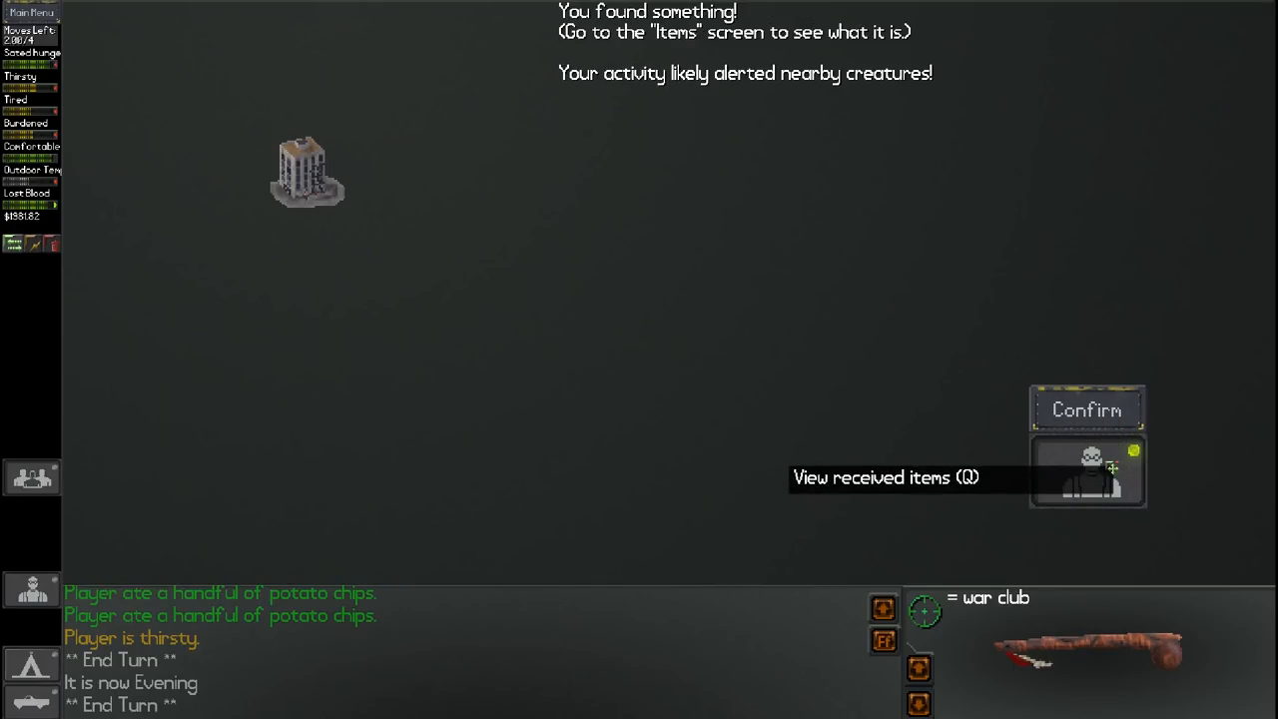
{"action": "left_click", "coordinate": [1086, 478]}
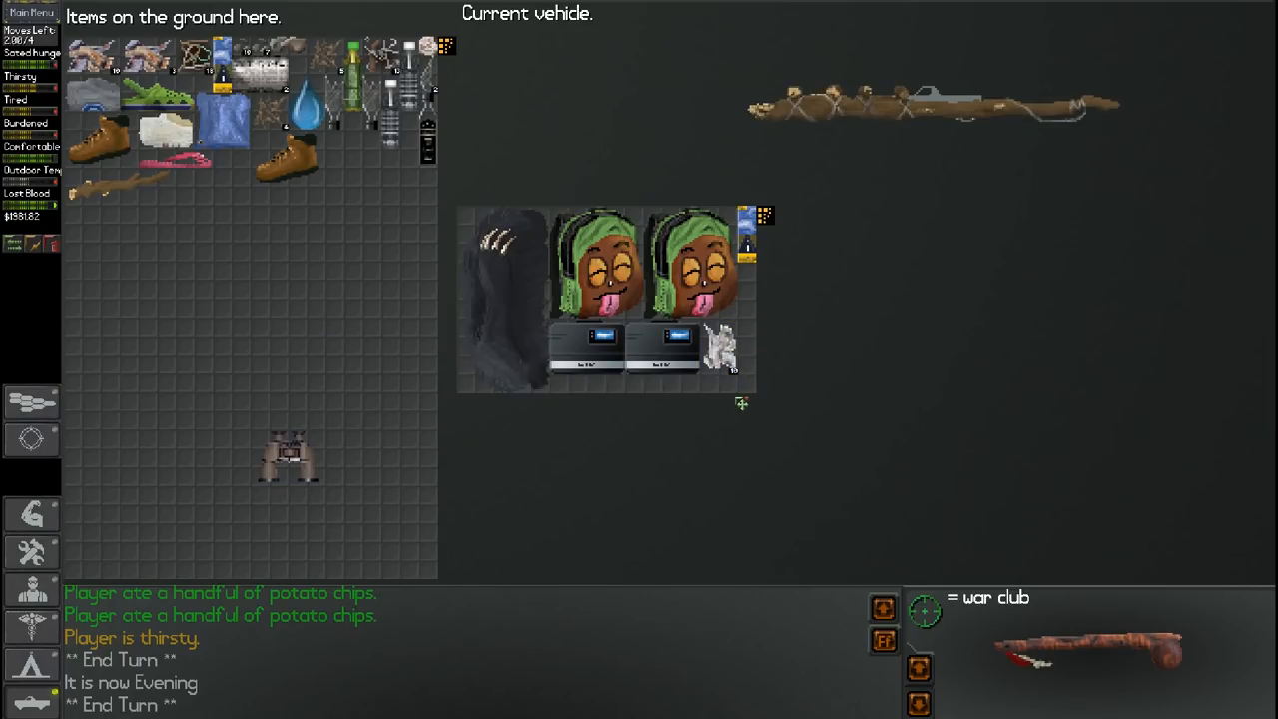
{"action": "mouse_move", "coordinate": [395, 483]}
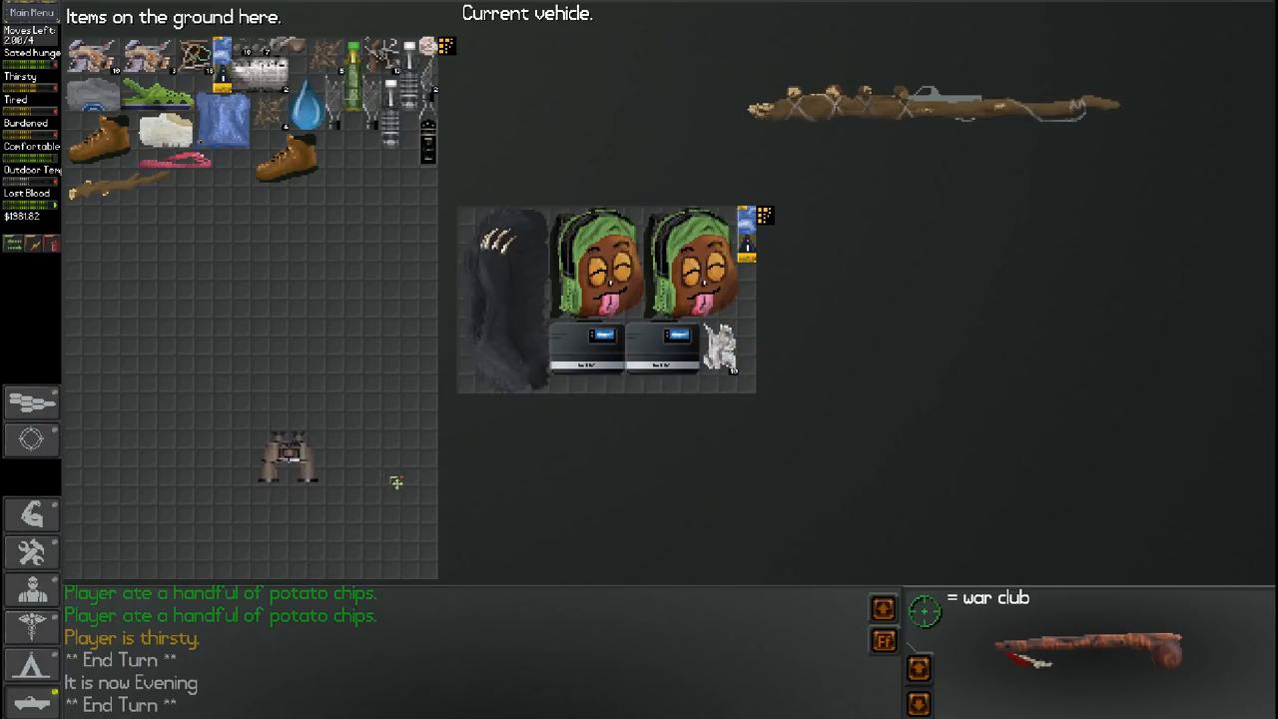
Close the Items screen after checking the 87.5%, two-charge nanorobot medical kit
{"action": "left_click", "coordinate": [32, 589]}
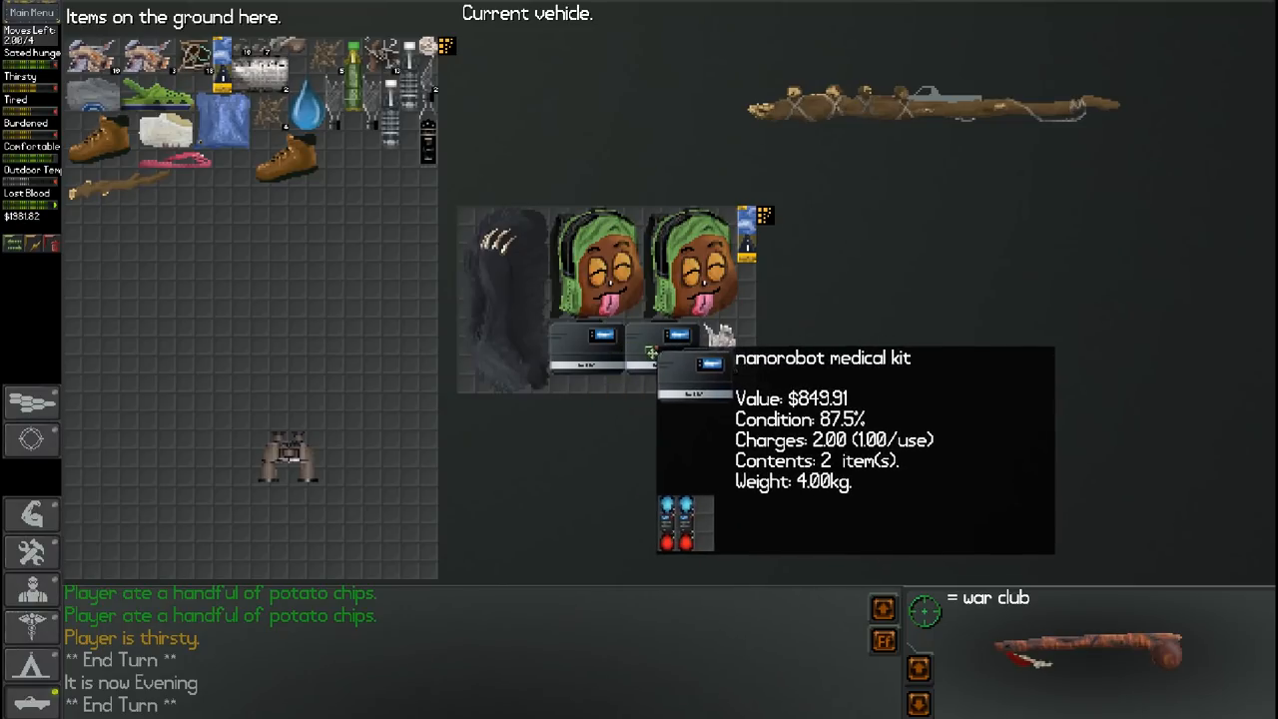
{"action": "mouse_move", "coordinate": [31, 569]}
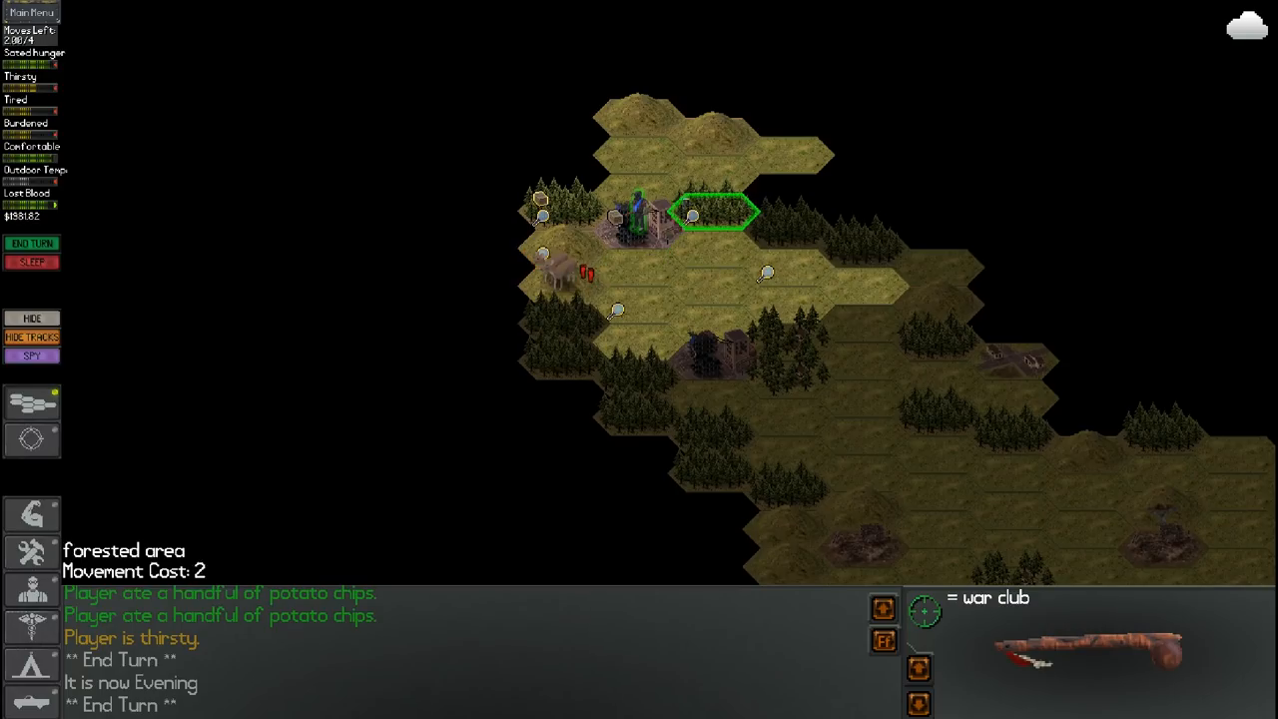
Walk through the grassland hex onto the lakeside ruins and start scavenging
{"action": "left_click", "coordinate": [714, 212]}
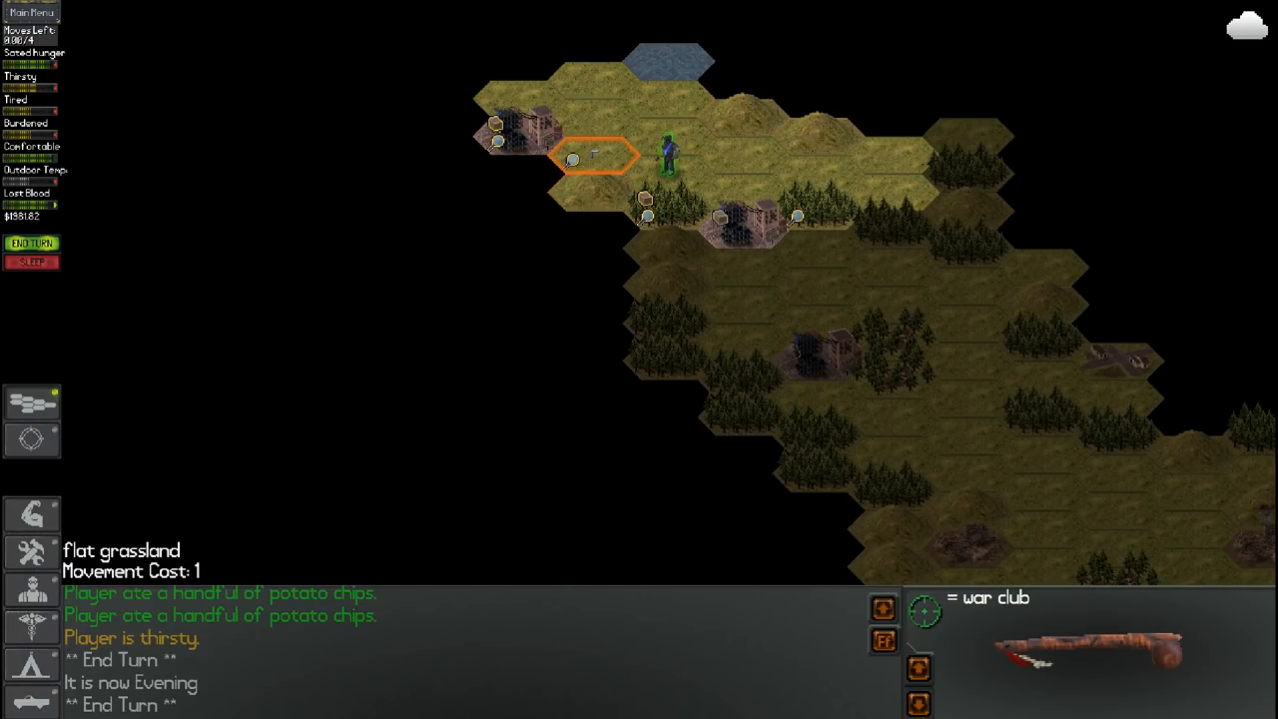
{"action": "left_click", "coordinate": [31, 242]}
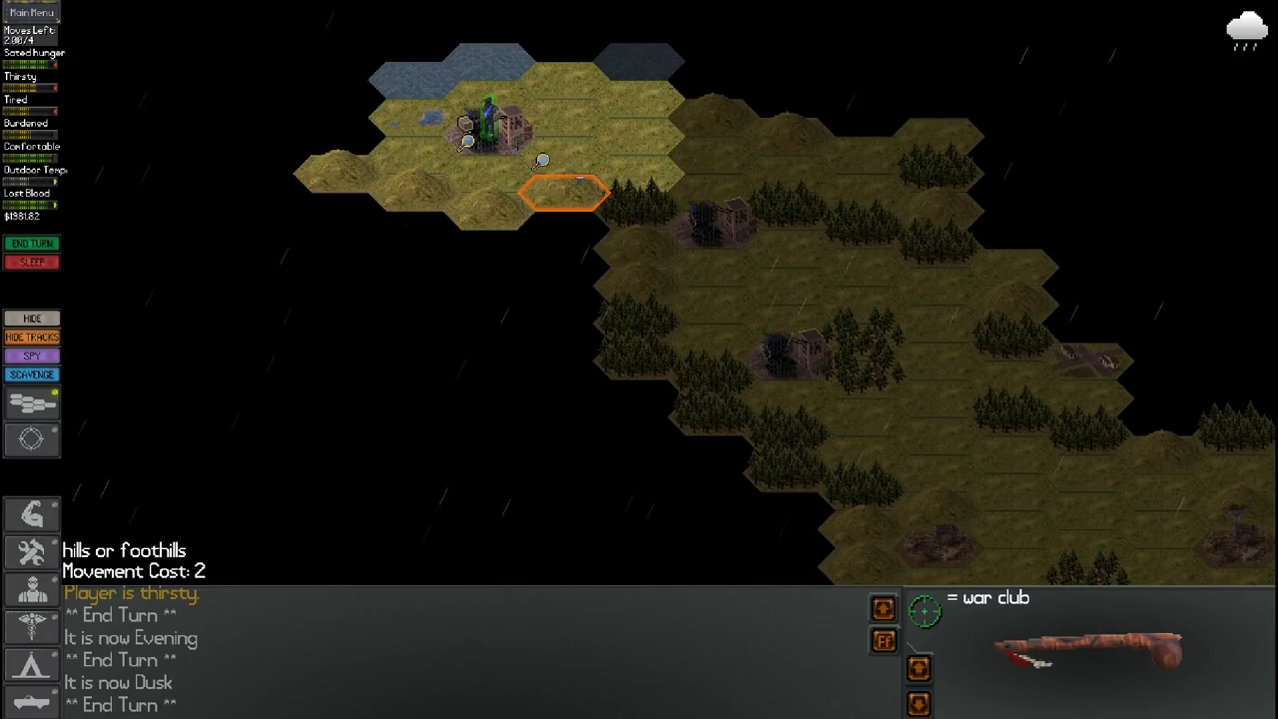
{"action": "mouse_move", "coordinate": [417, 118]}
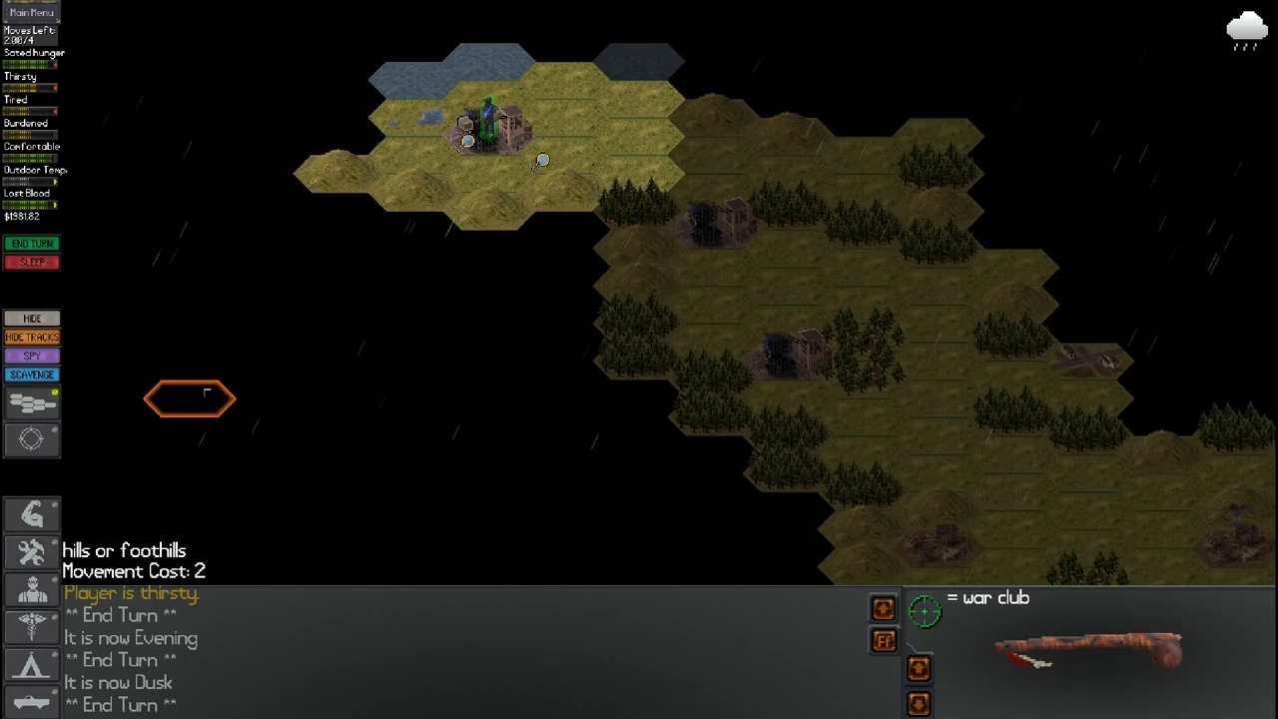
{"action": "left_click", "coordinate": [32, 375]}
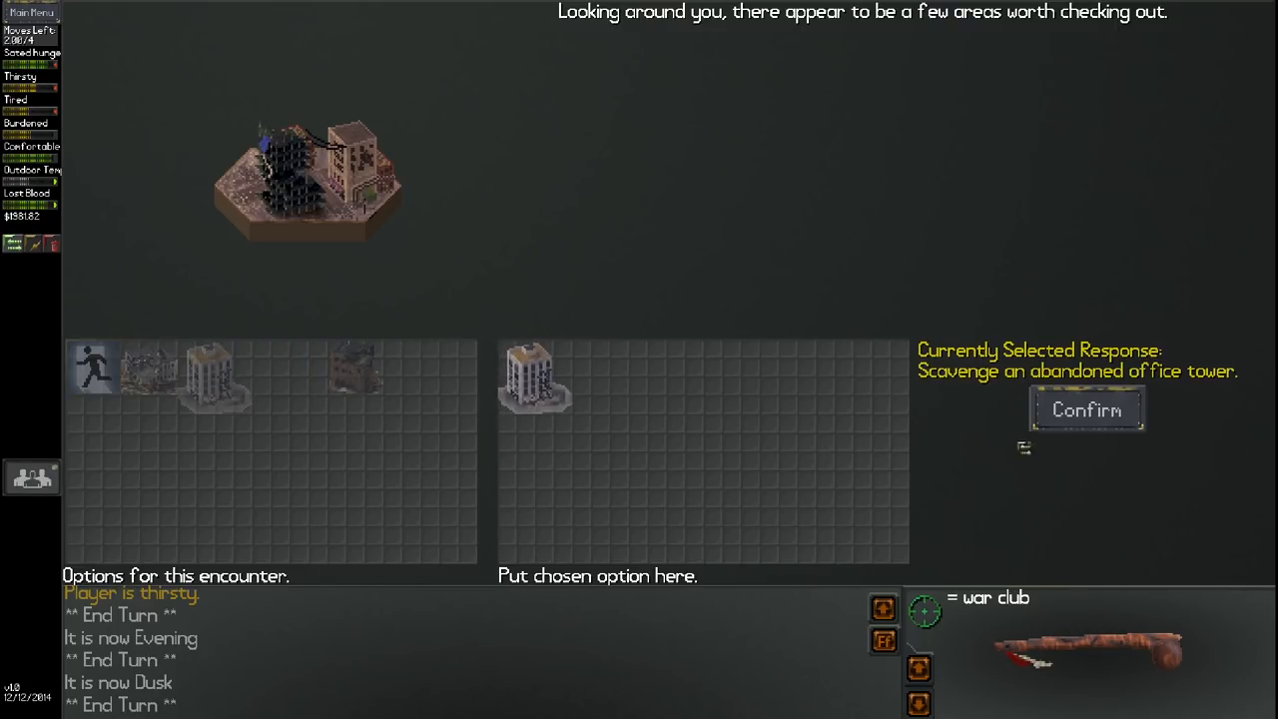
Search the office tower and crumbling apartment building with the crowbar, both empty
{"action": "left_click", "coordinate": [1086, 410]}
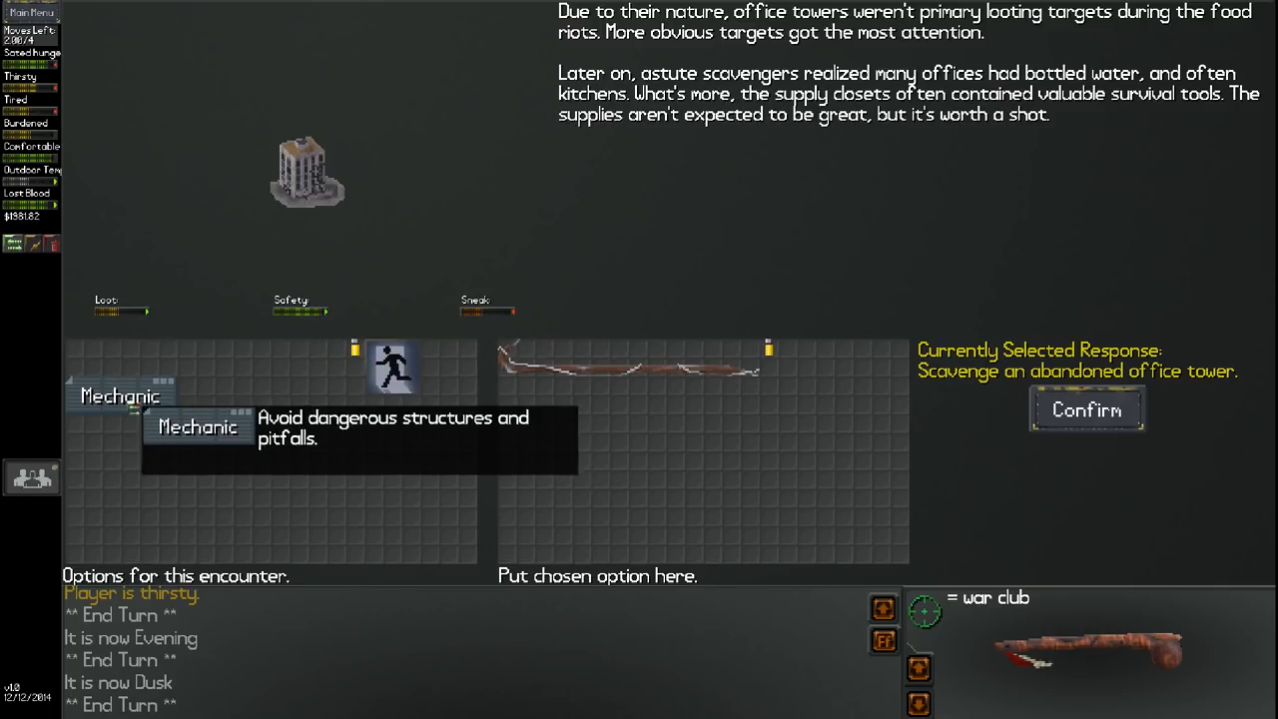
{"action": "left_click", "coordinate": [1087, 409]}
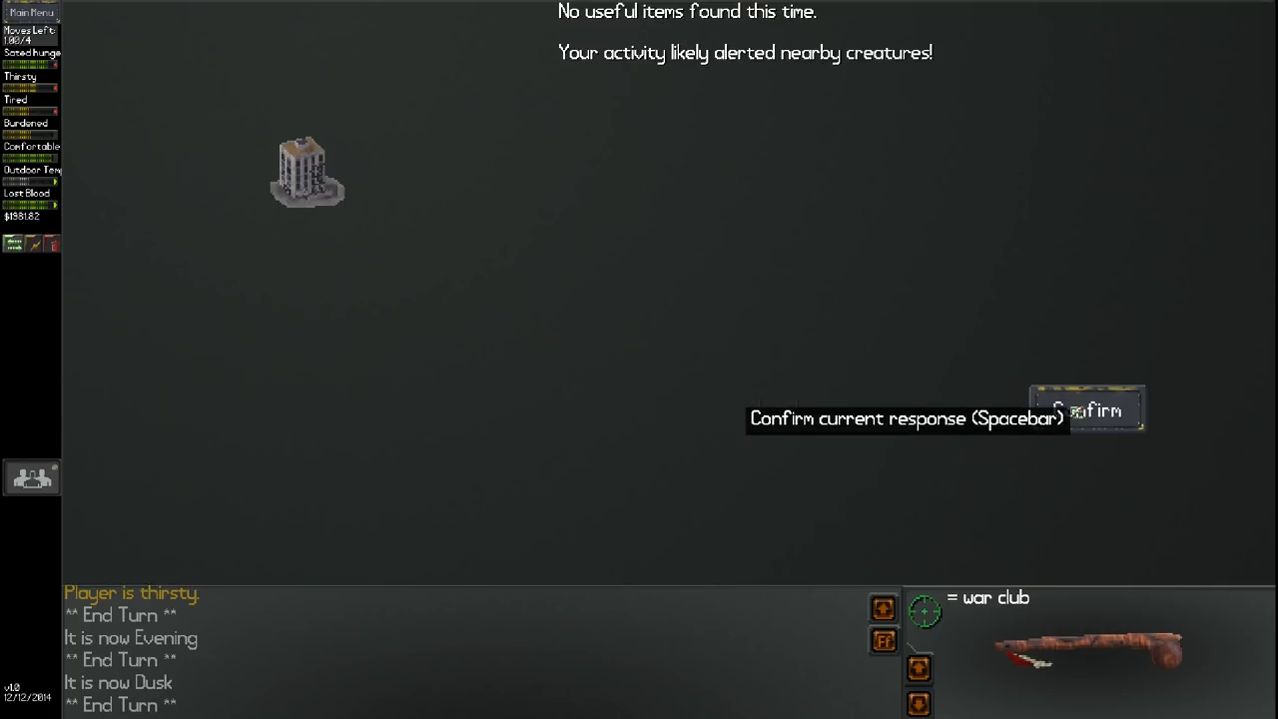
{"action": "left_click", "coordinate": [1086, 409]}
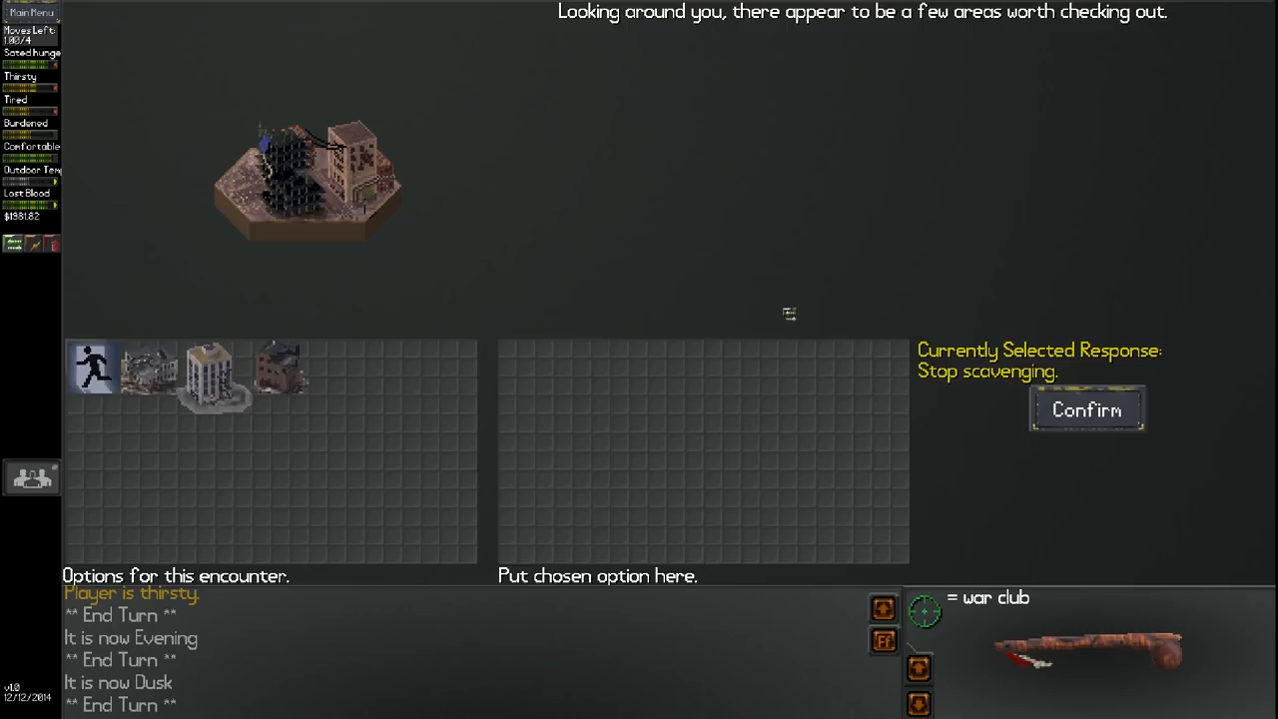
{"action": "left_click", "coordinate": [214, 374]}
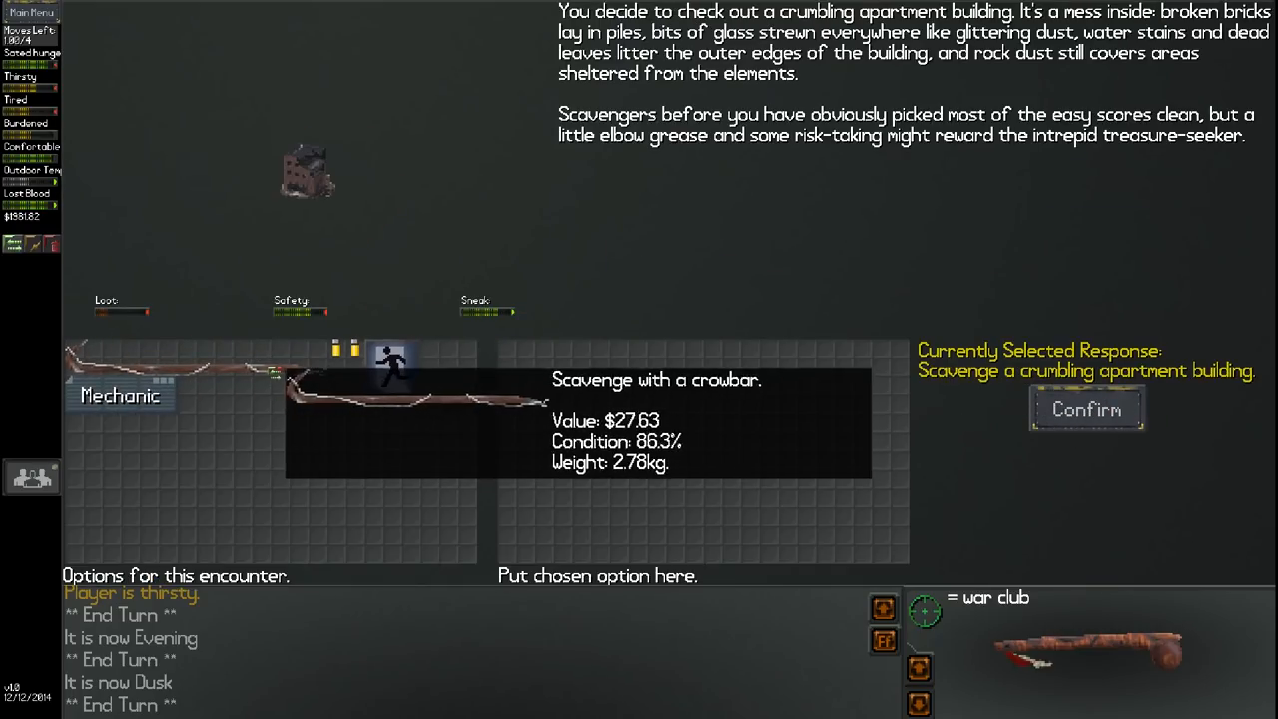
{"action": "left_click", "coordinate": [1086, 410]}
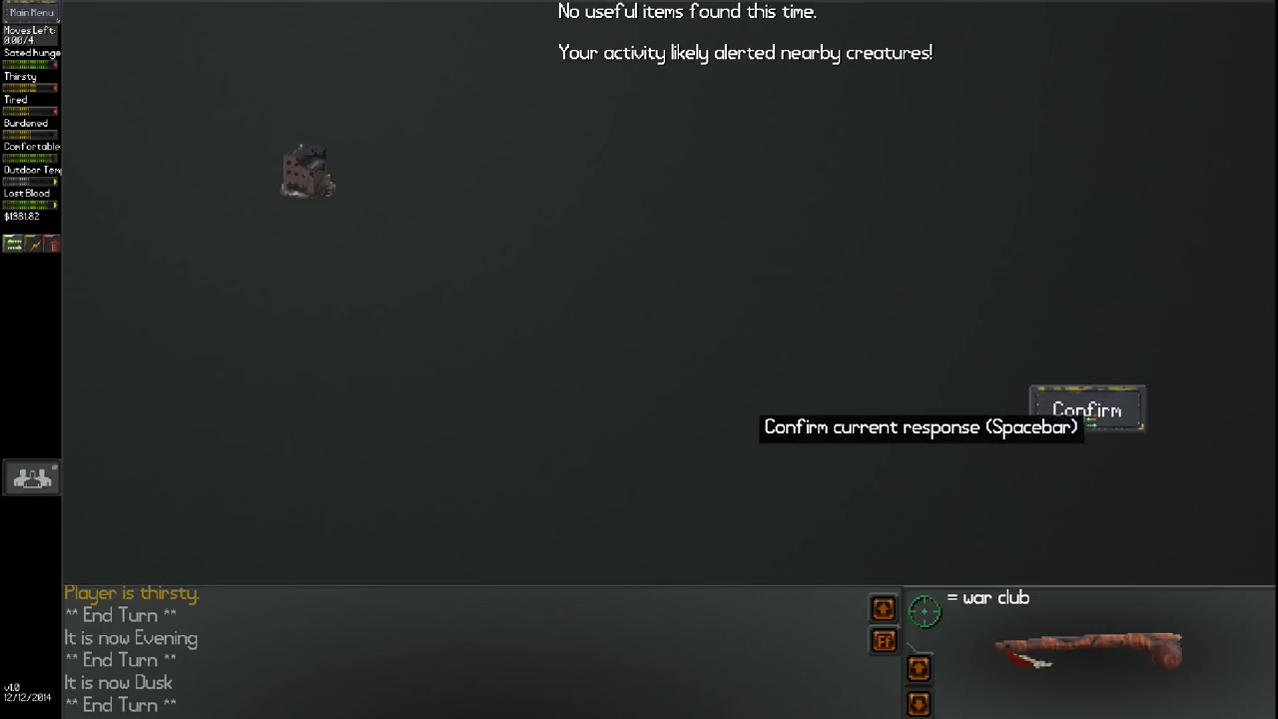
{"action": "left_click", "coordinate": [1087, 409]}
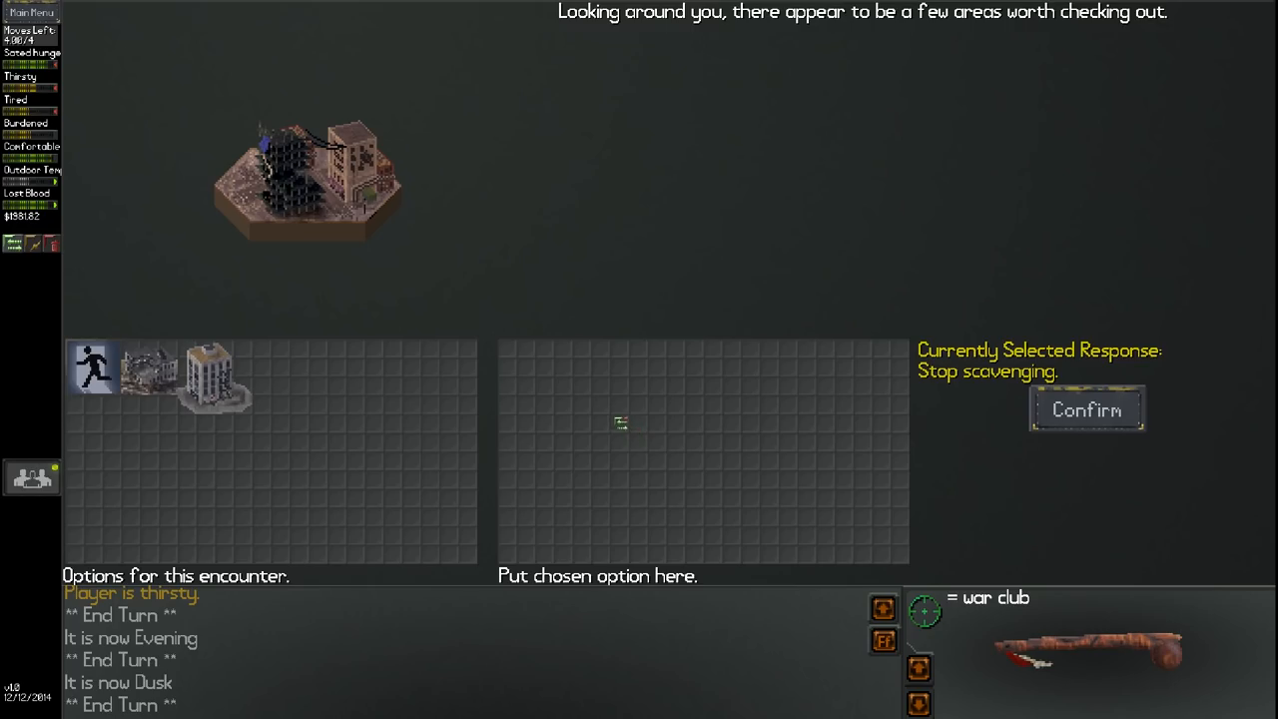
Search the destroyed office building with the crowbar, then leave to the map
{"action": "left_click", "coordinate": [210, 379]}
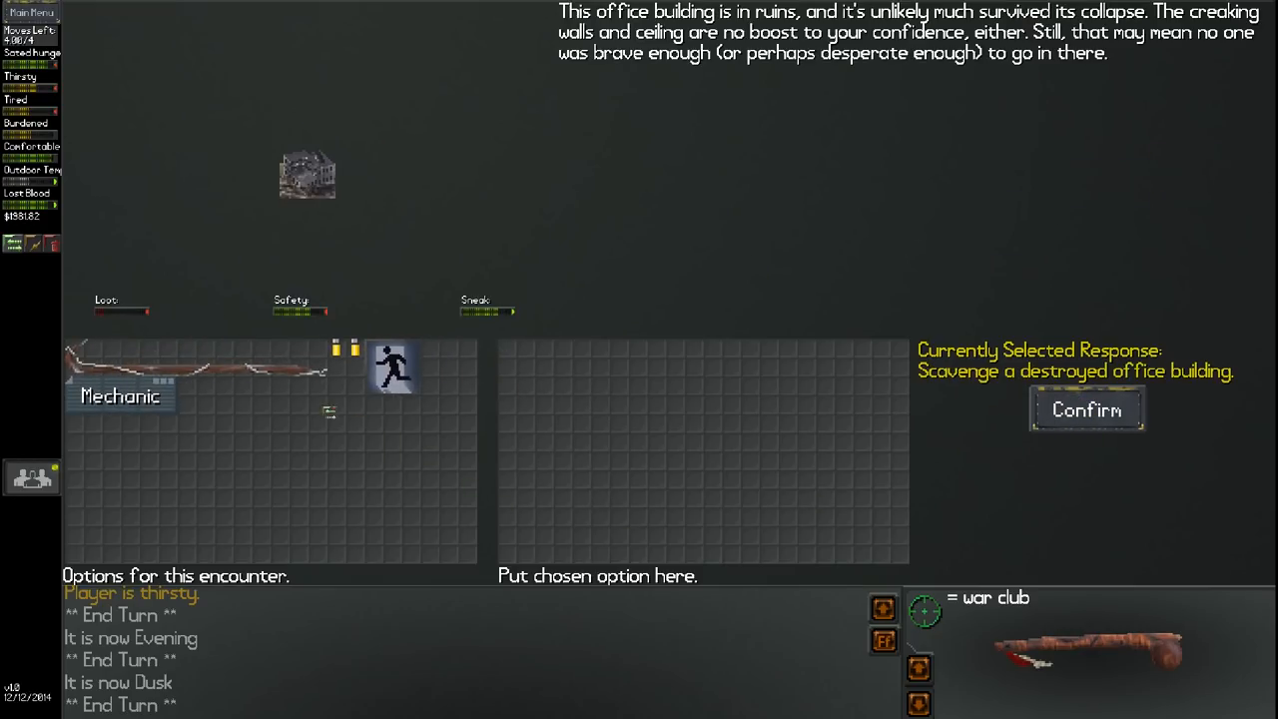
{"action": "left_click_drag", "start_coordinate": [199, 370], "coordinate": [629, 368]}
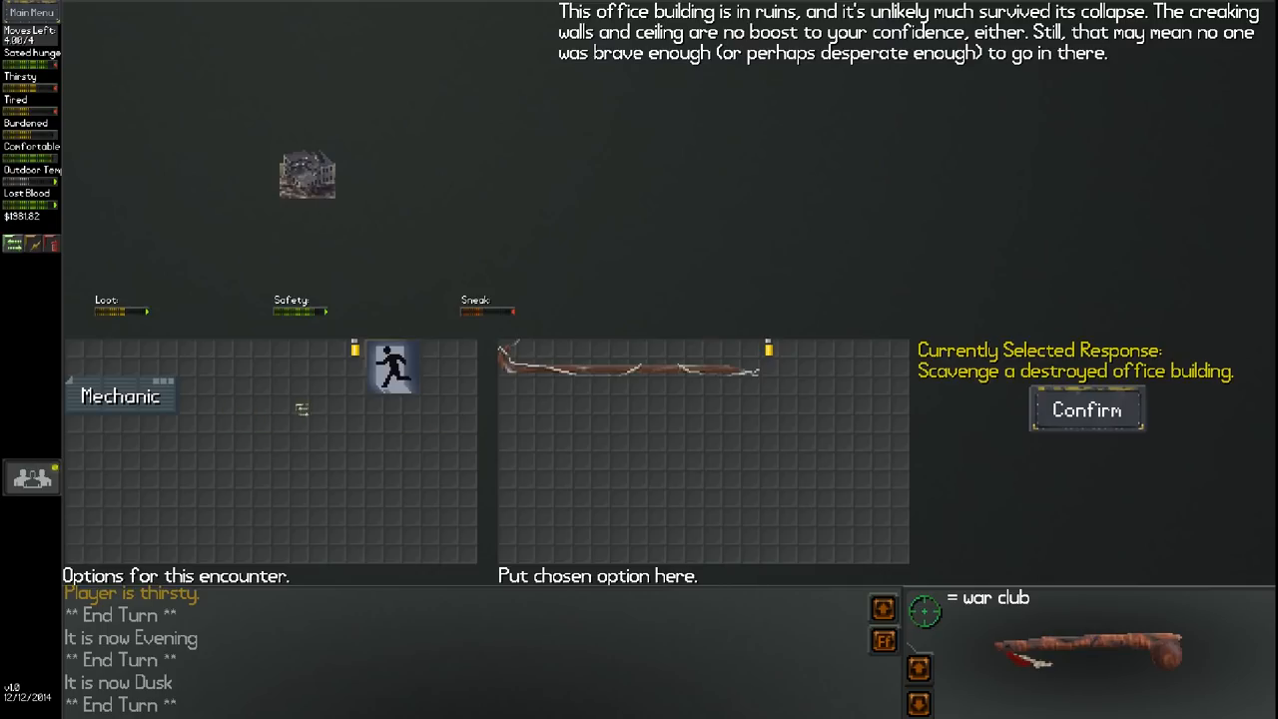
{"action": "left_click", "coordinate": [1086, 408]}
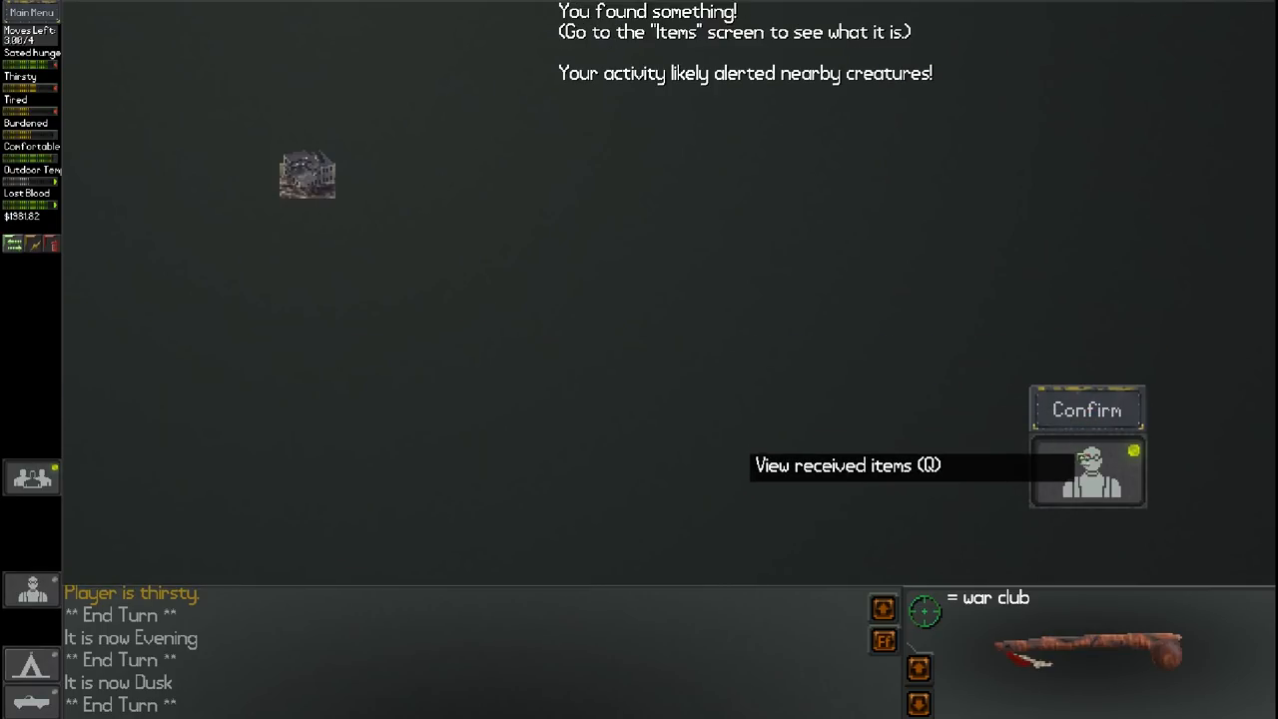
{"action": "left_click", "coordinate": [1086, 410]}
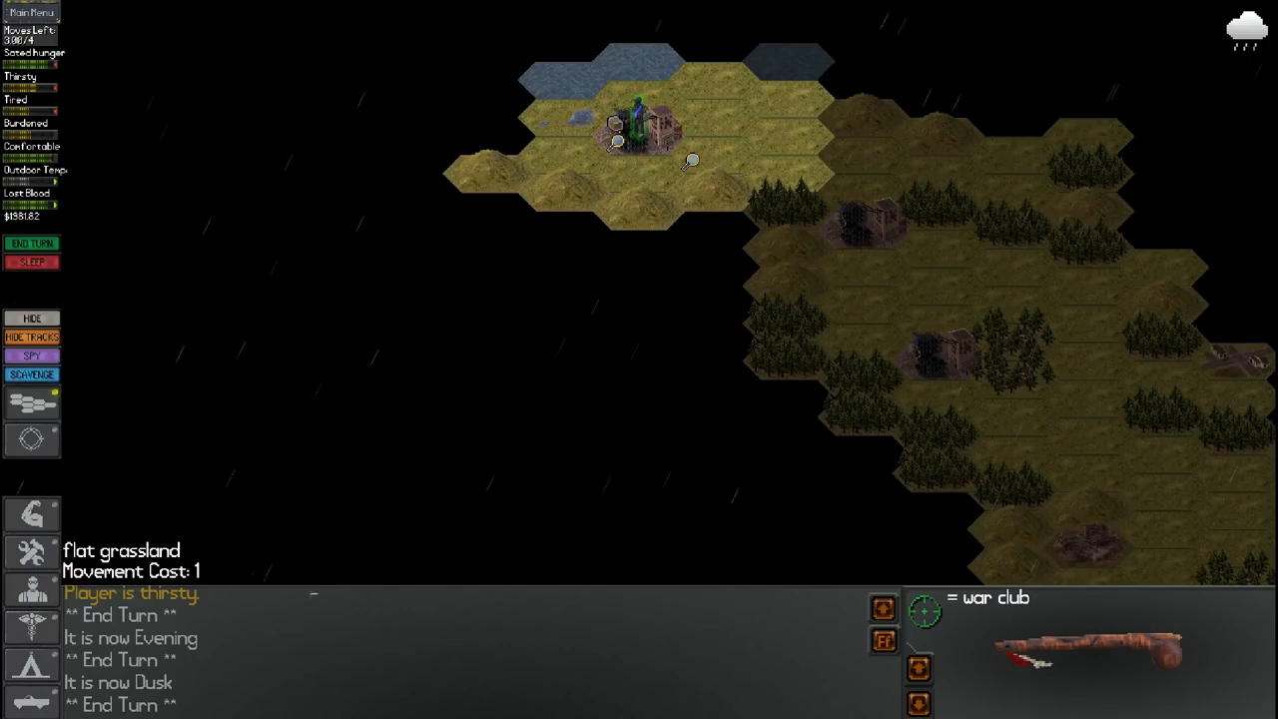
Scavenge the ruins again, searching the office tower with the crowbar
{"action": "left_click", "coordinate": [32, 374]}
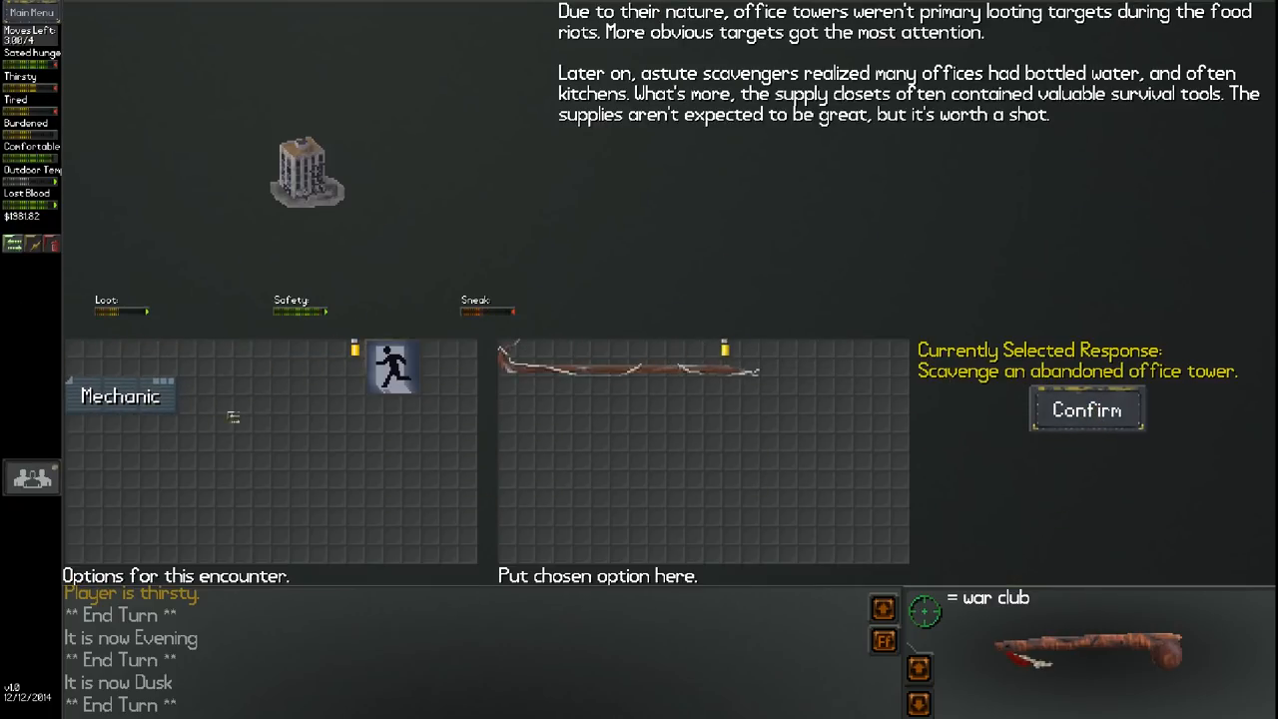
{"action": "left_click", "coordinate": [1087, 410]}
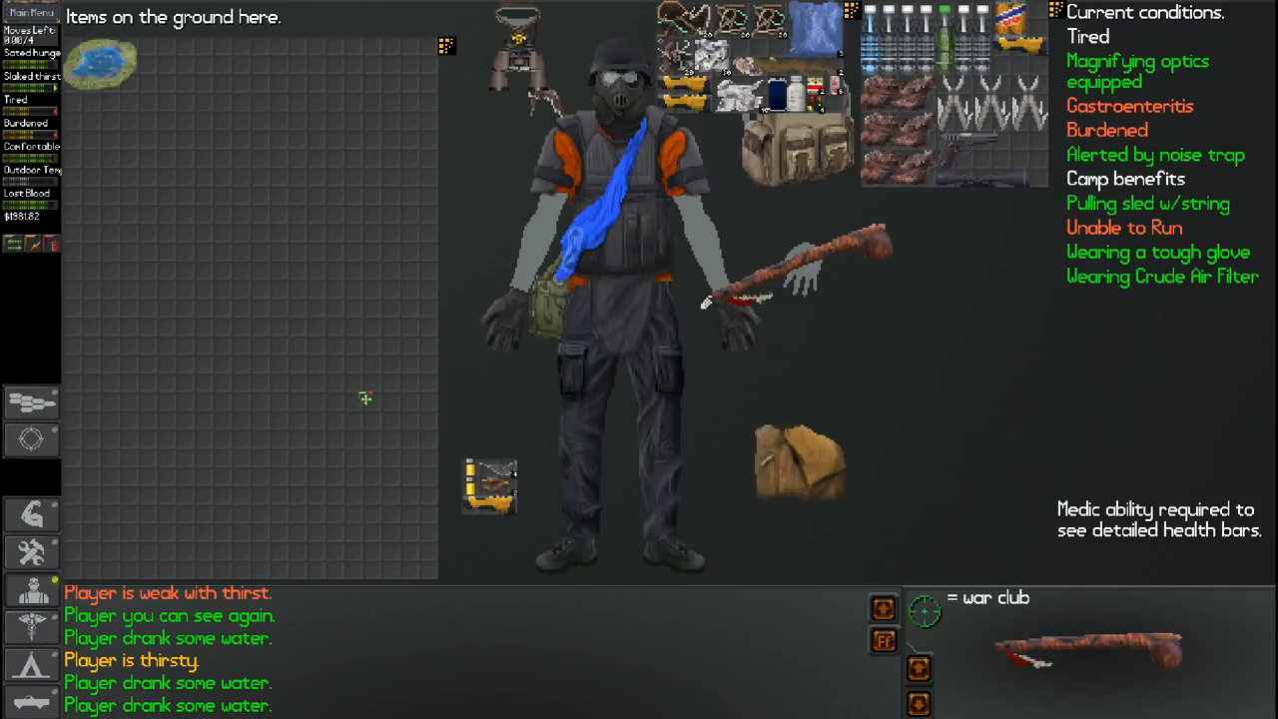
{"action": "mouse_move", "coordinate": [100, 65]}
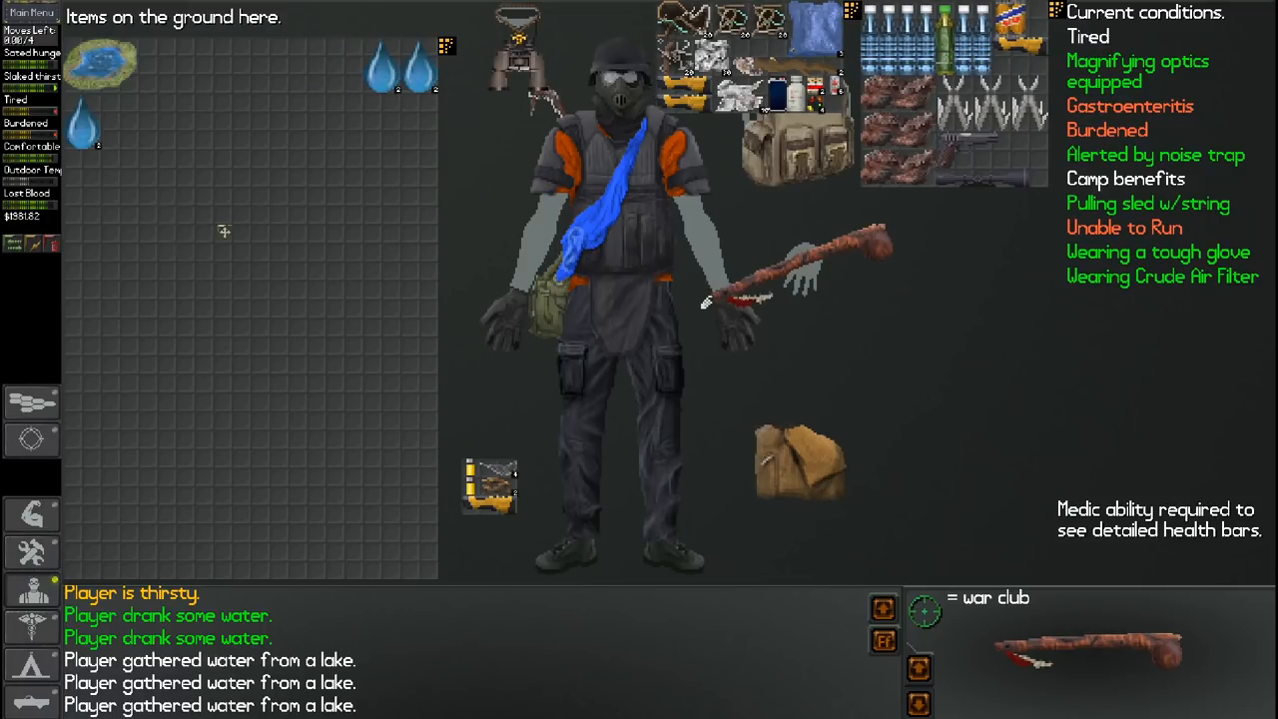
{"action": "mouse_move", "coordinate": [112, 569]}
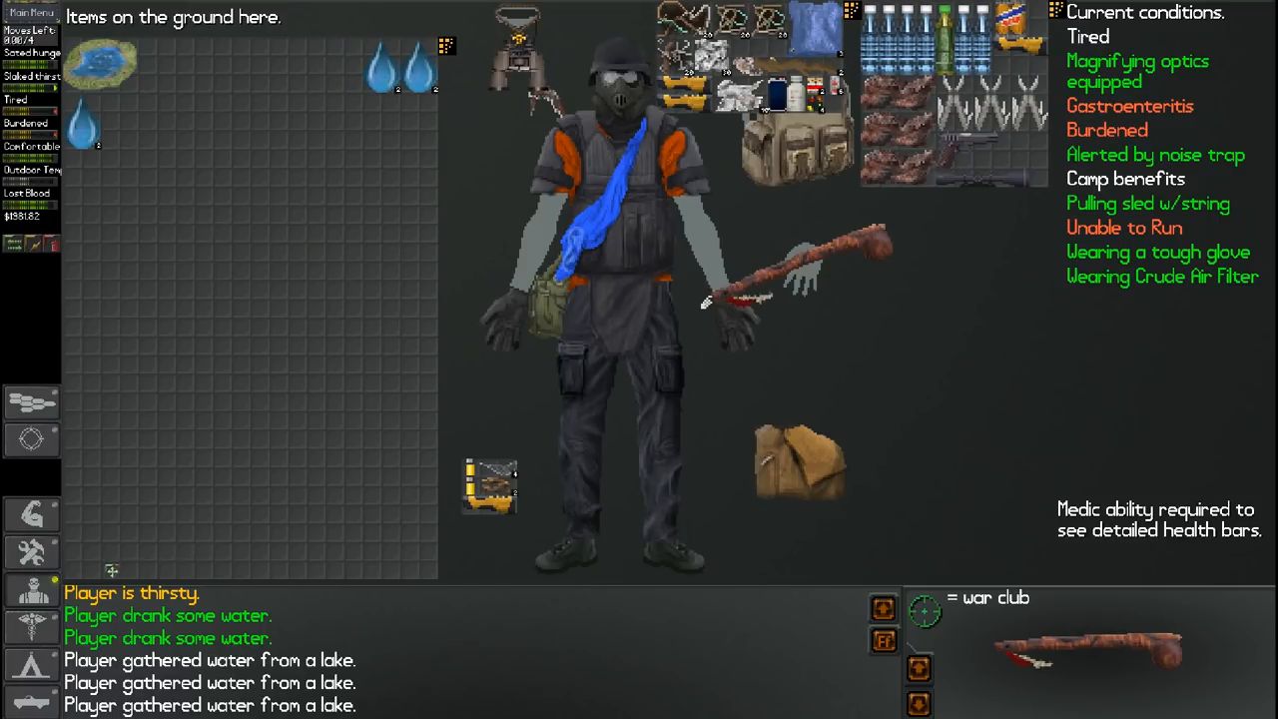